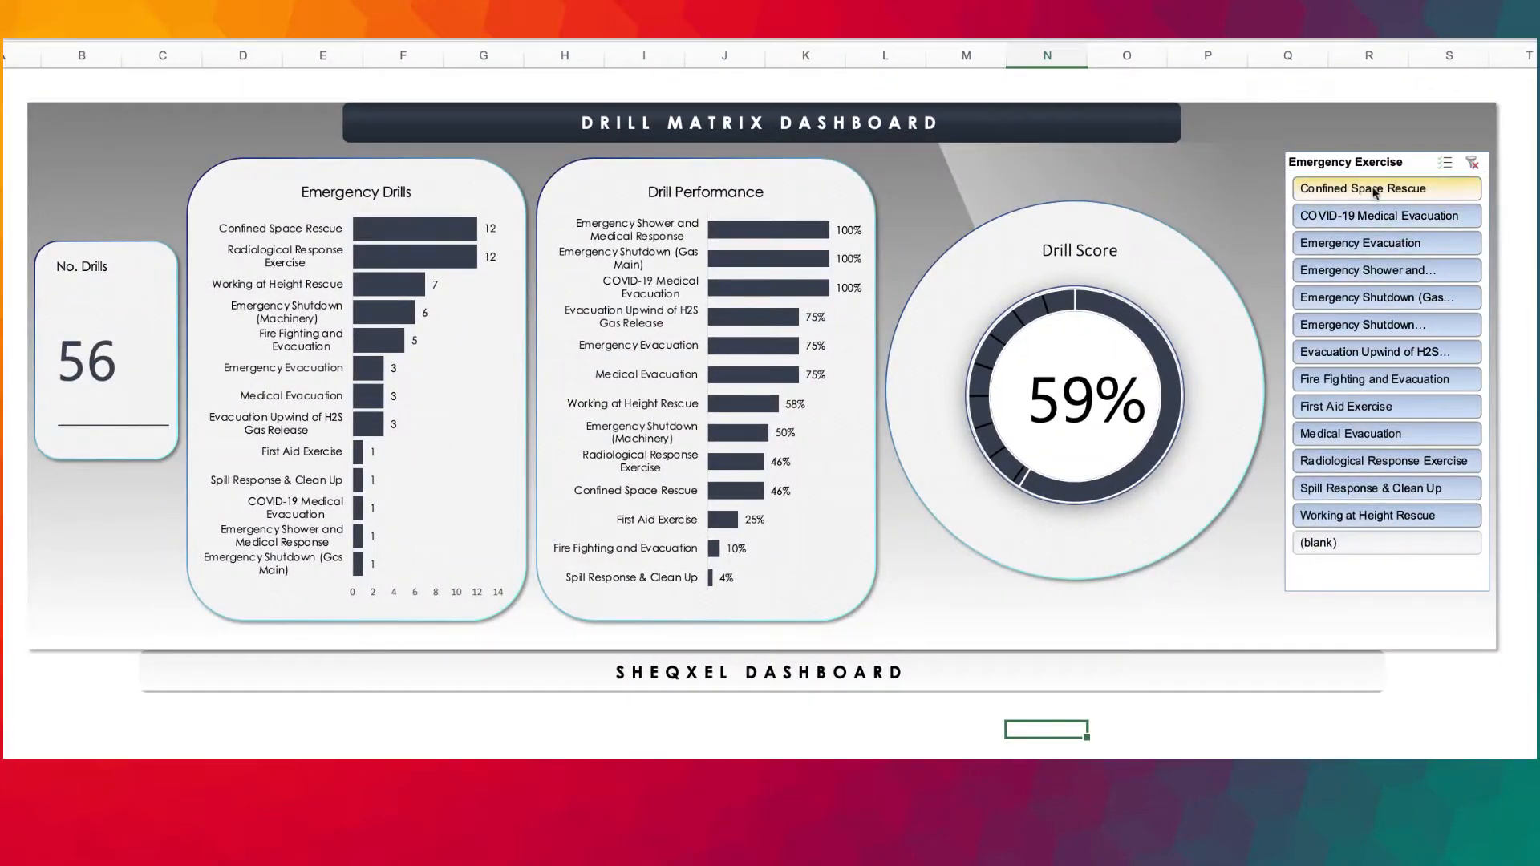
- Tour the Dashboard, Drill Report, Drill Performance and Drill Log sheets, ending on Approved List
click(1385, 215)
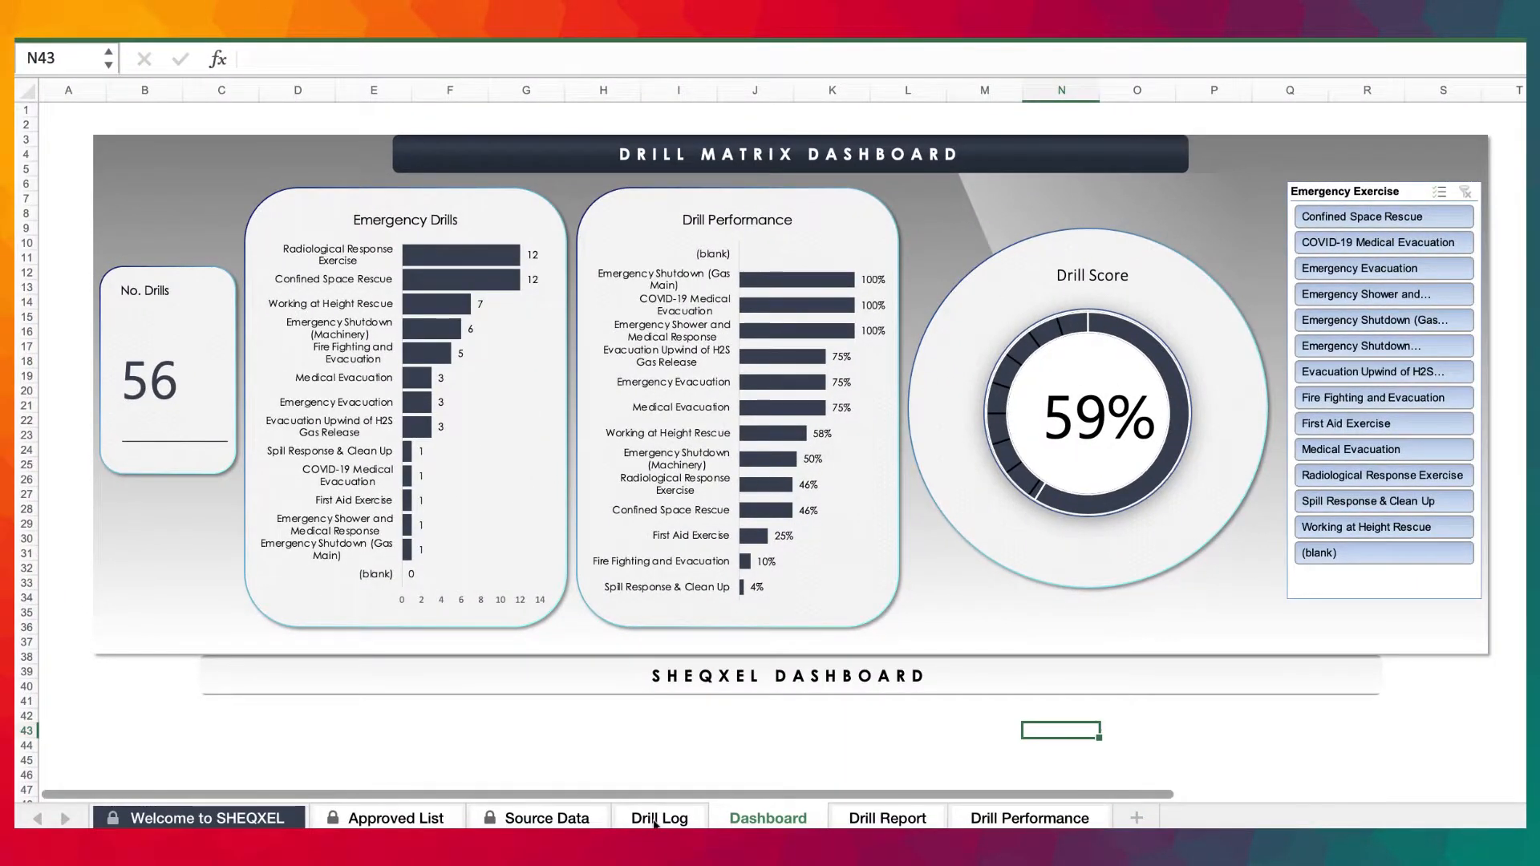
click(660, 818)
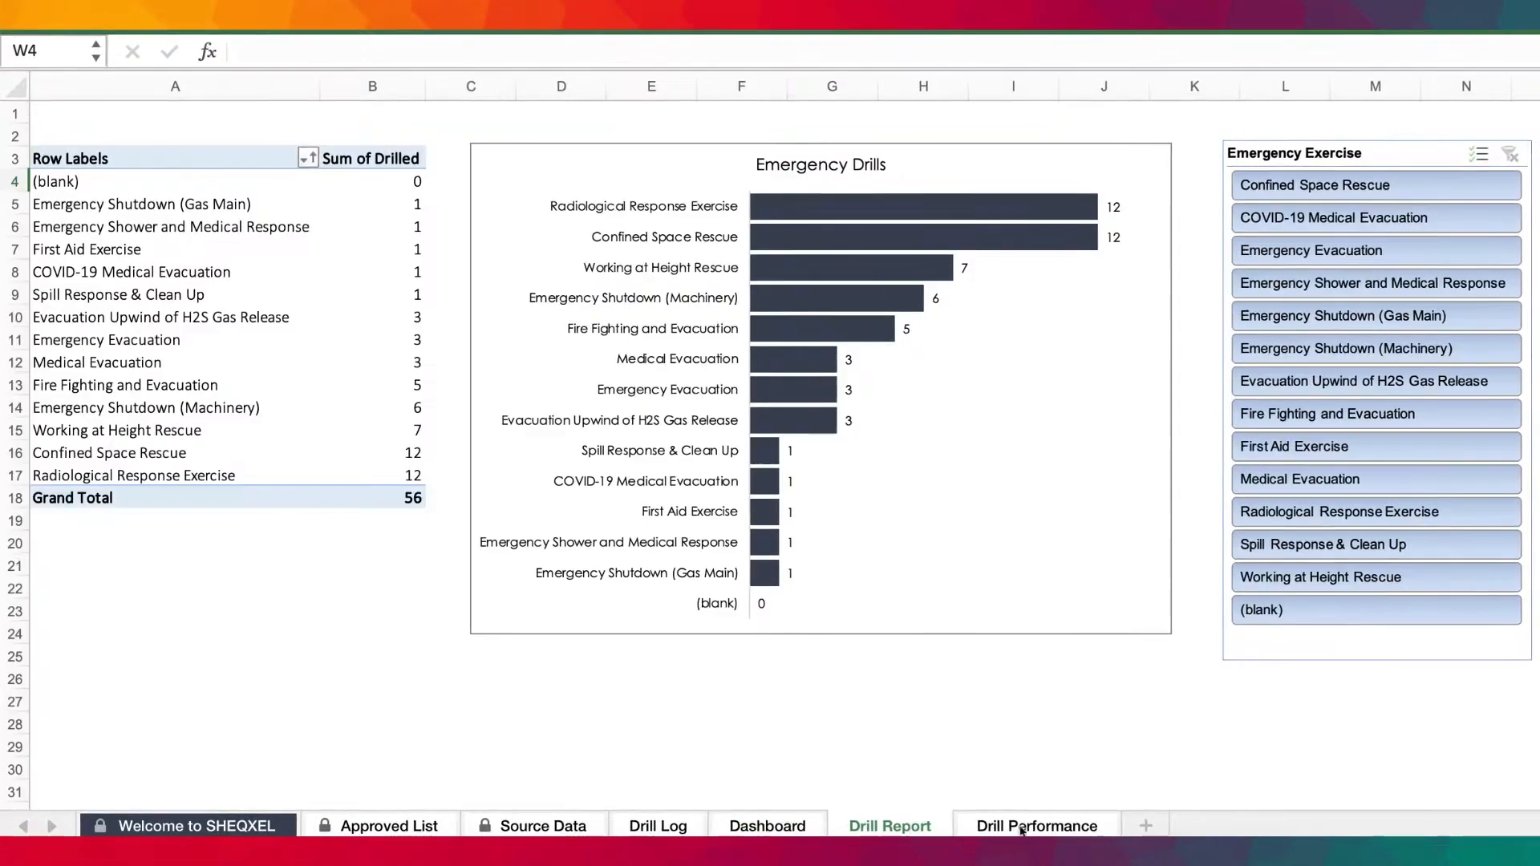
click(1037, 832)
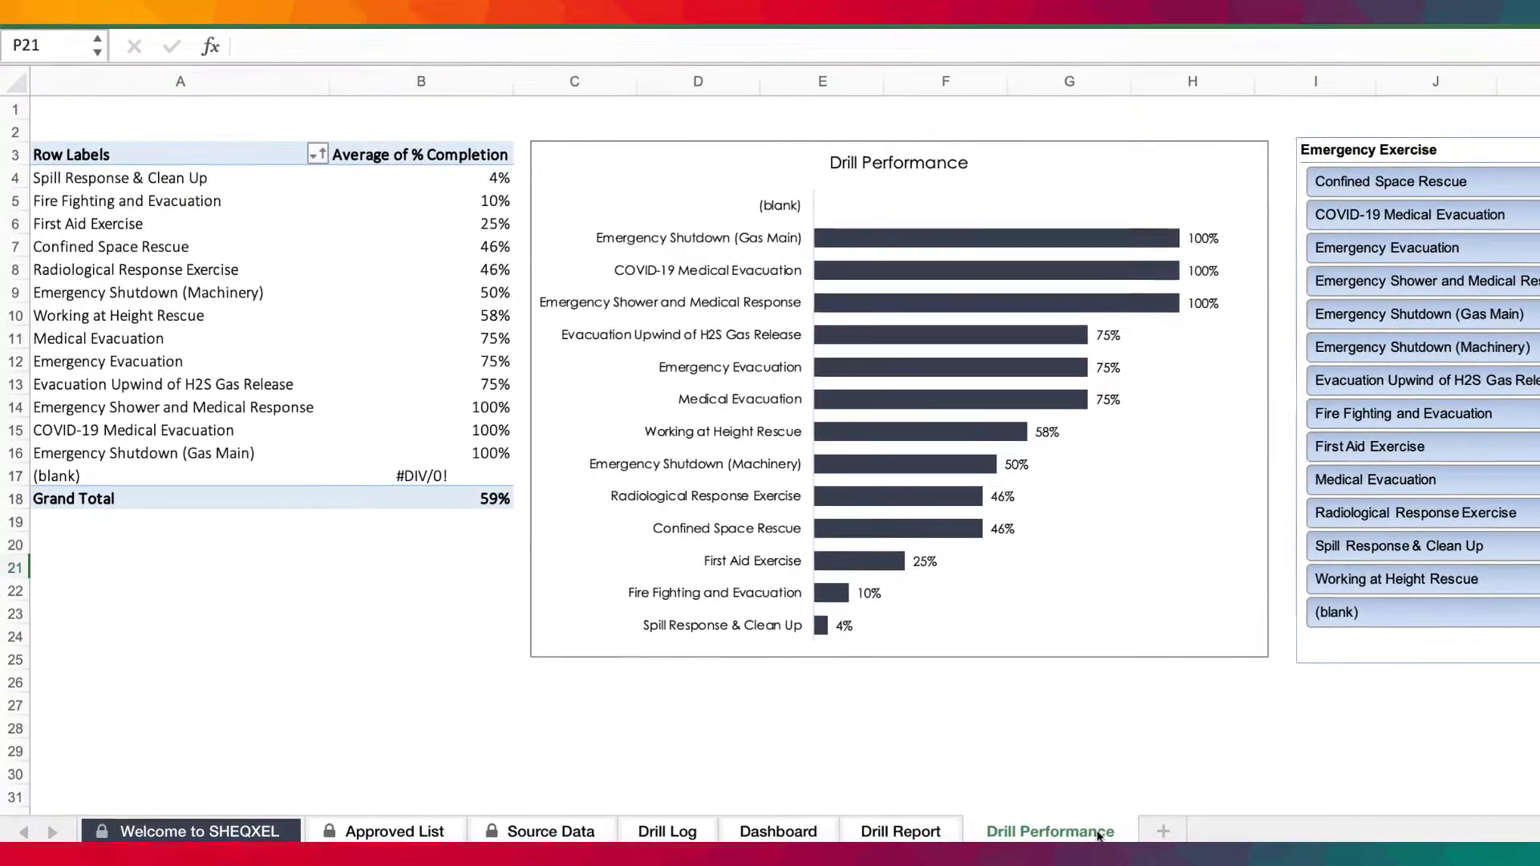
click(926, 843)
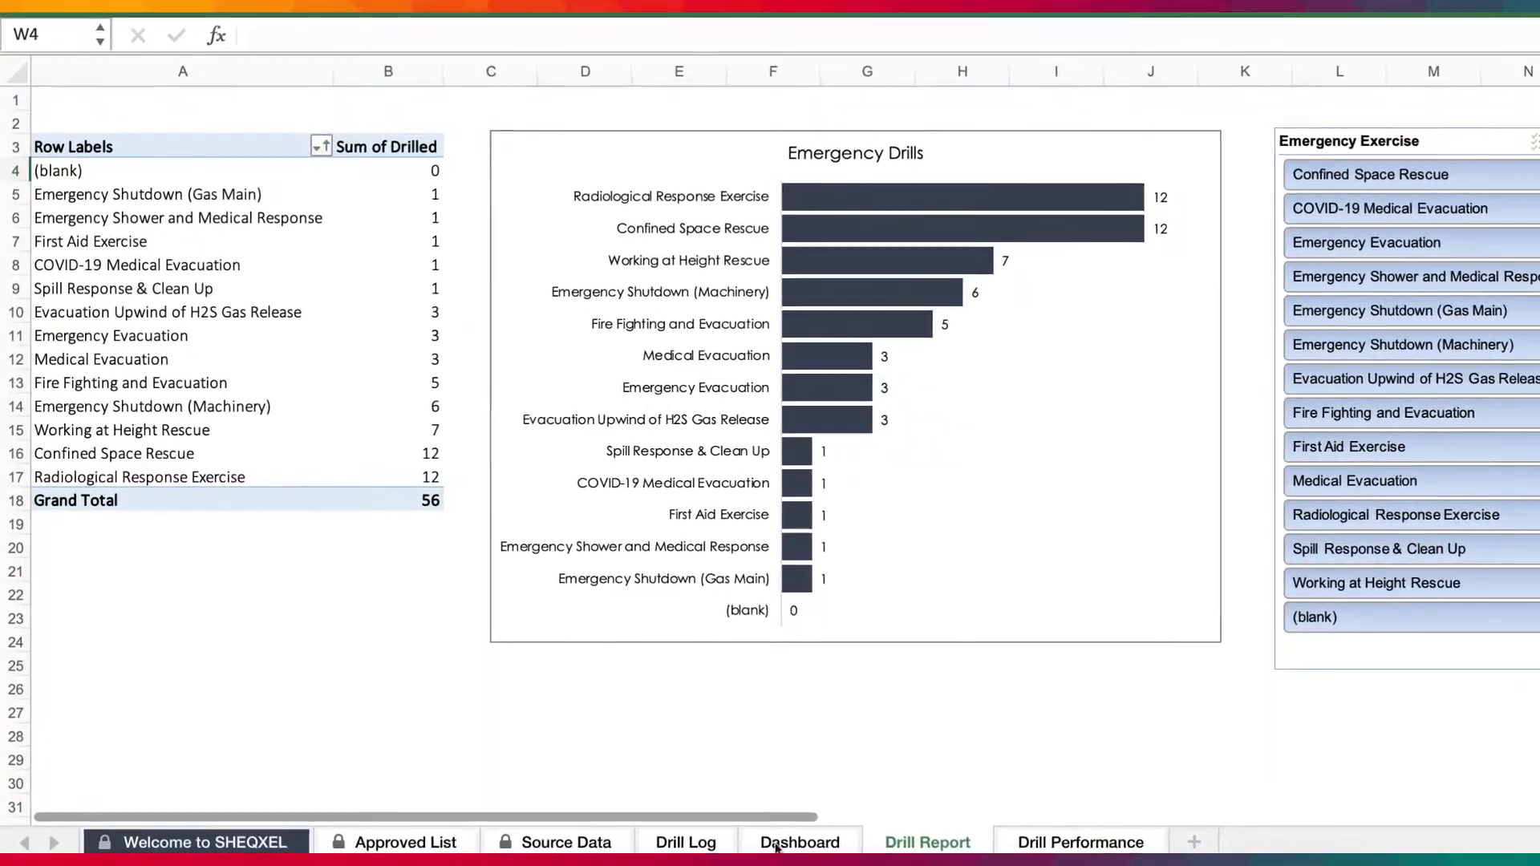
click(702, 843)
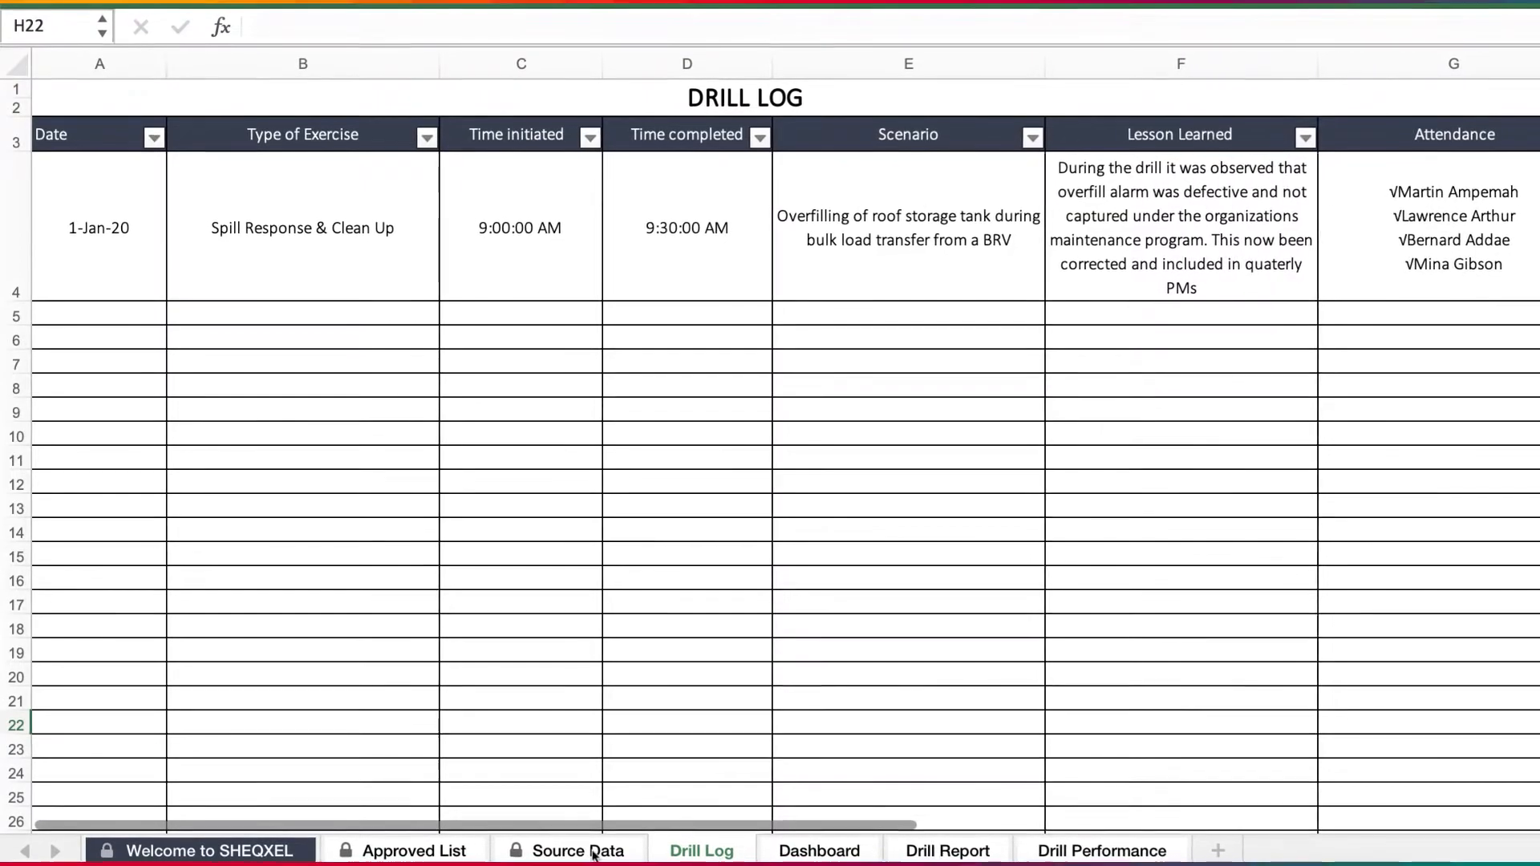
click(417, 852)
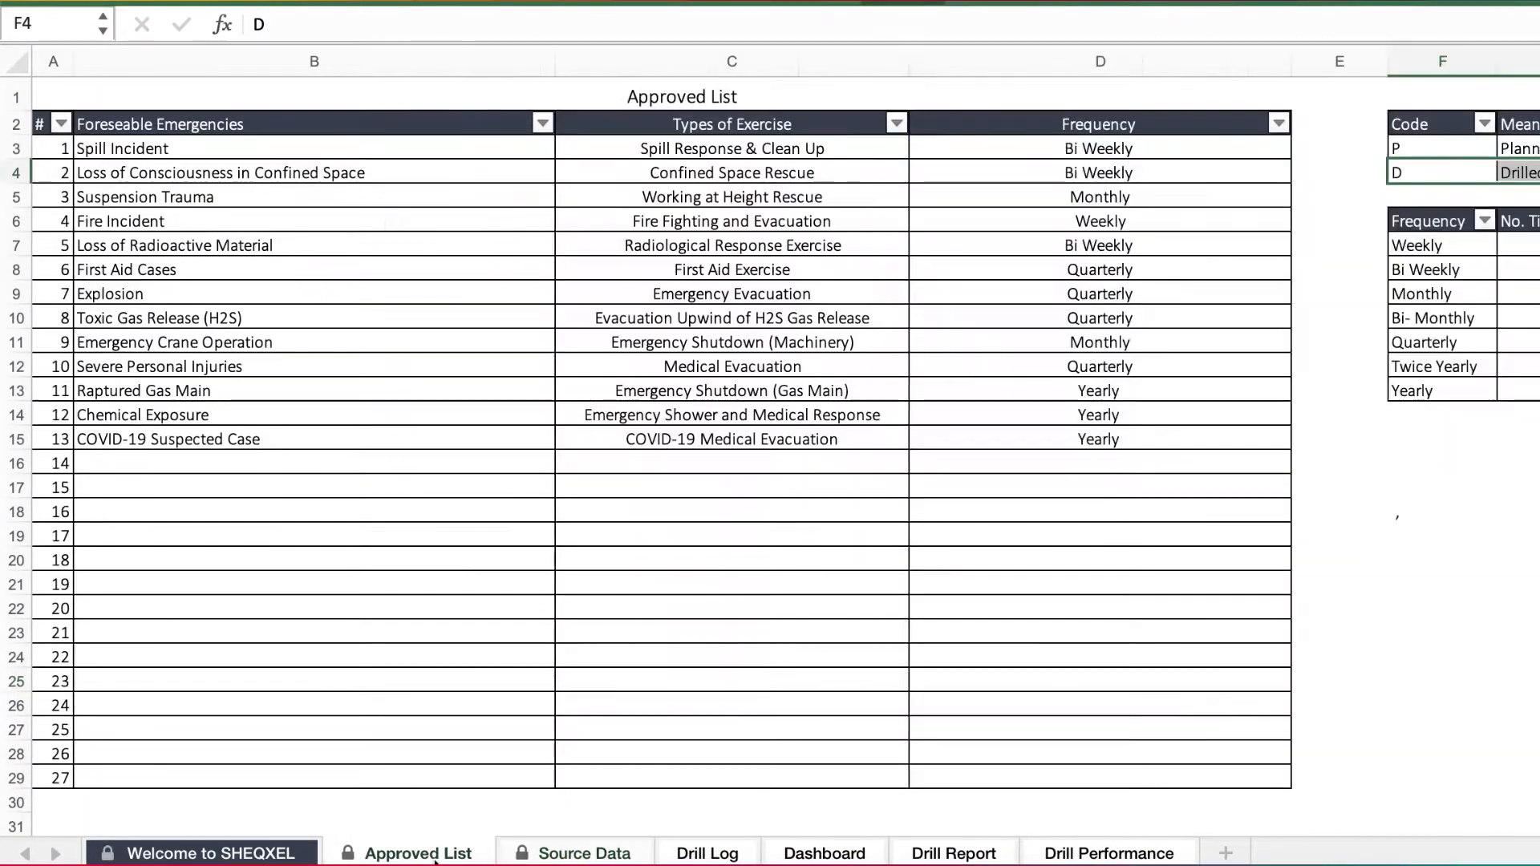
click(200, 840)
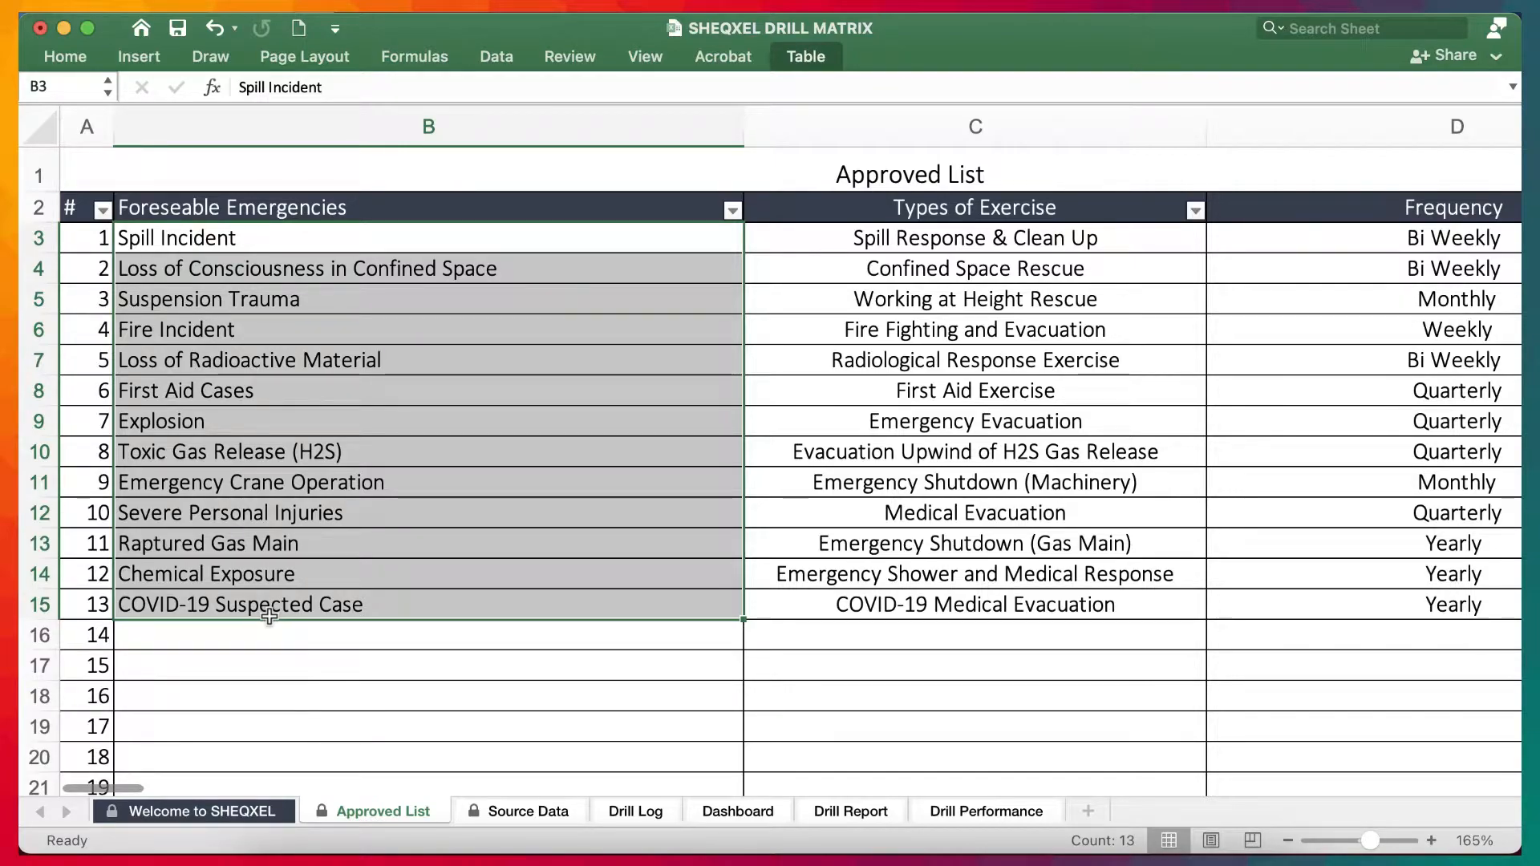
mouse_move(390, 615)
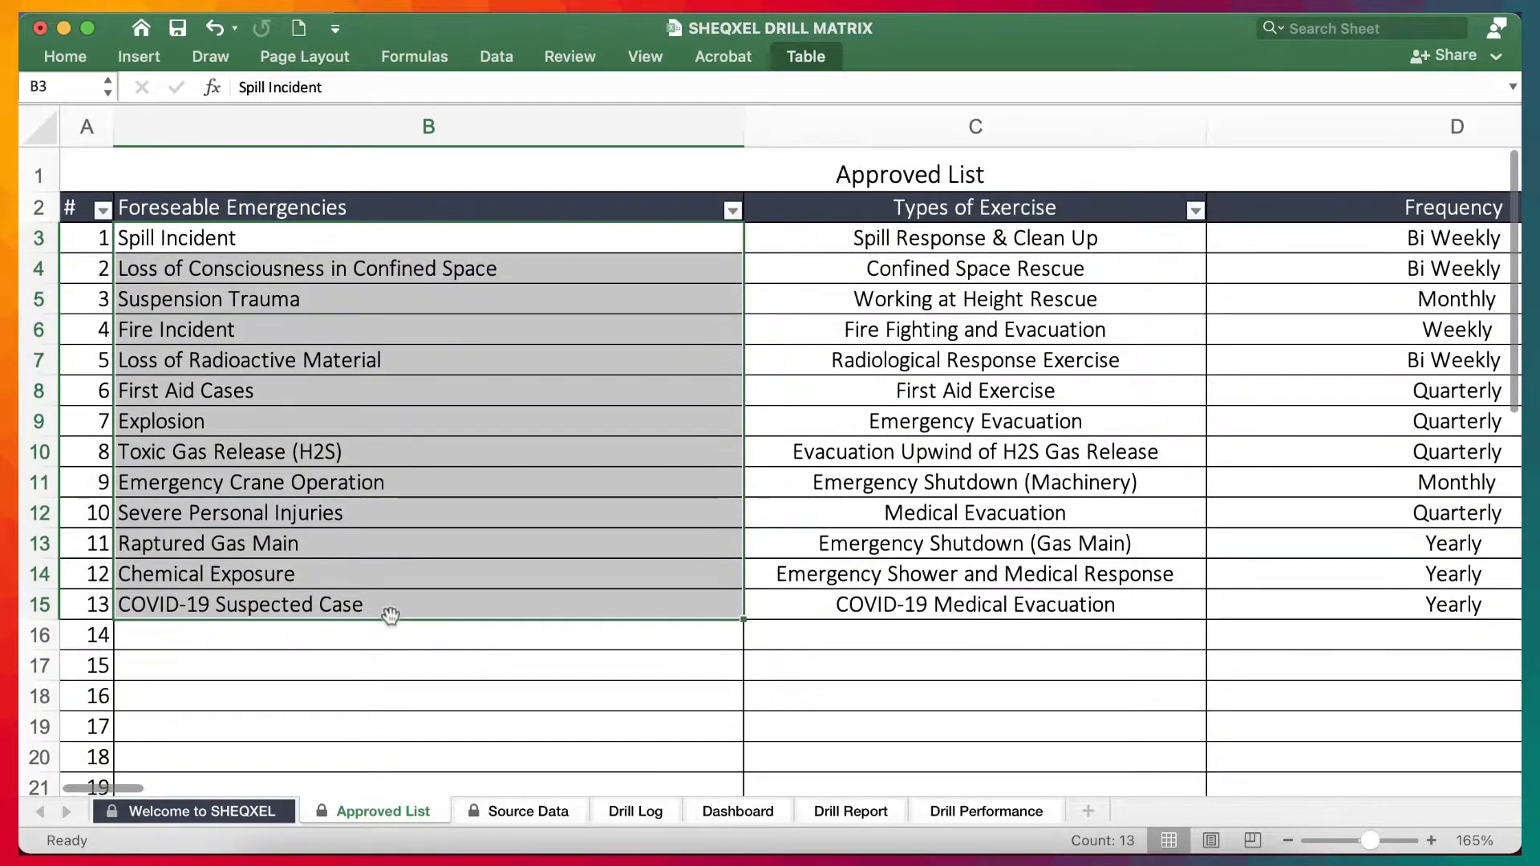
scroll(right, 3)
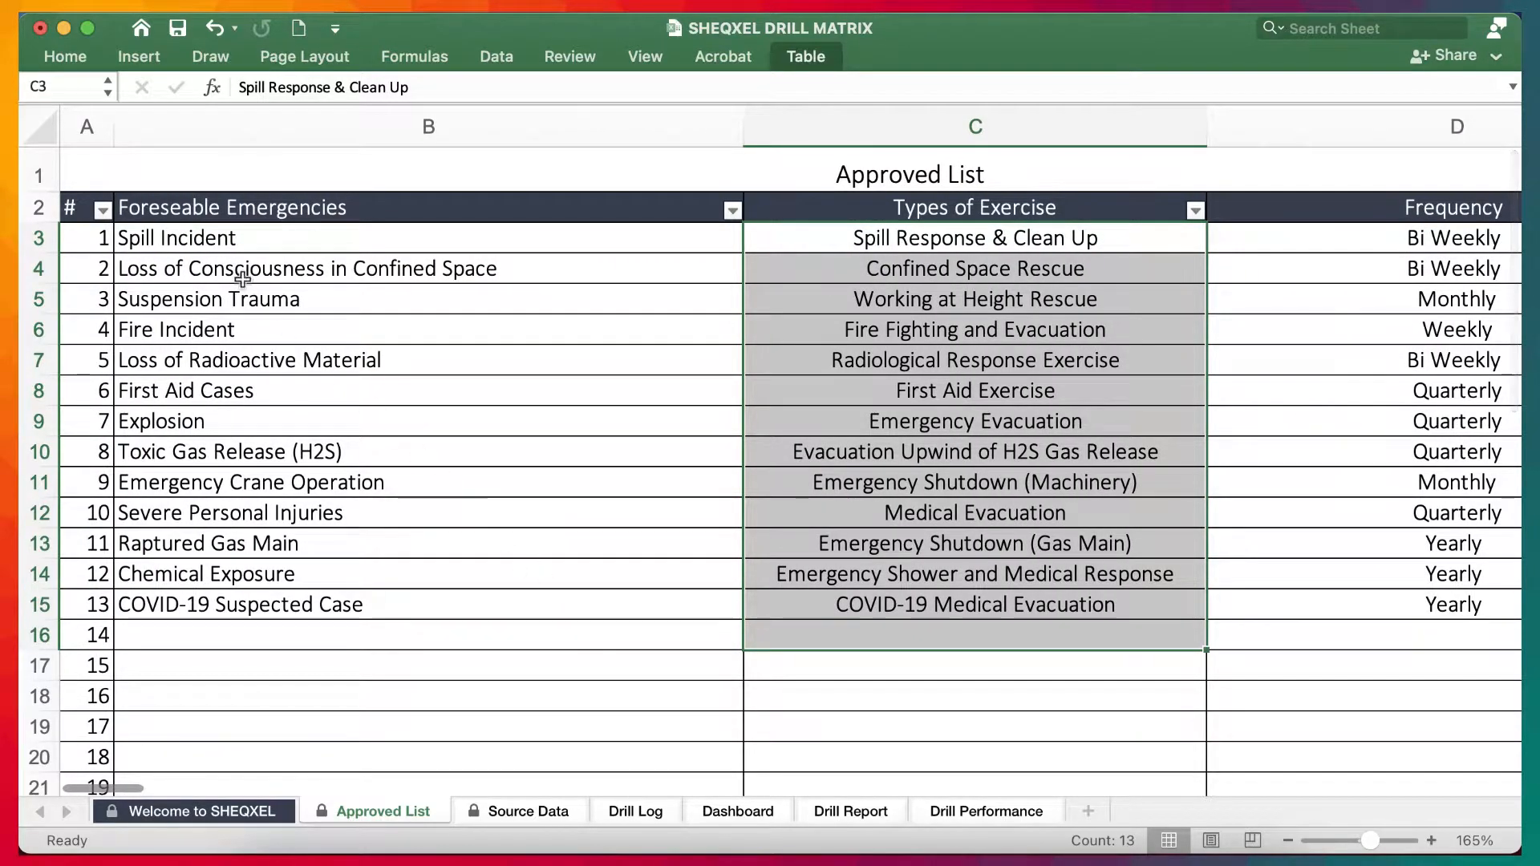
click(975, 238)
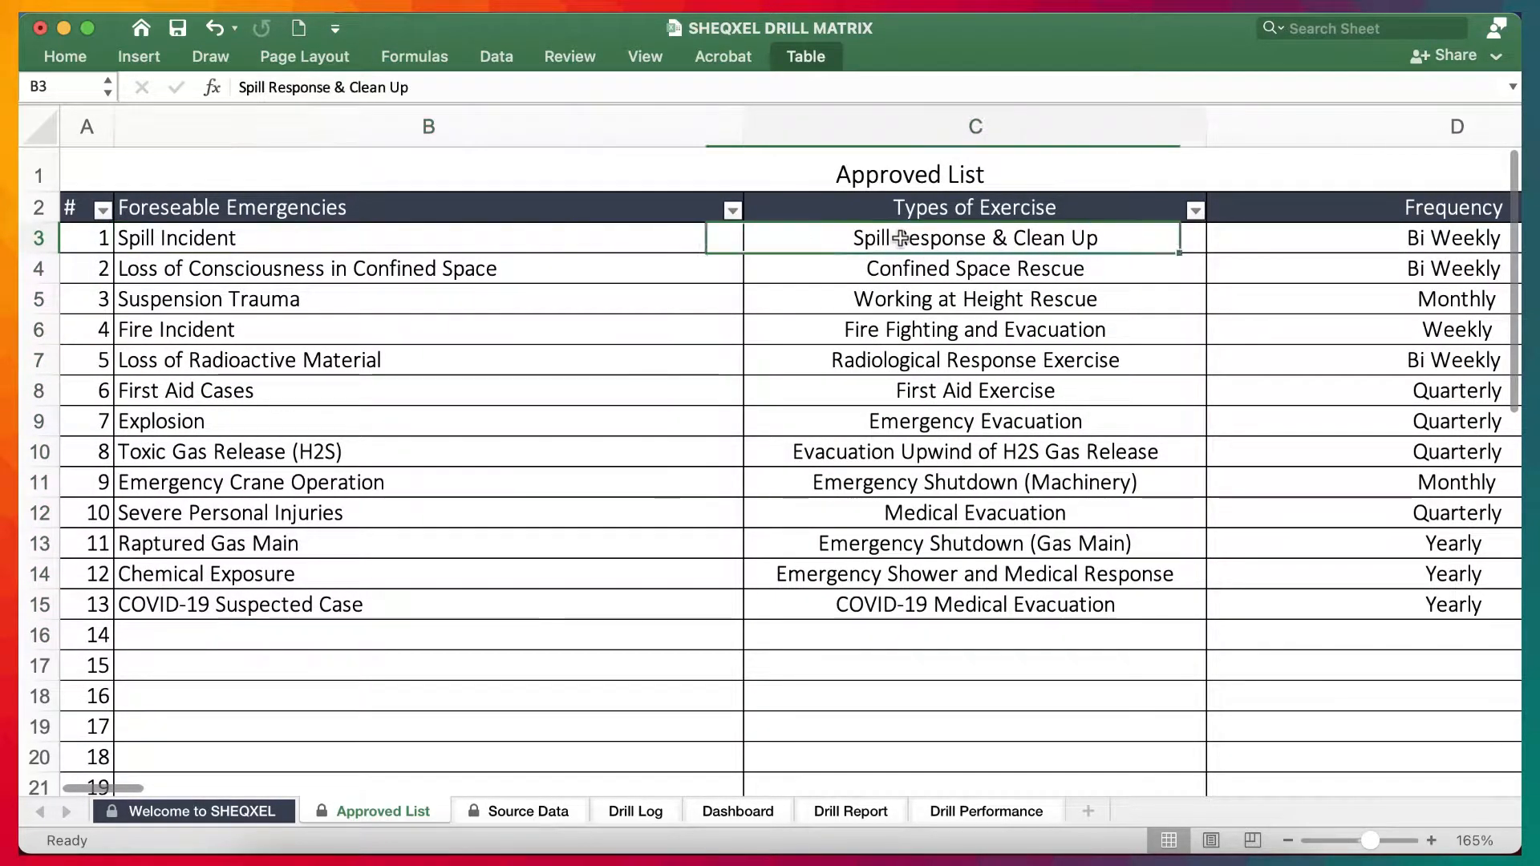
click(975, 237)
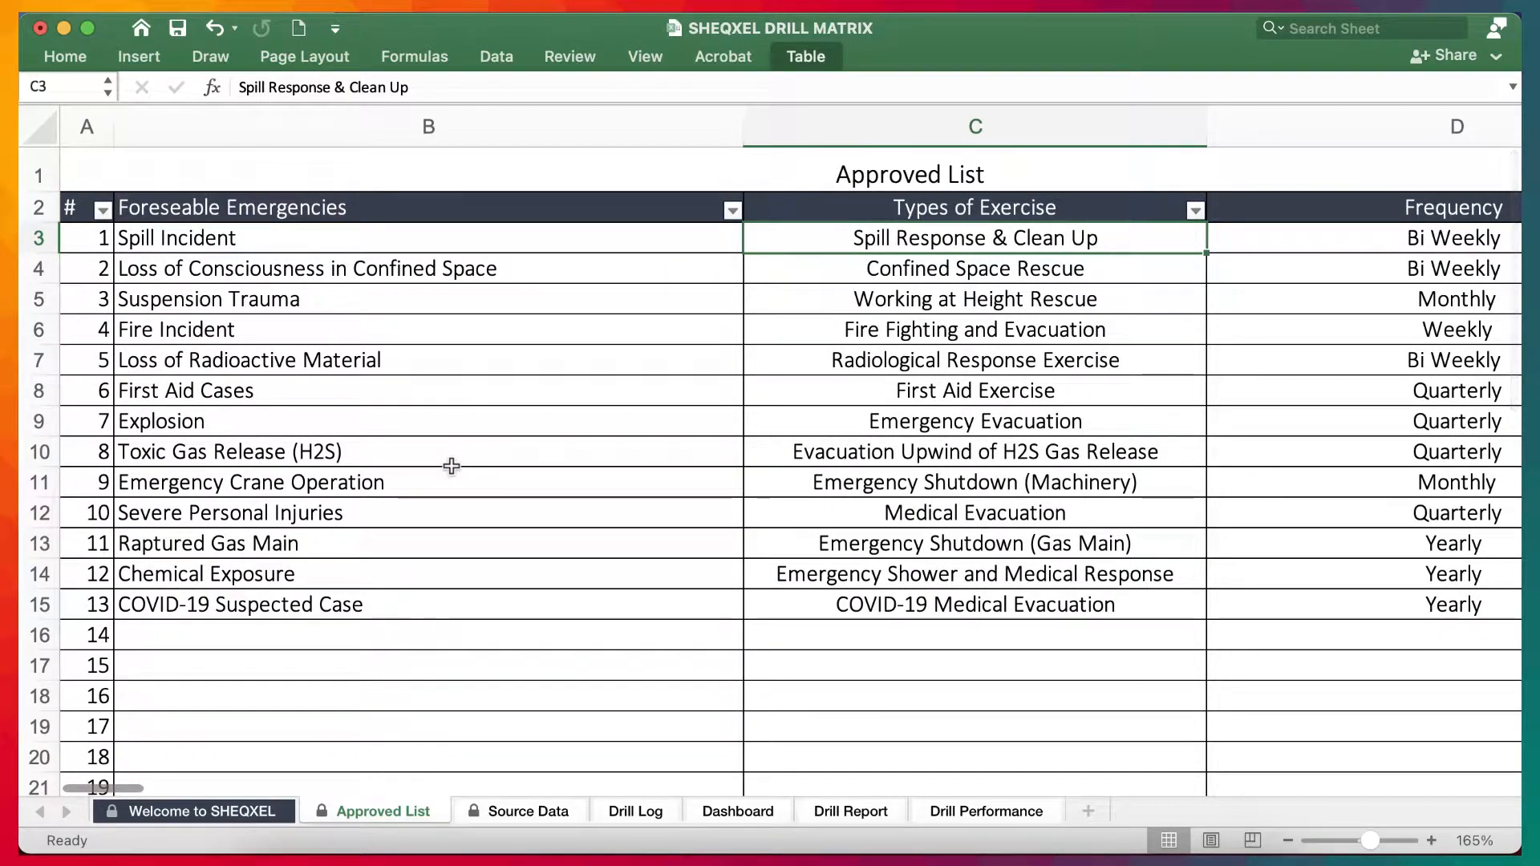
mouse_move(317, 241)
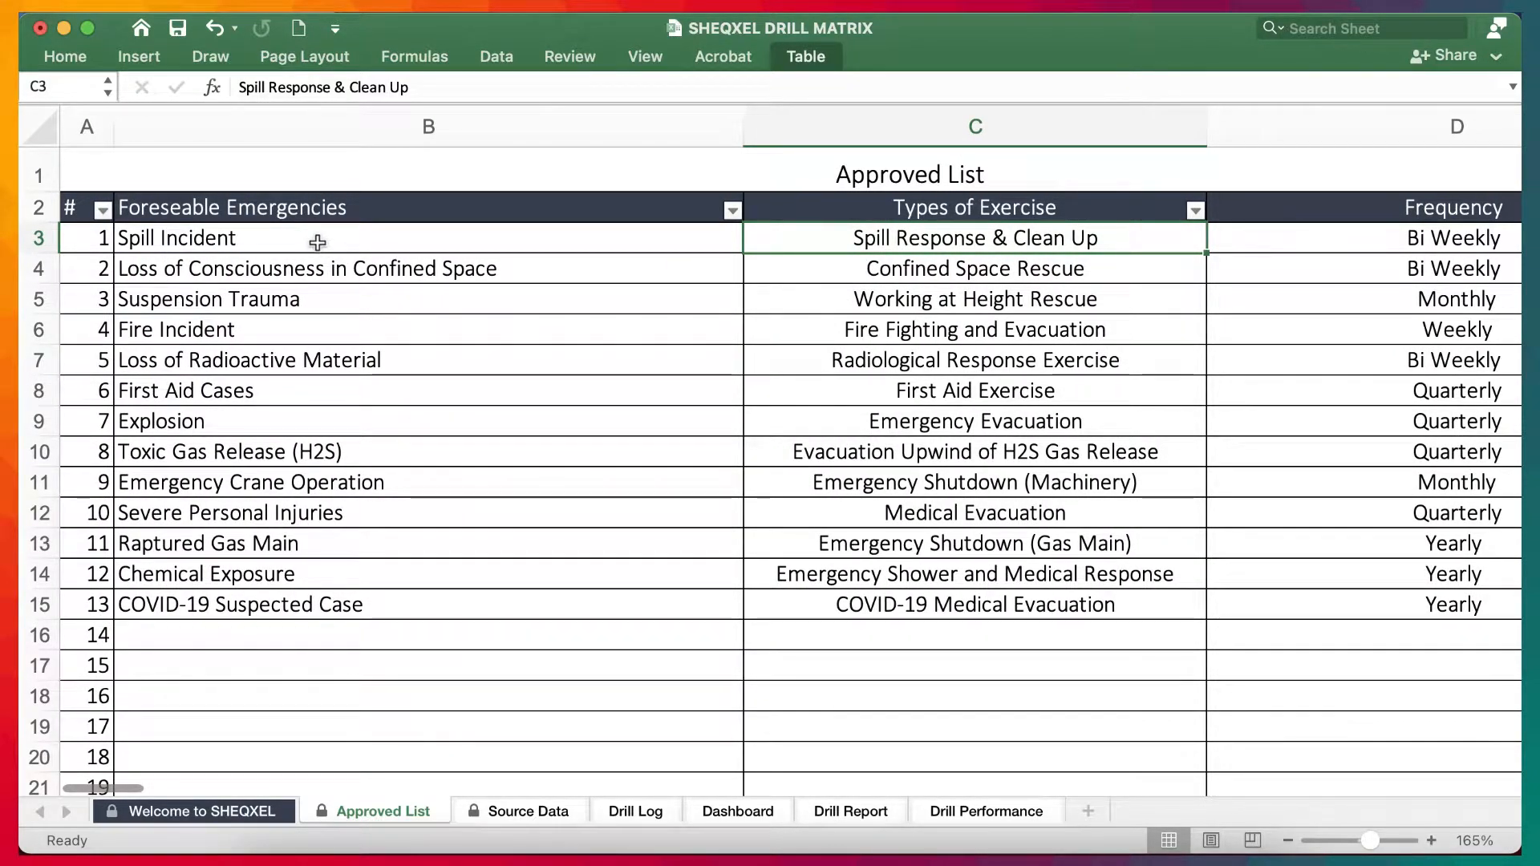
scroll(right, 3)
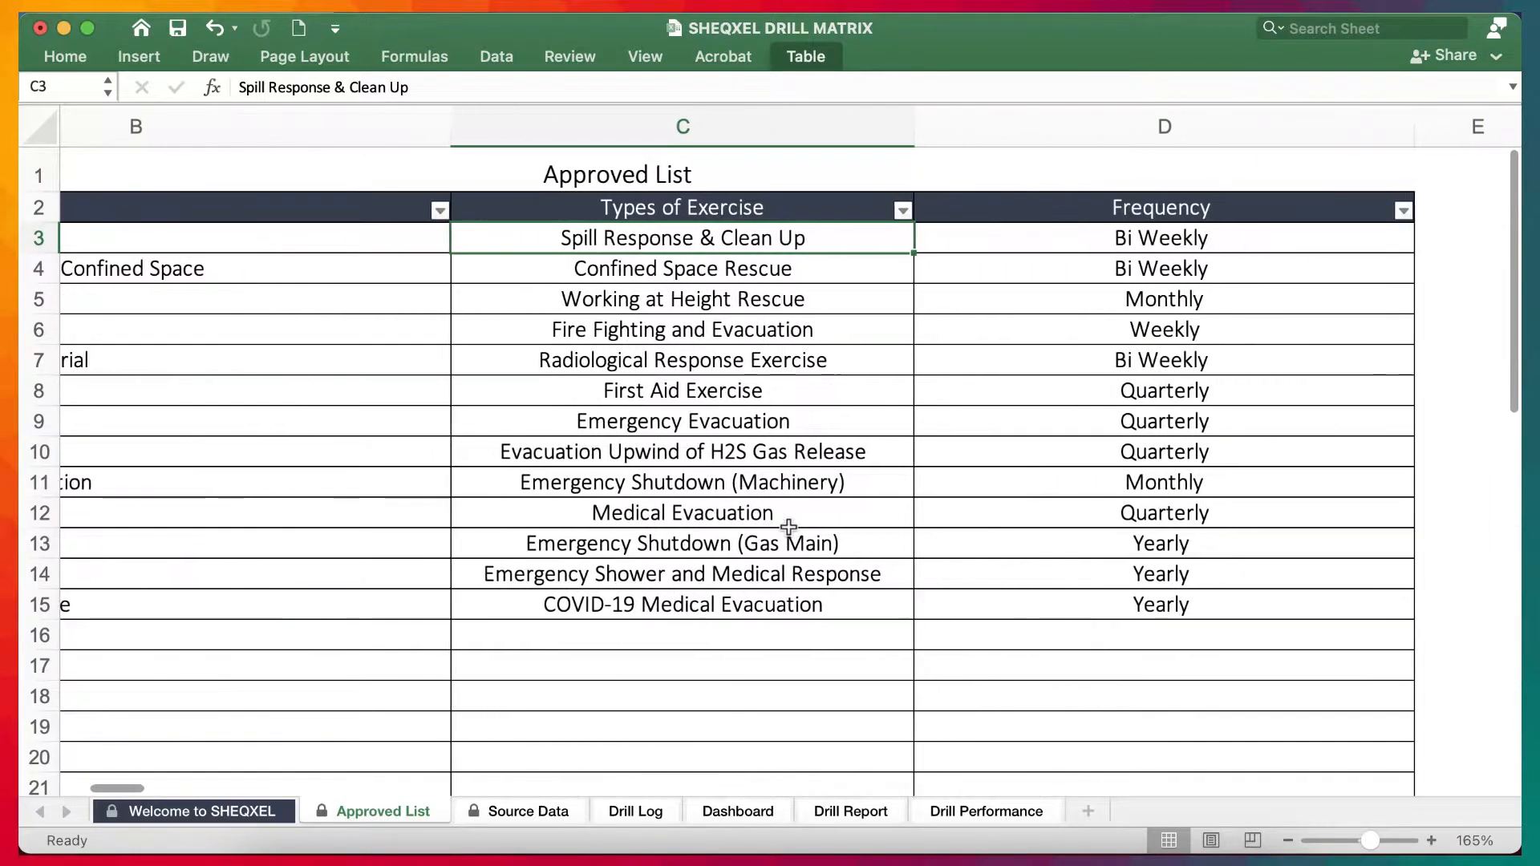
scroll(right, 3)
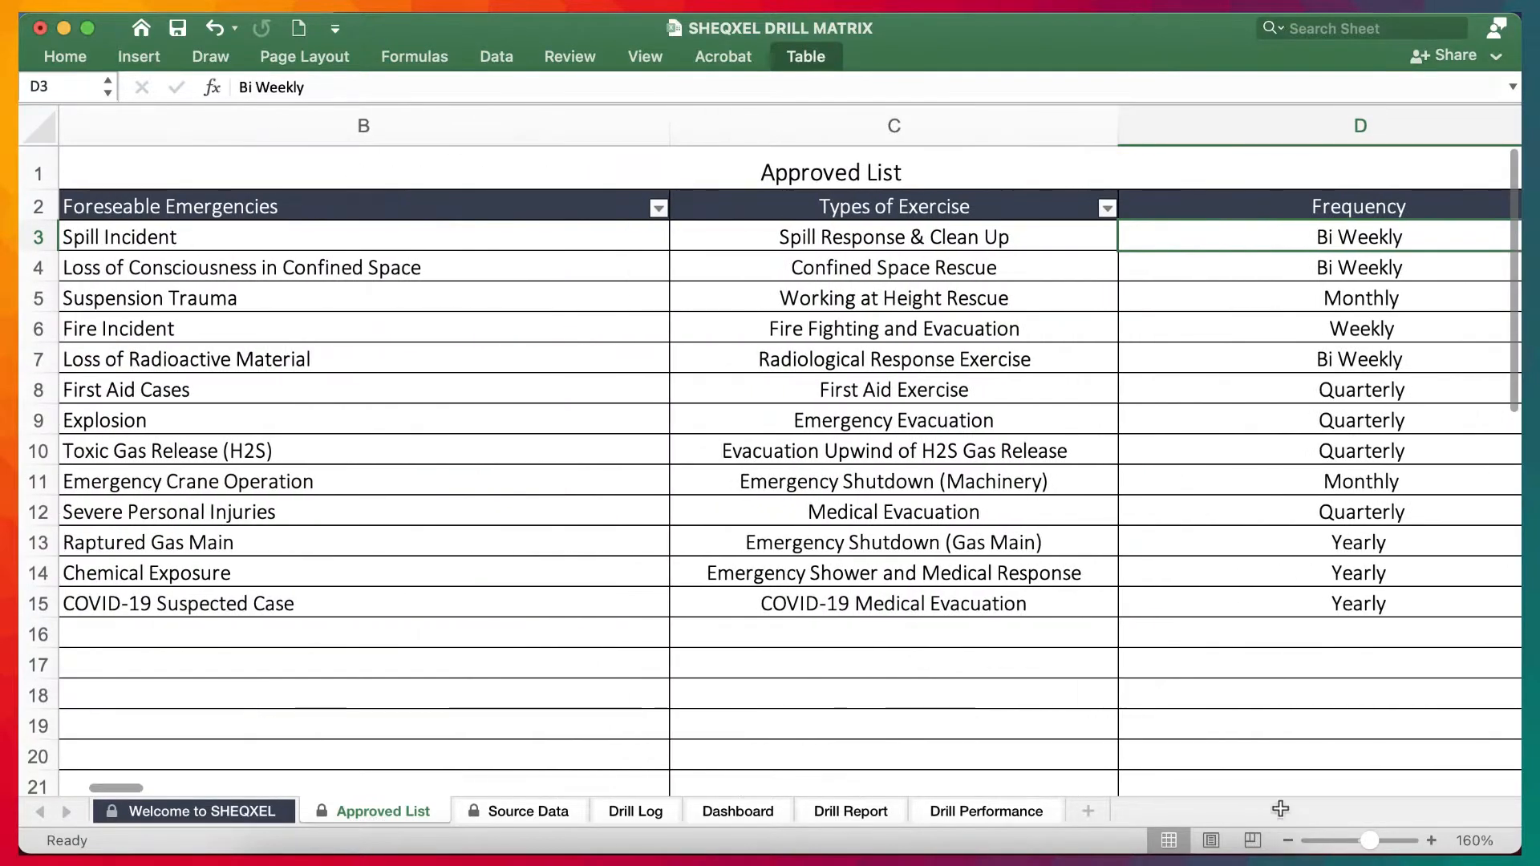
click(1288, 840)
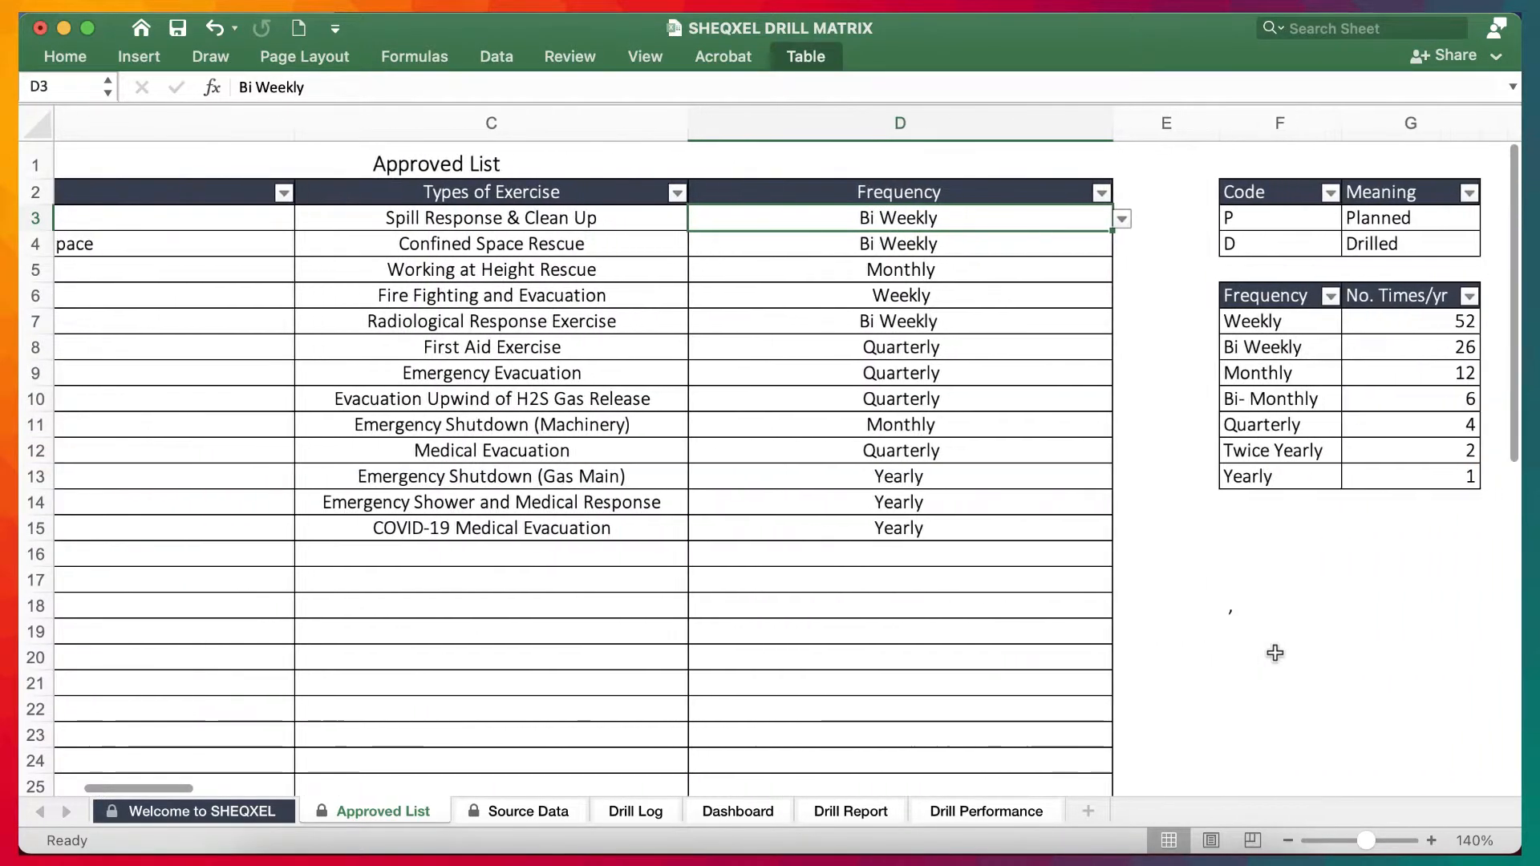
click(1081, 192)
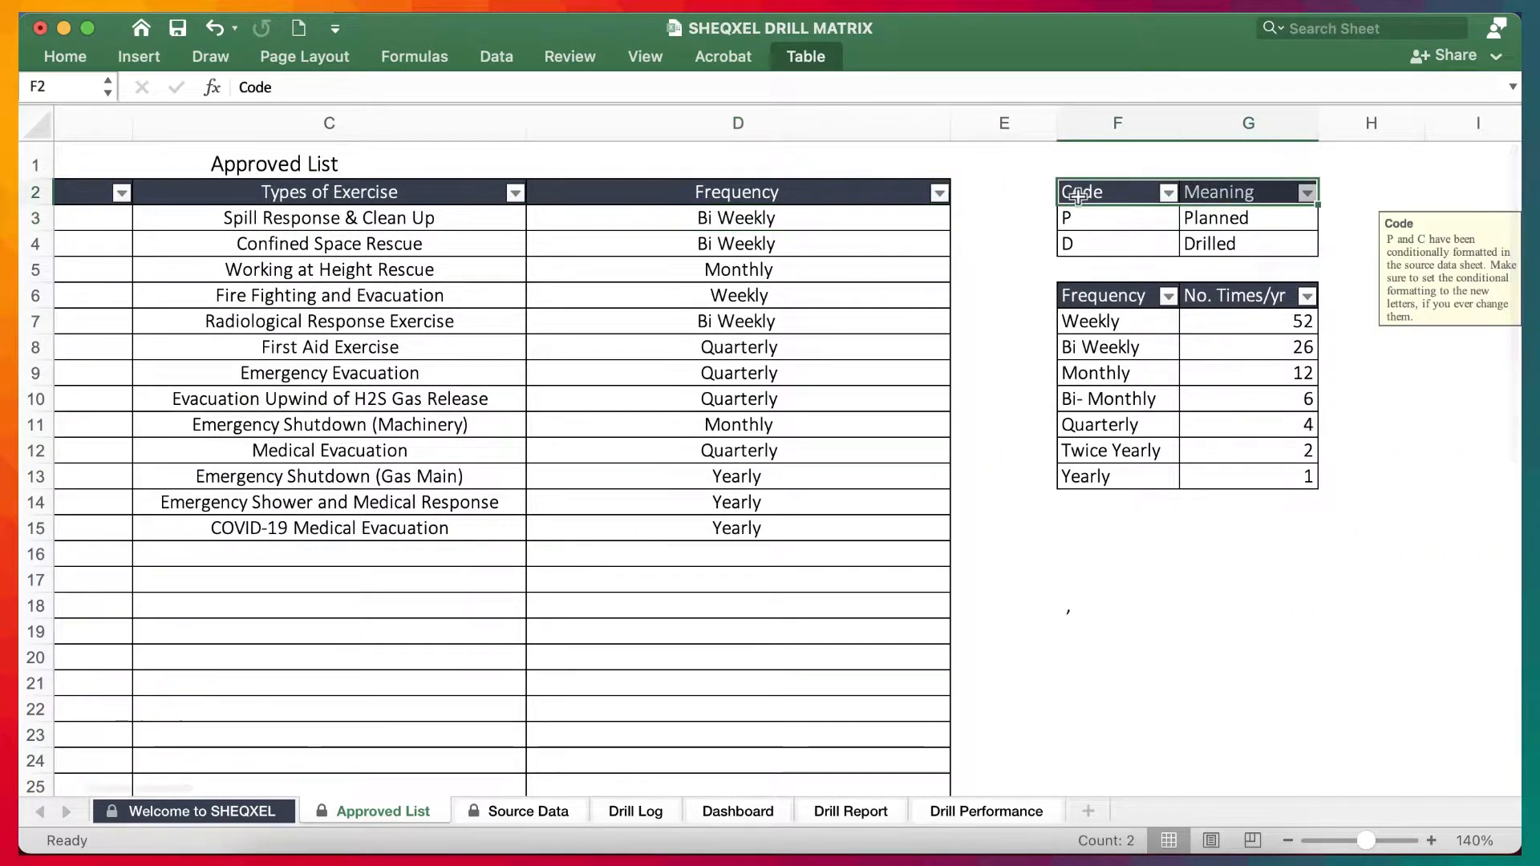
click(1117, 219)
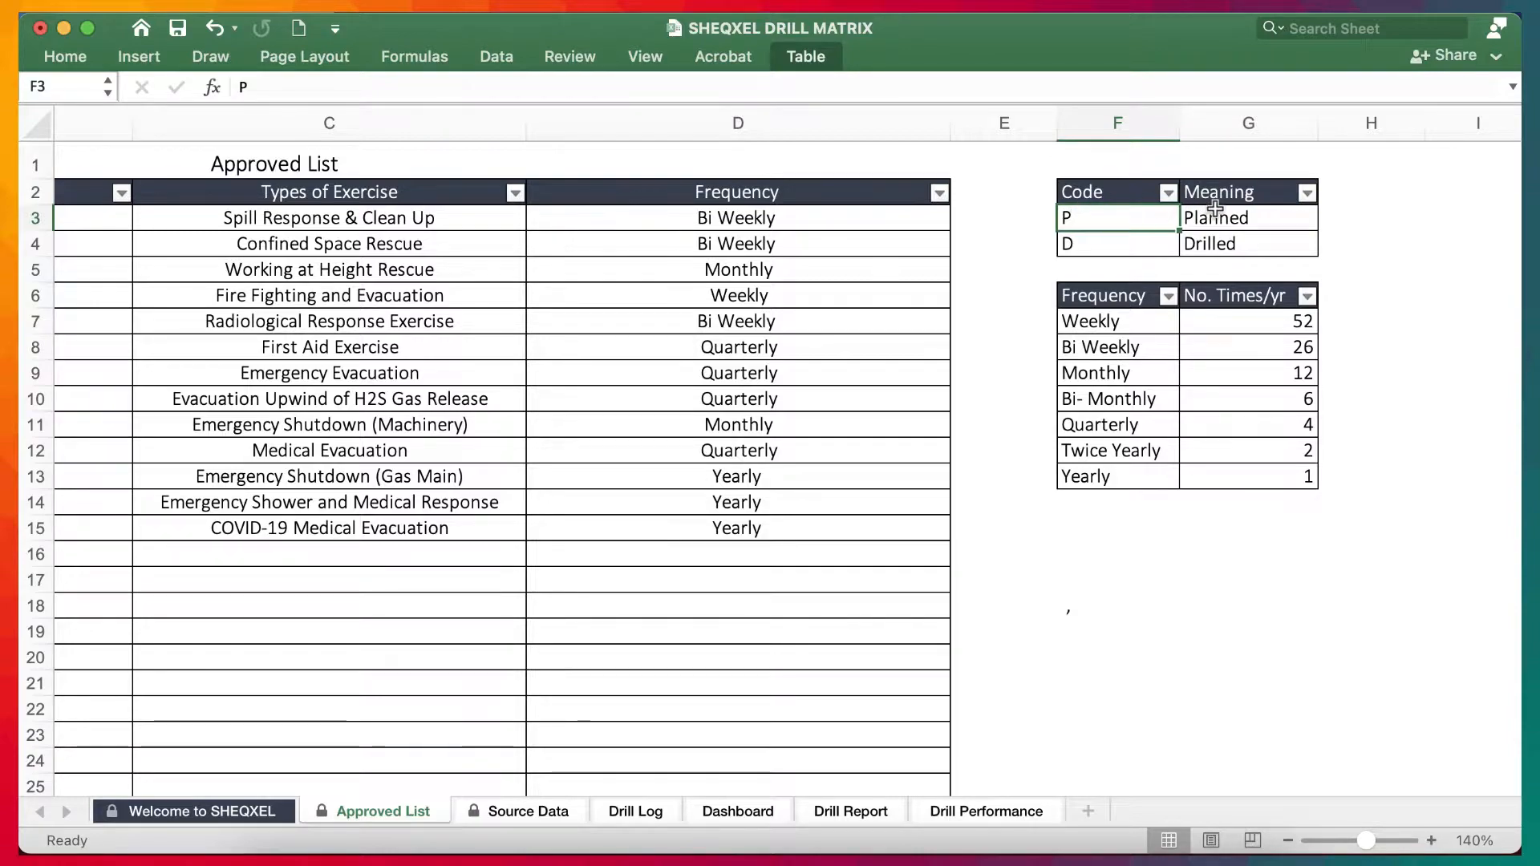
mouse_move(1115, 219)
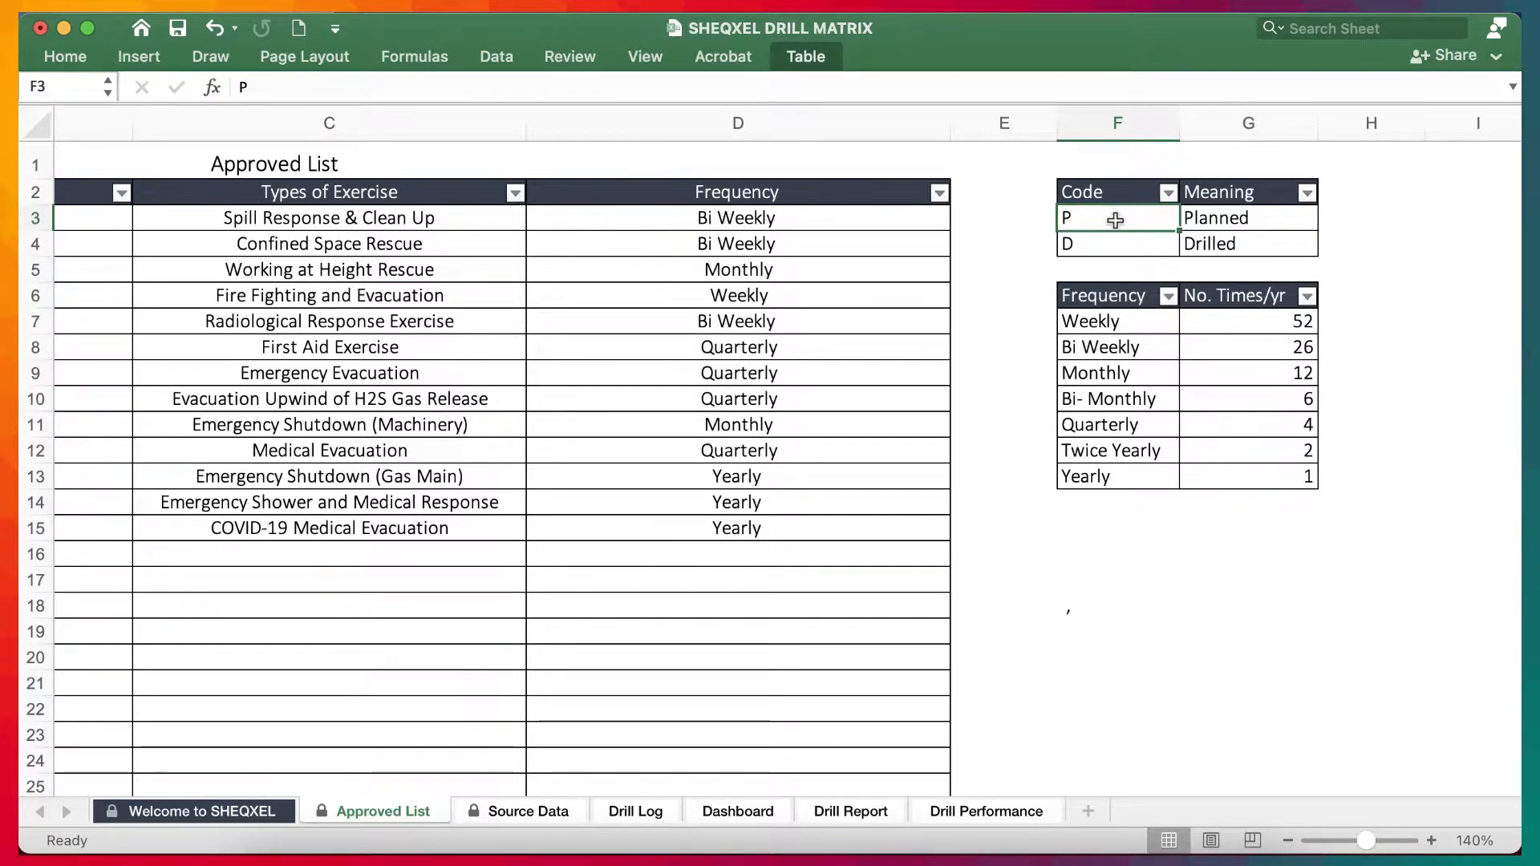
mouse_move(1223, 240)
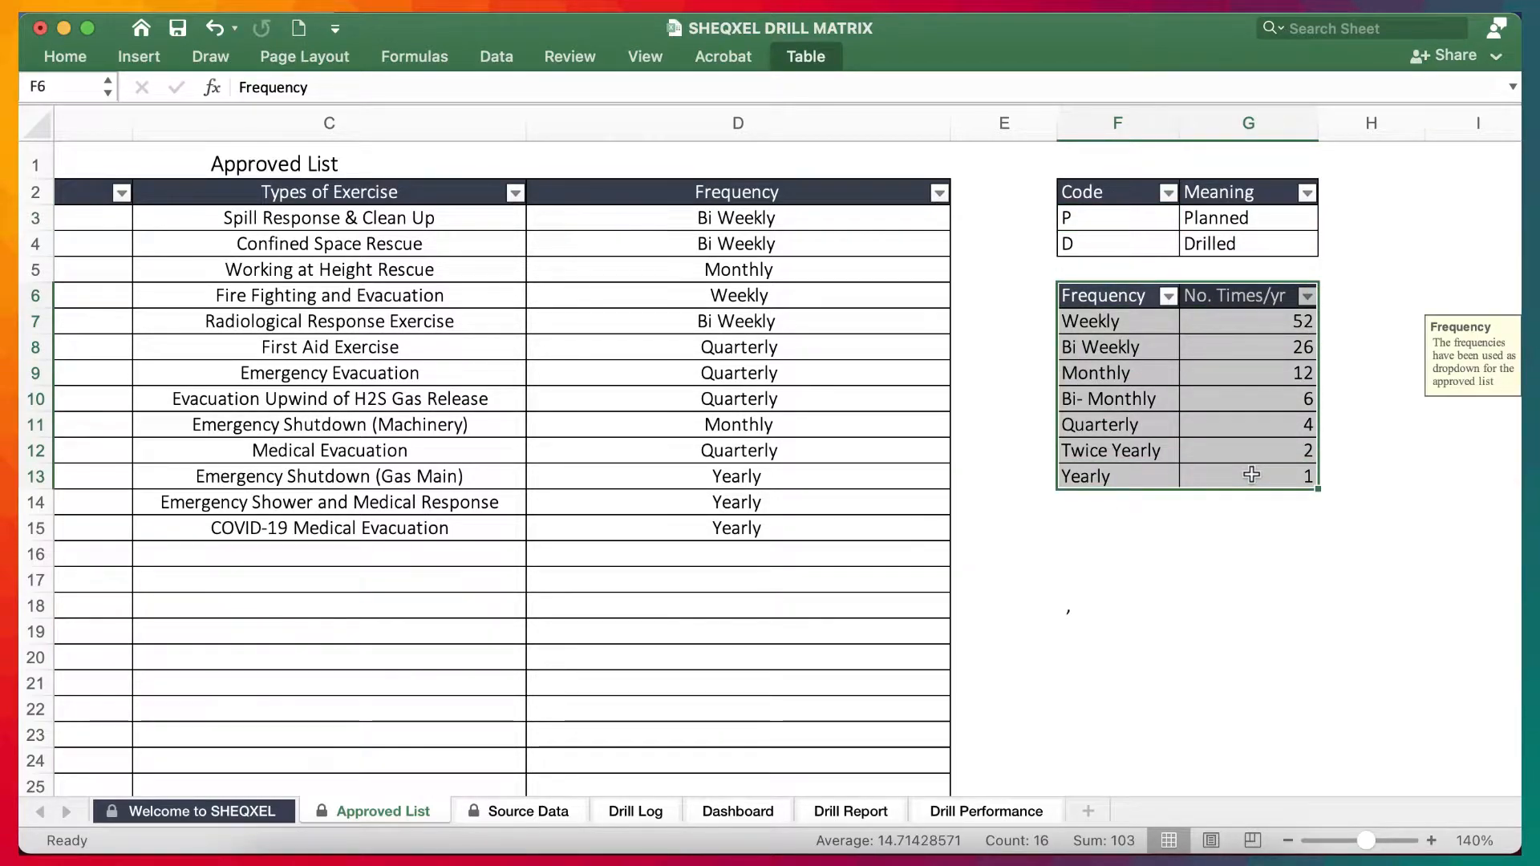
mouse_move(1279, 316)
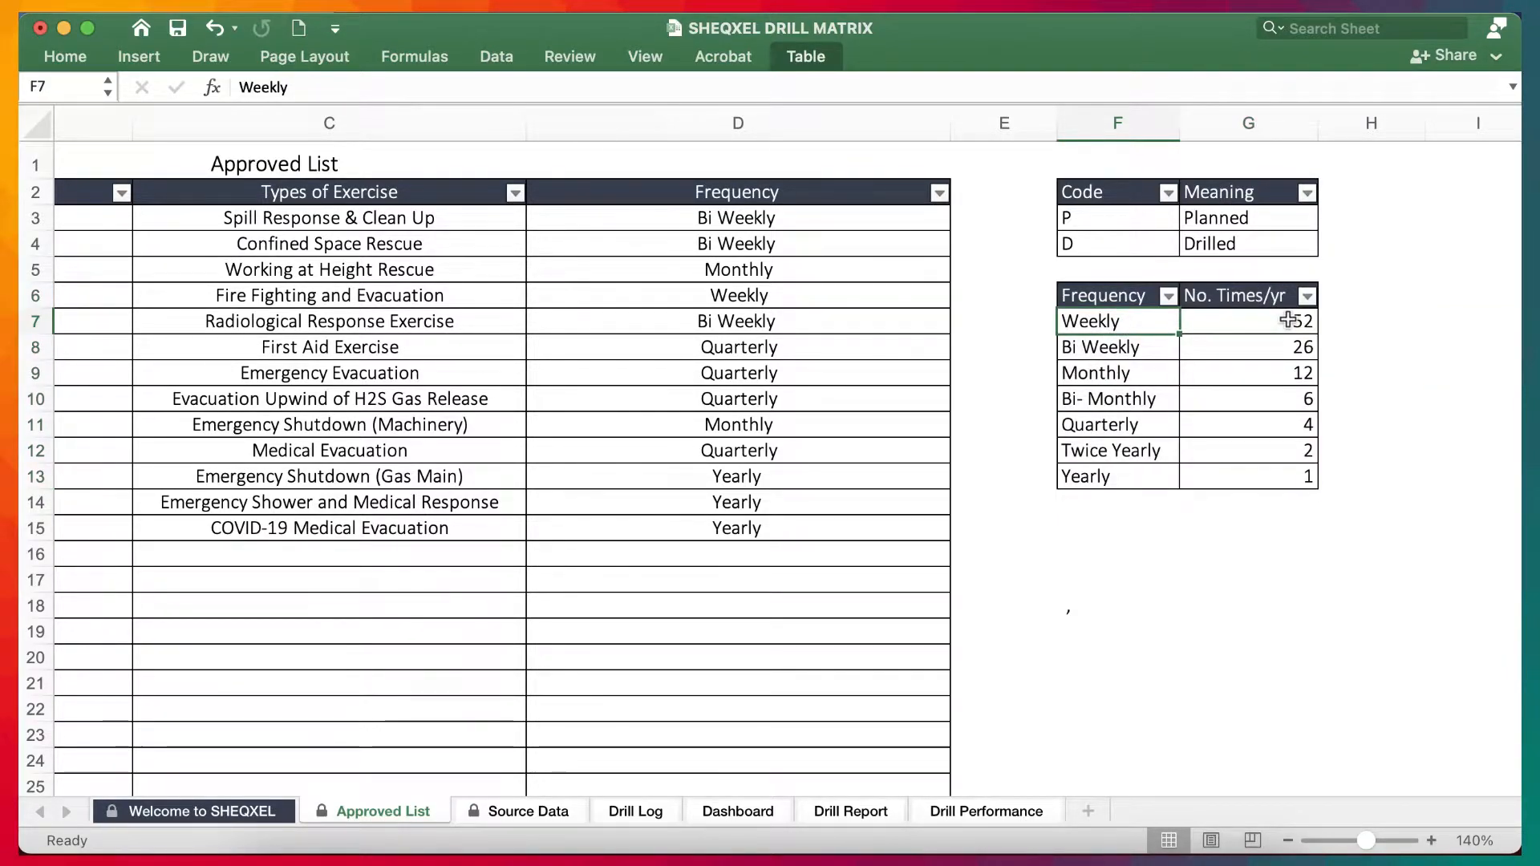
click(1117, 347)
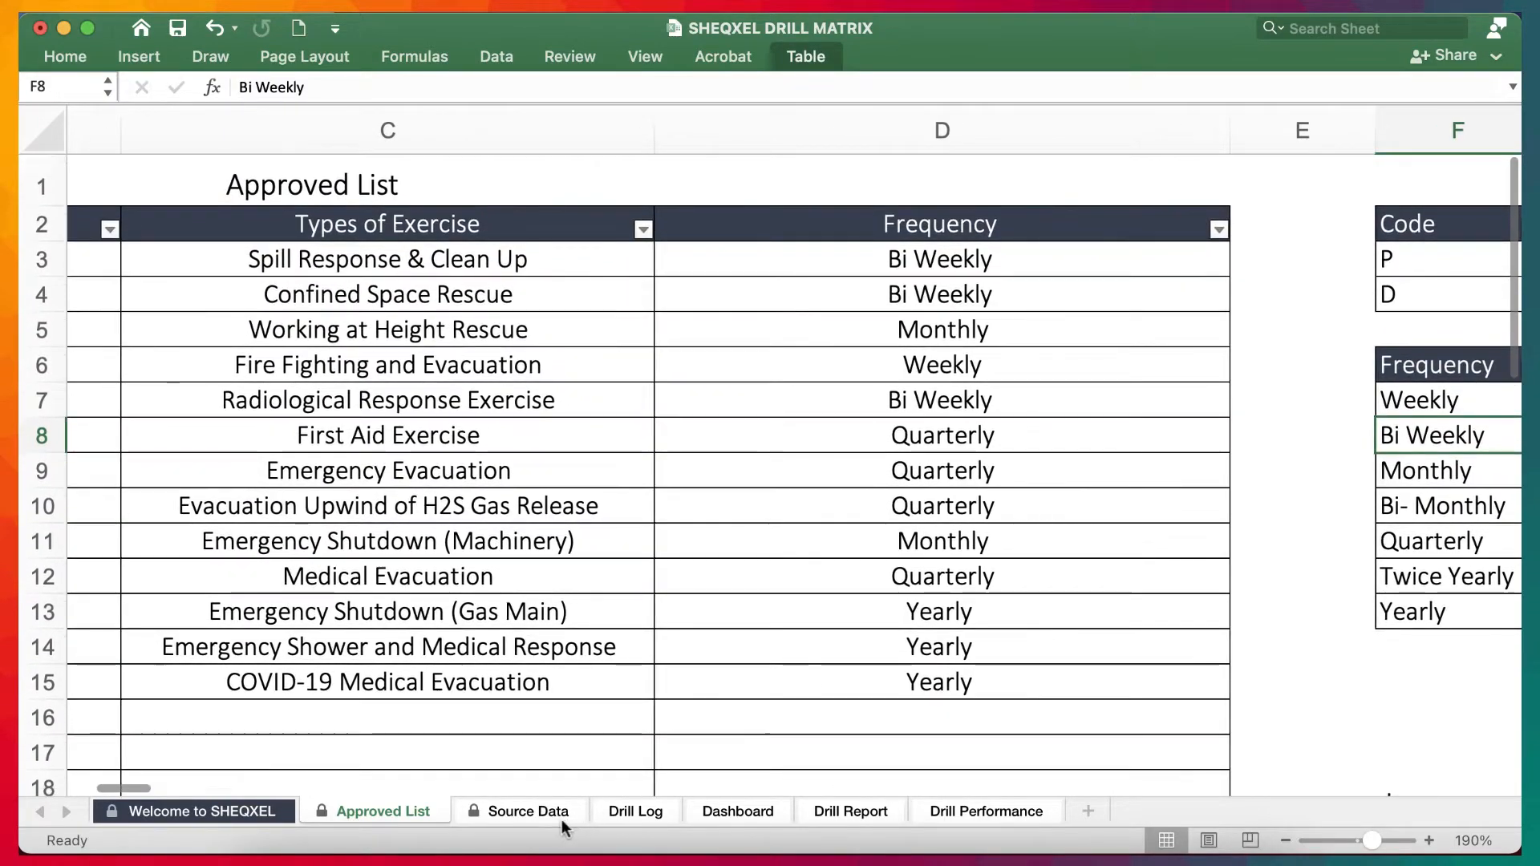
- On Source Data, try Spill Response & Clean Up as the first exercise and check its frequency
click(528, 811)
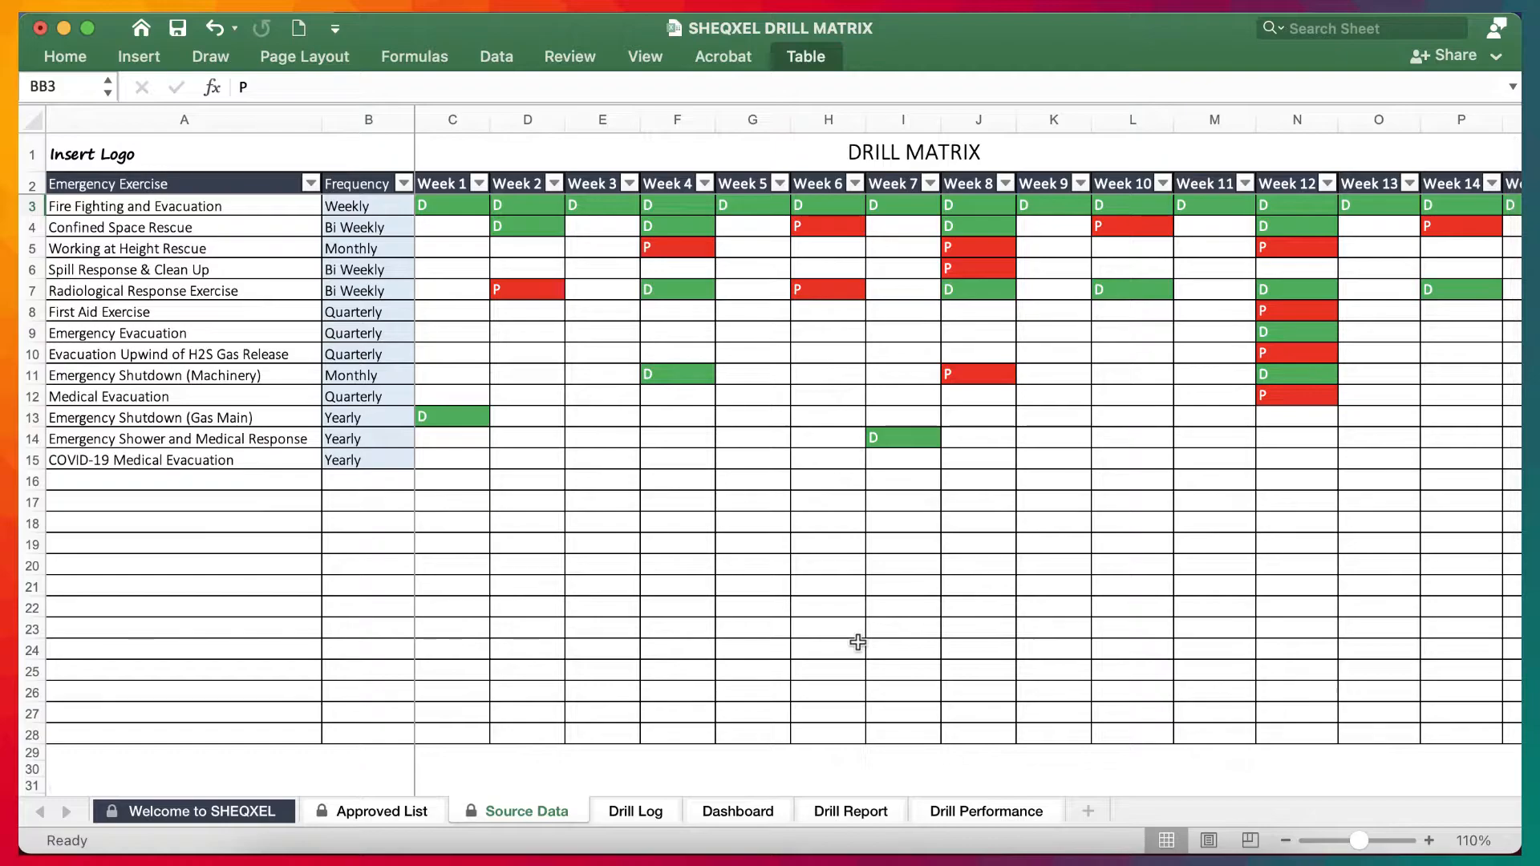
mouse_move(319, 396)
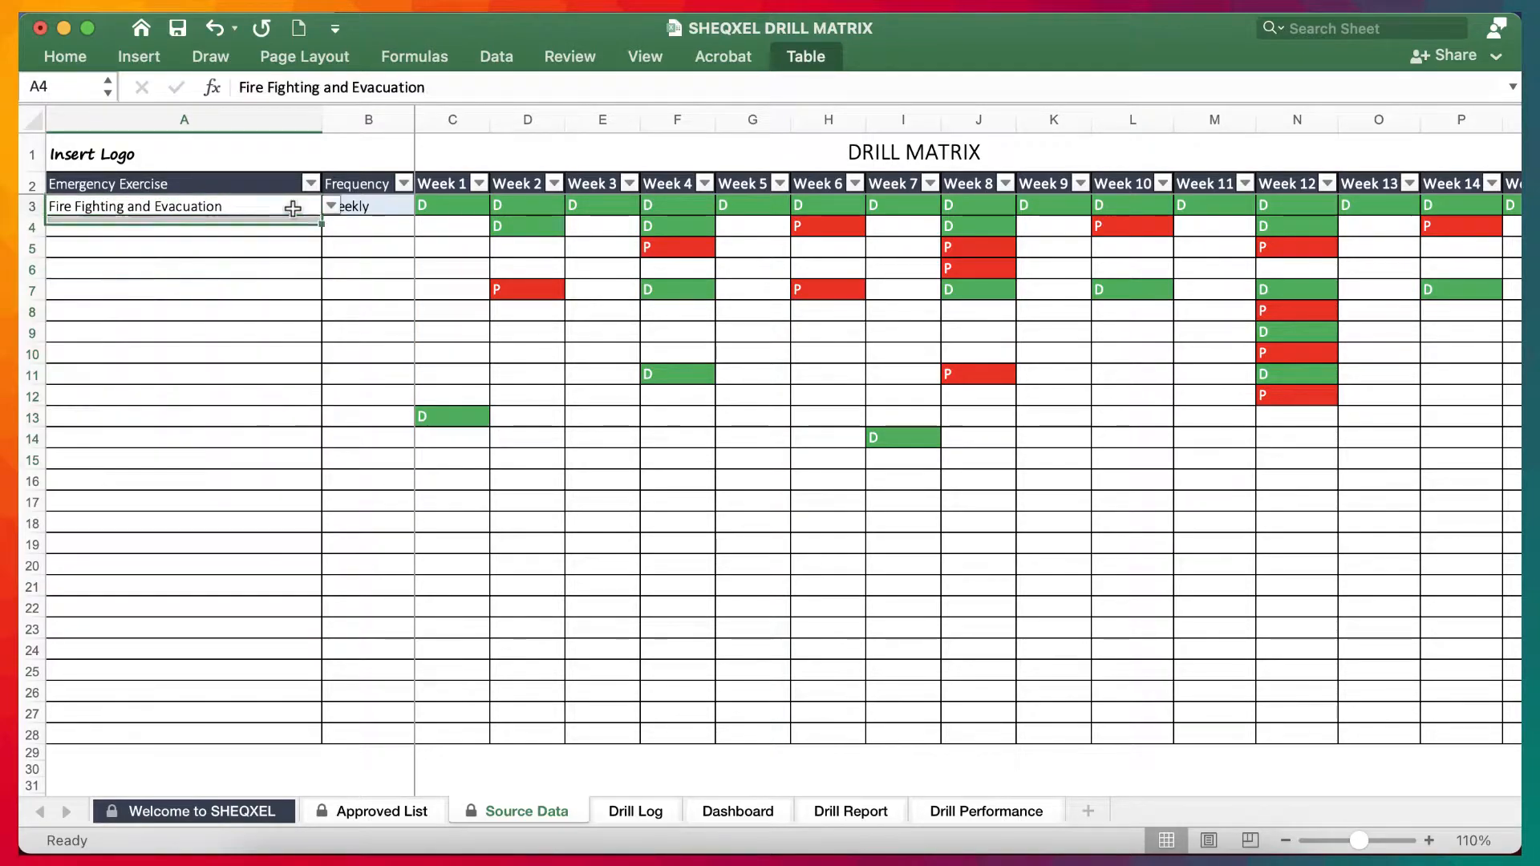
click(332, 205)
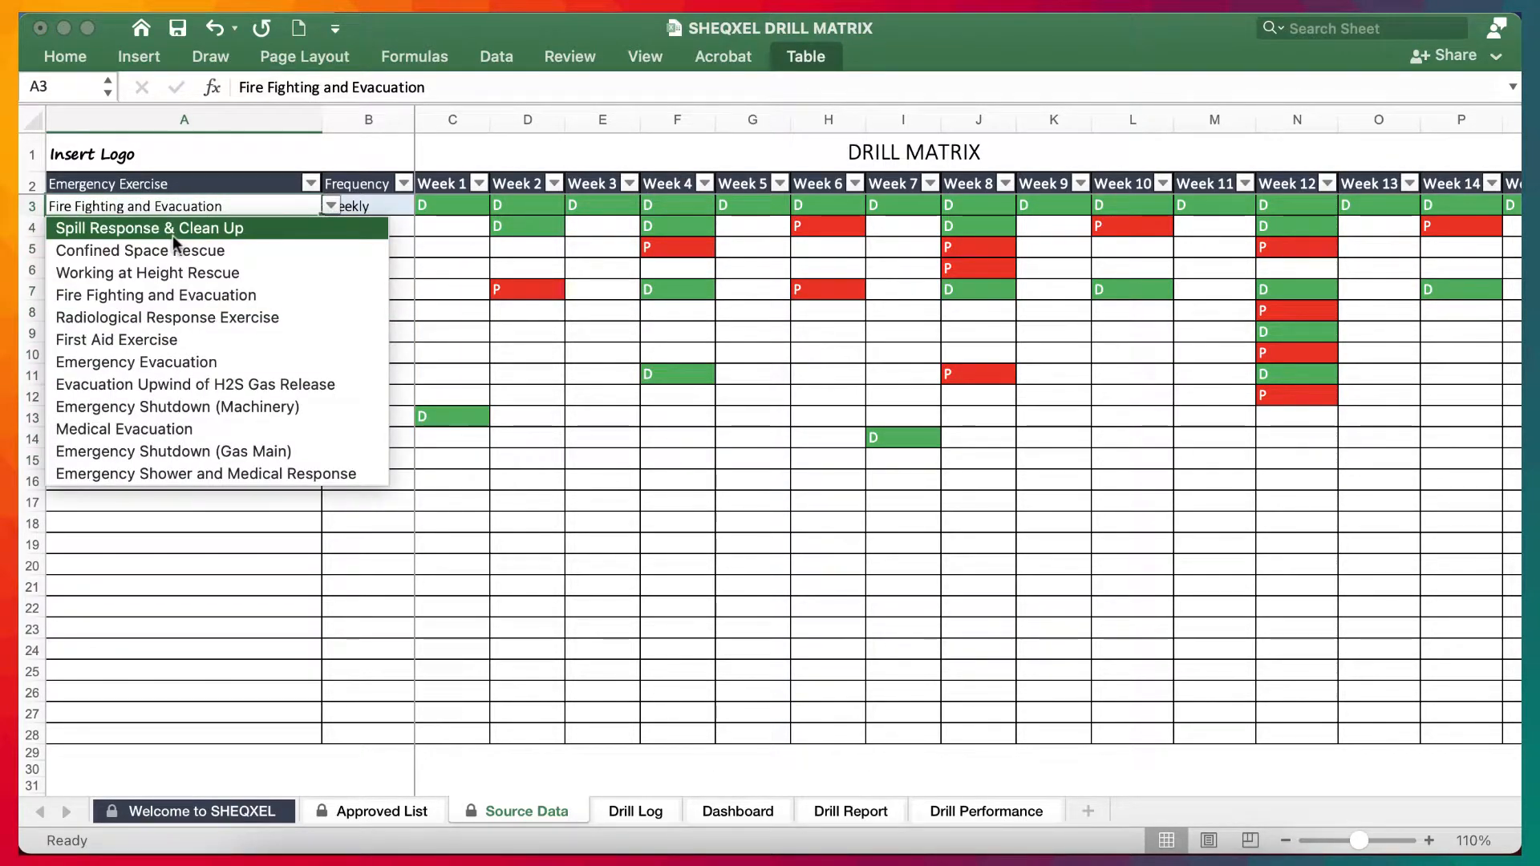
click(148, 227)
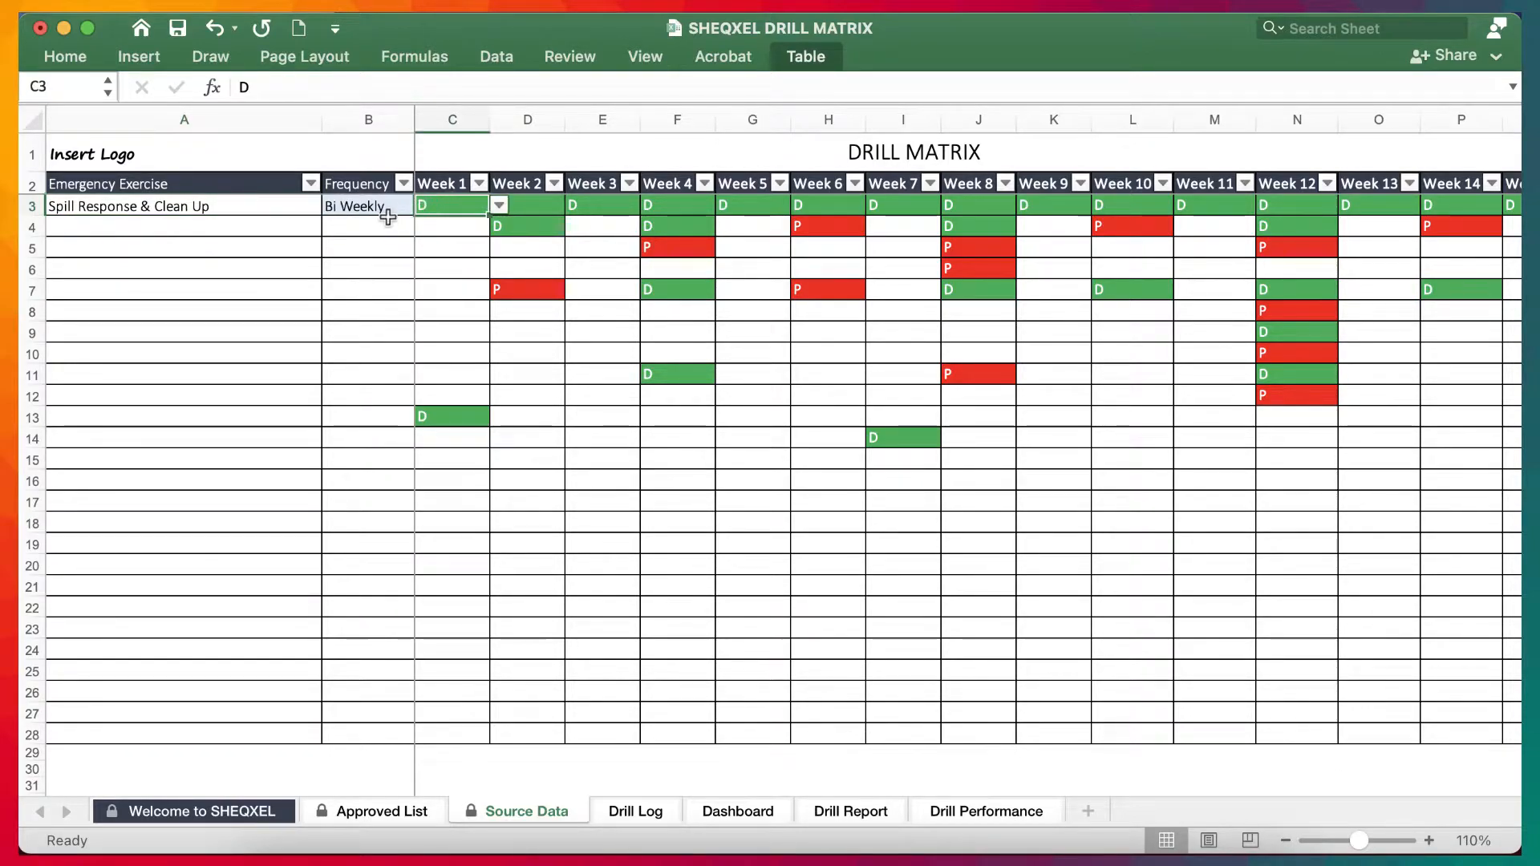
click(312, 205)
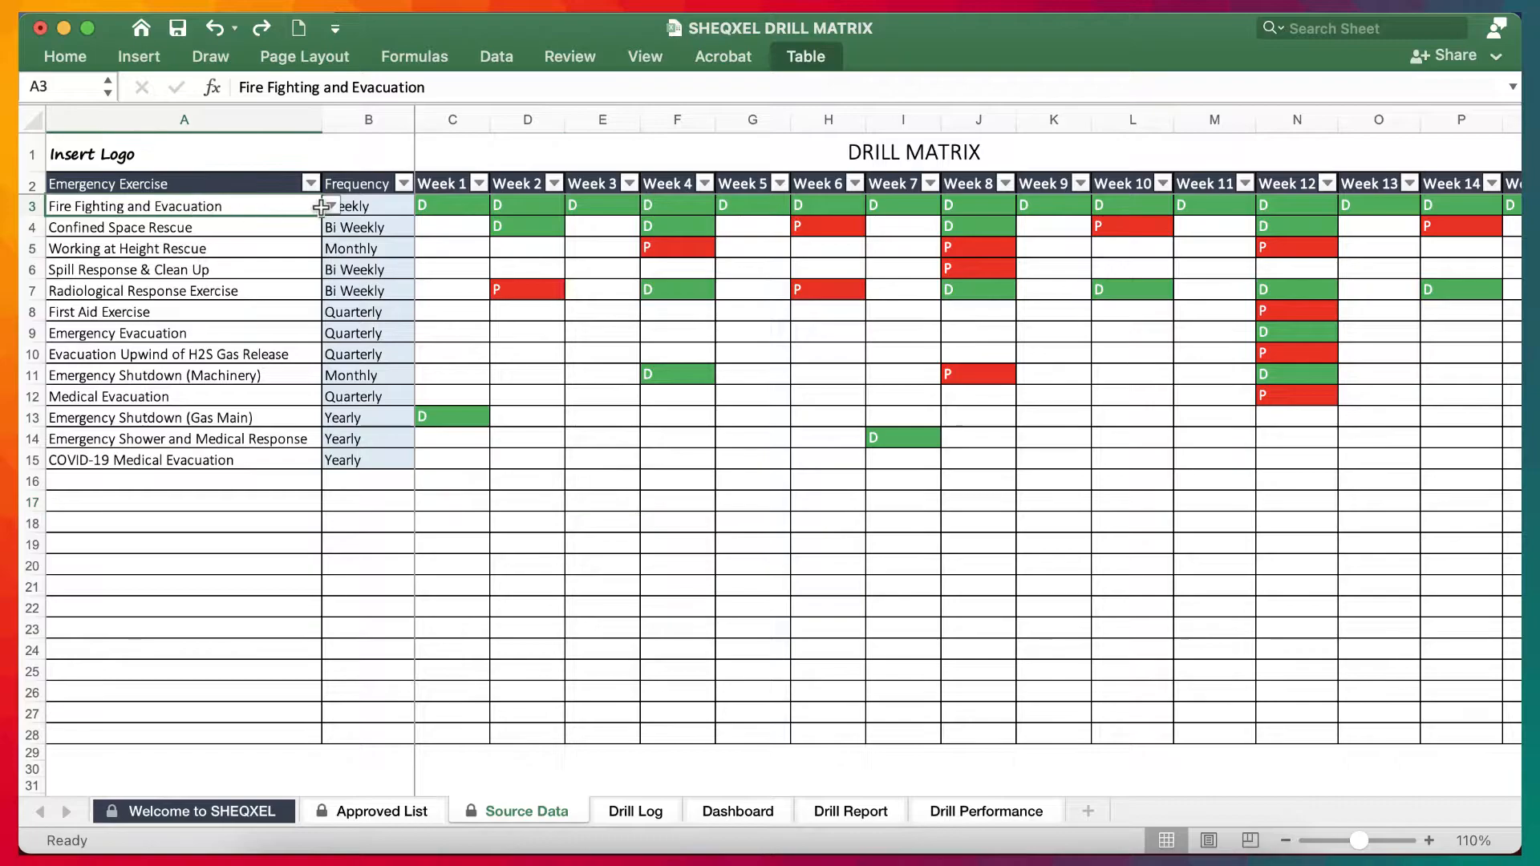
click(329, 206)
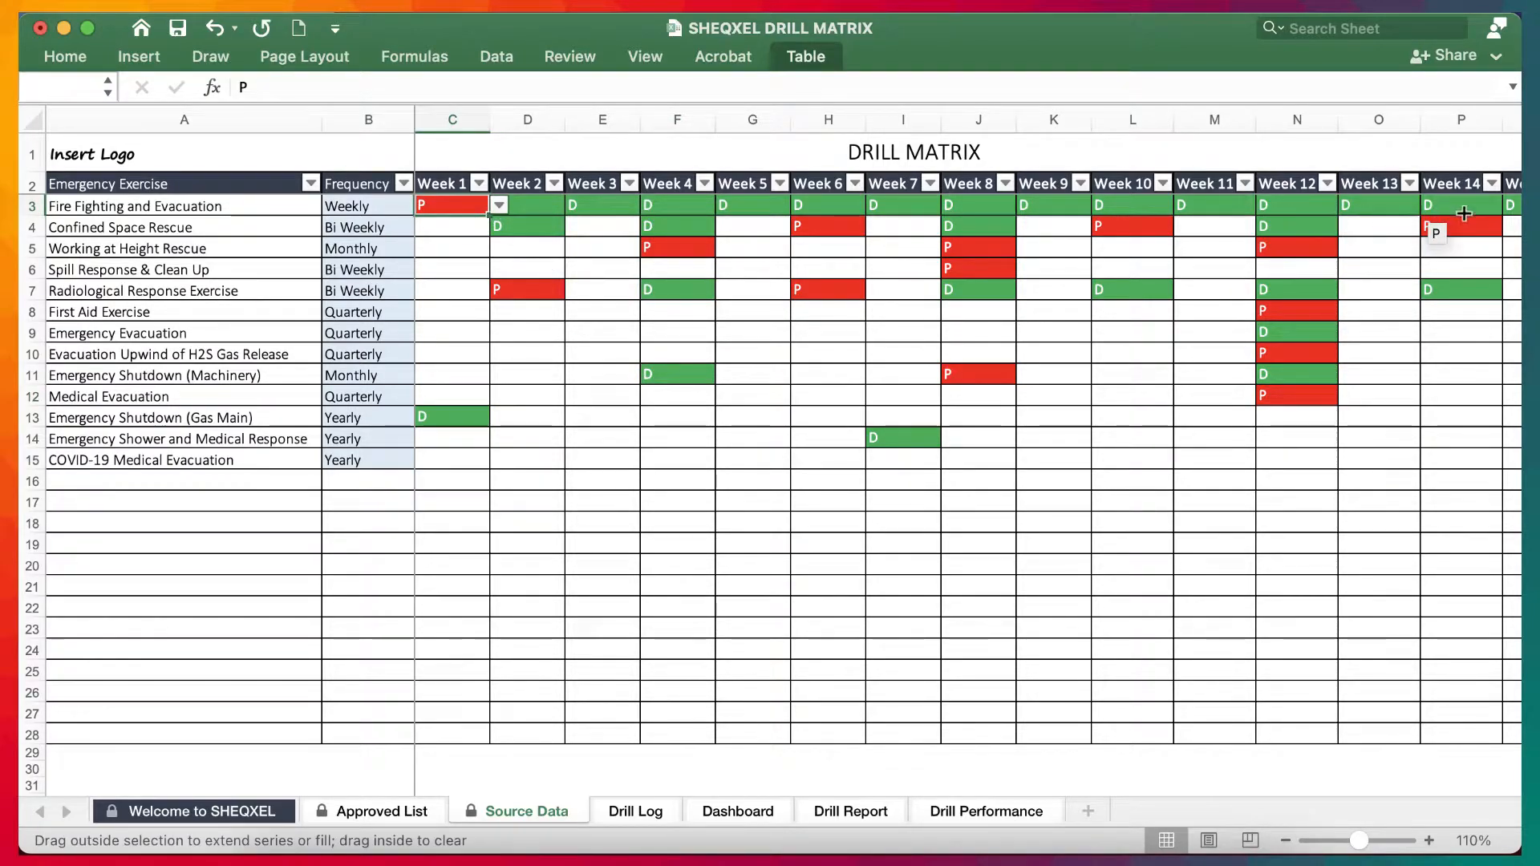
scroll(right, 3)
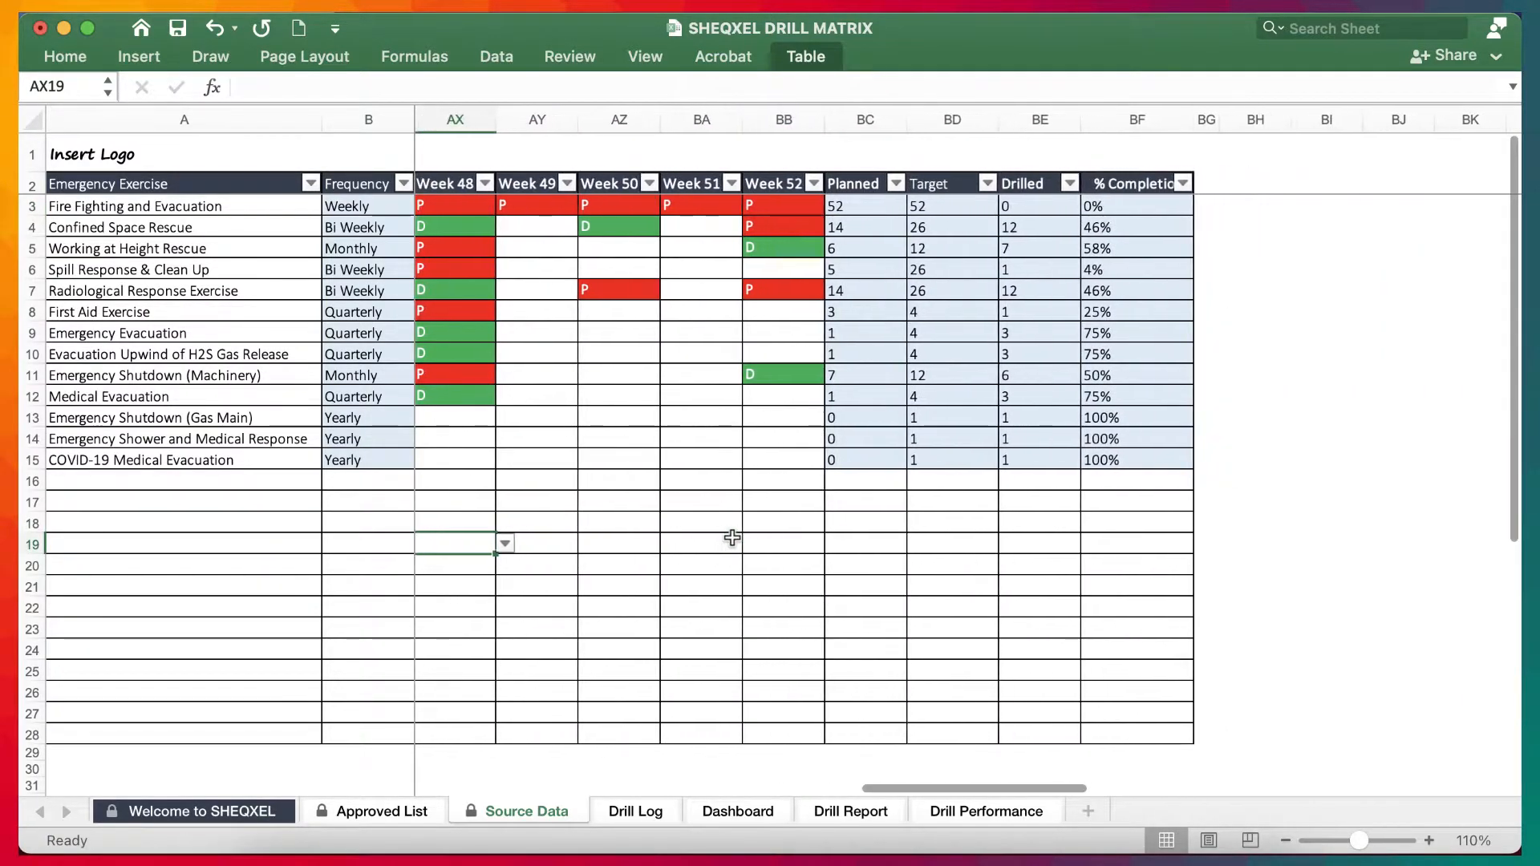
scroll(right, 3)
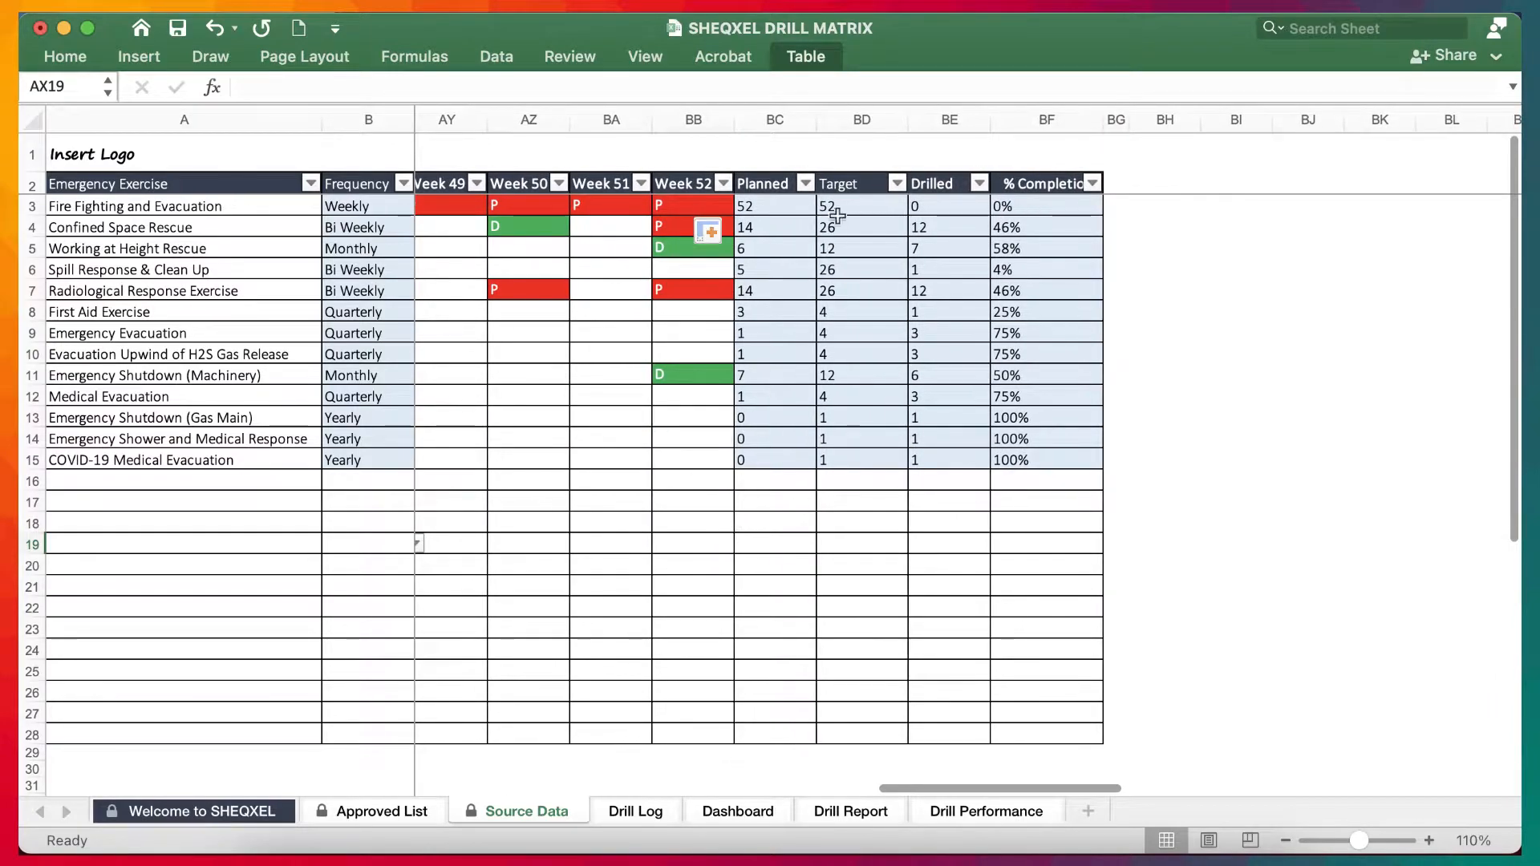
click(369, 205)
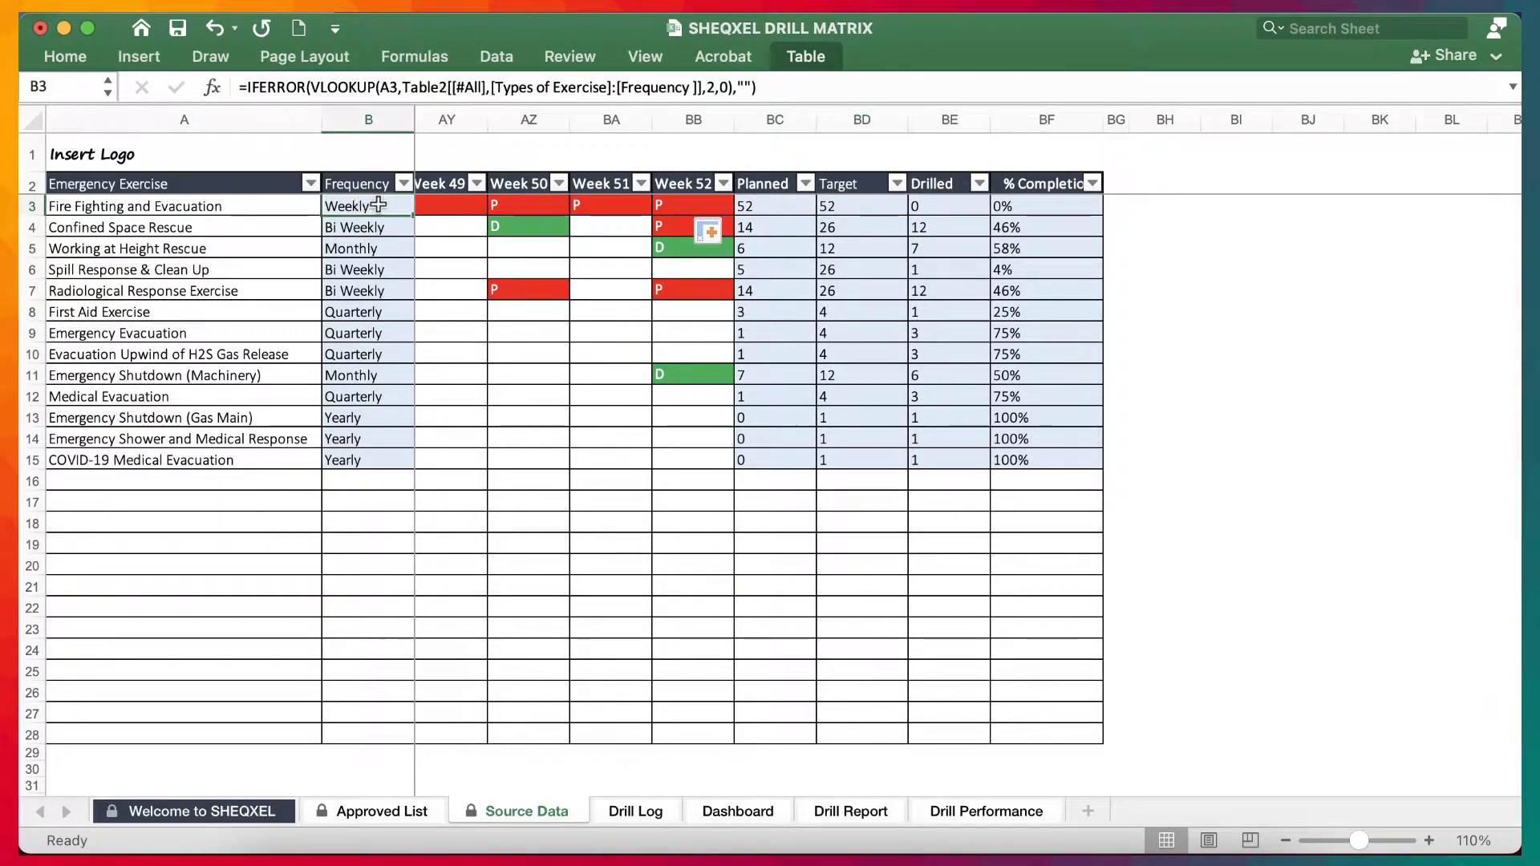
click(862, 205)
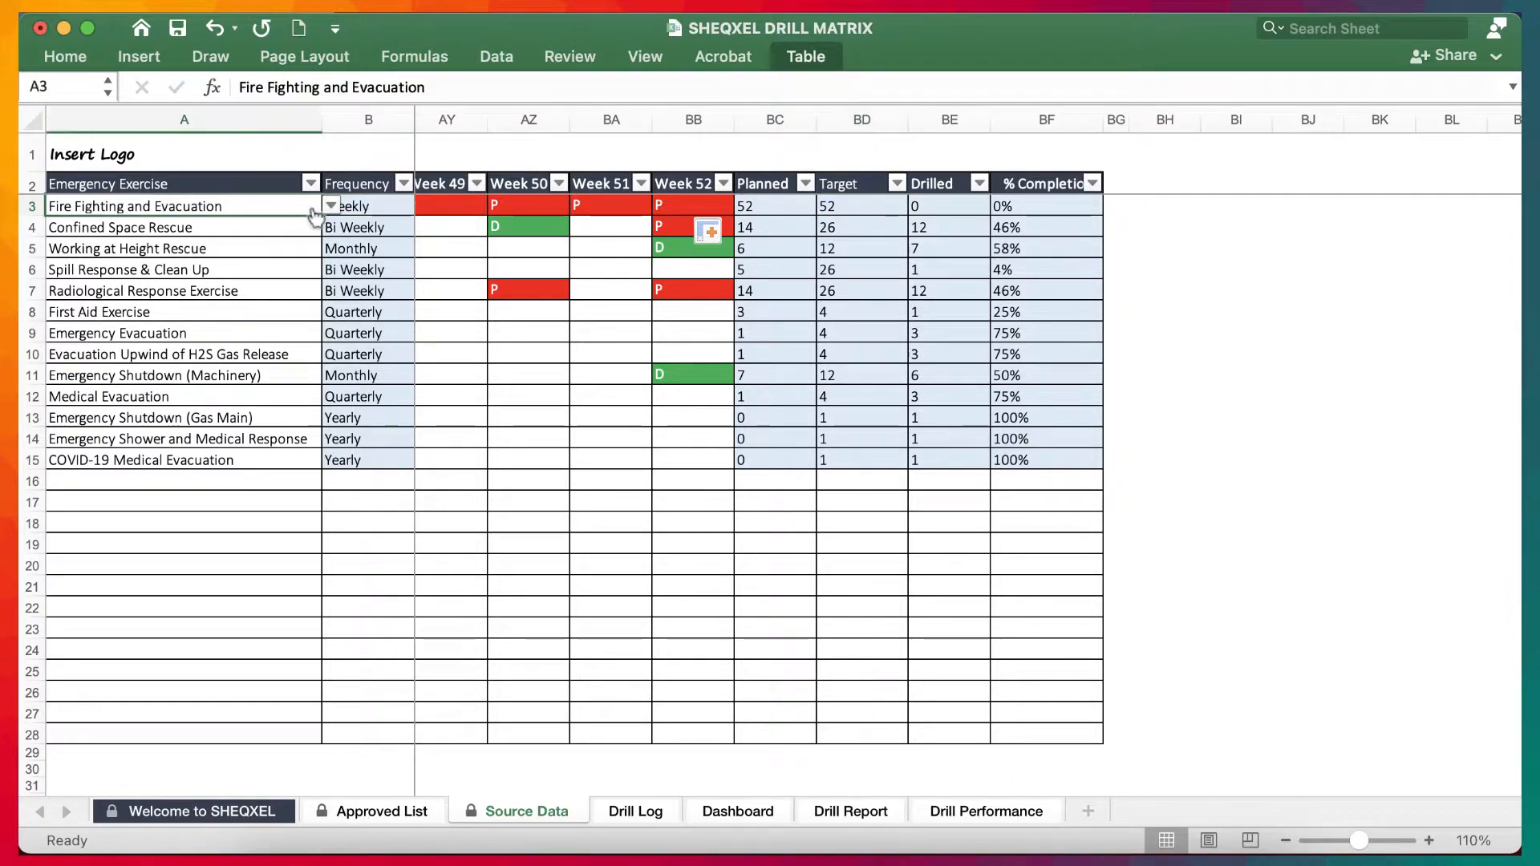
click(332, 206)
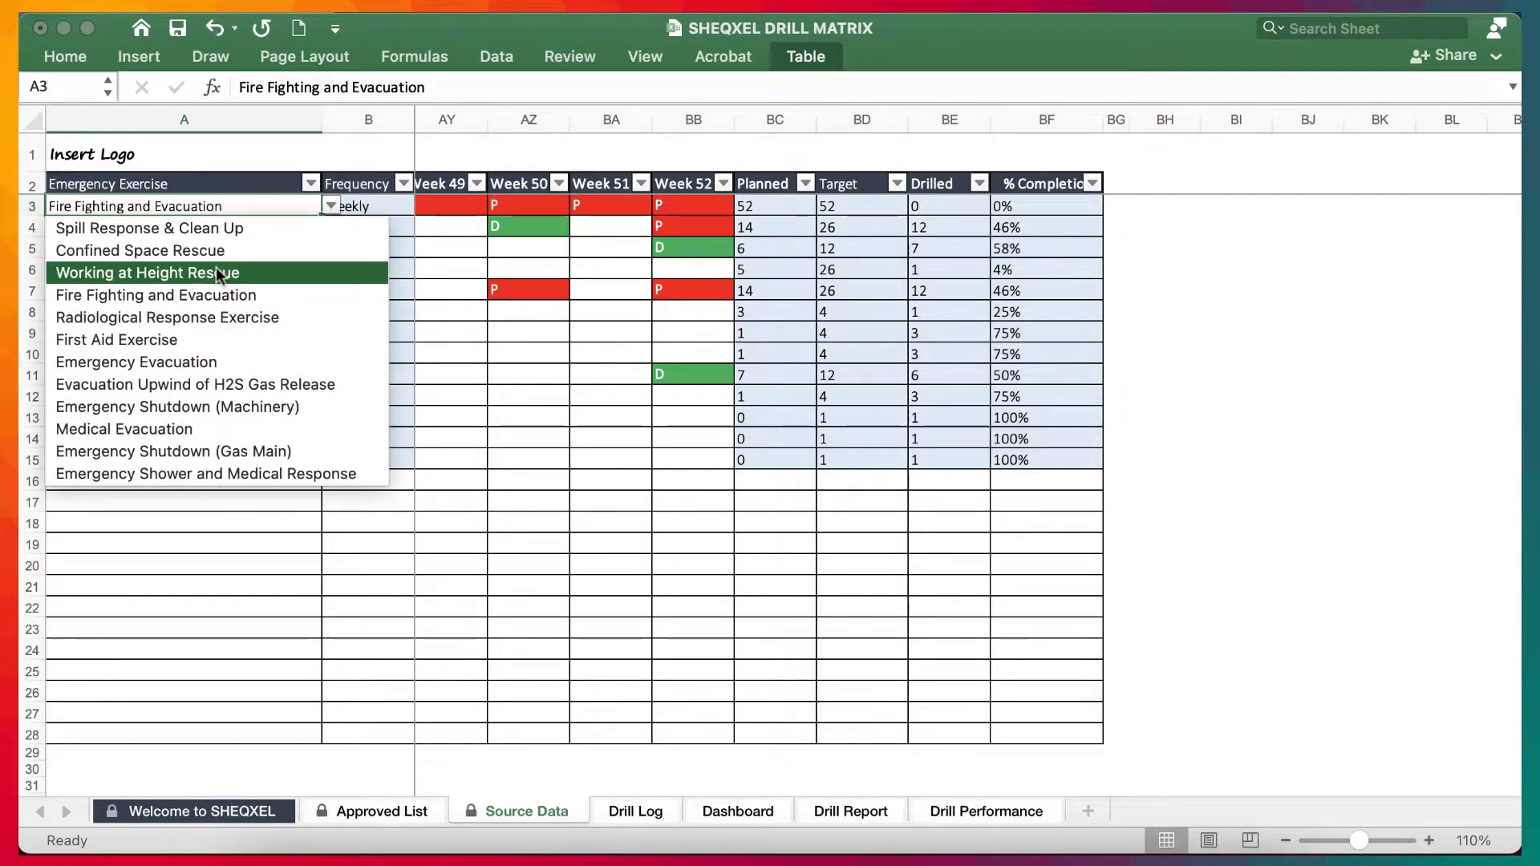
click(145, 273)
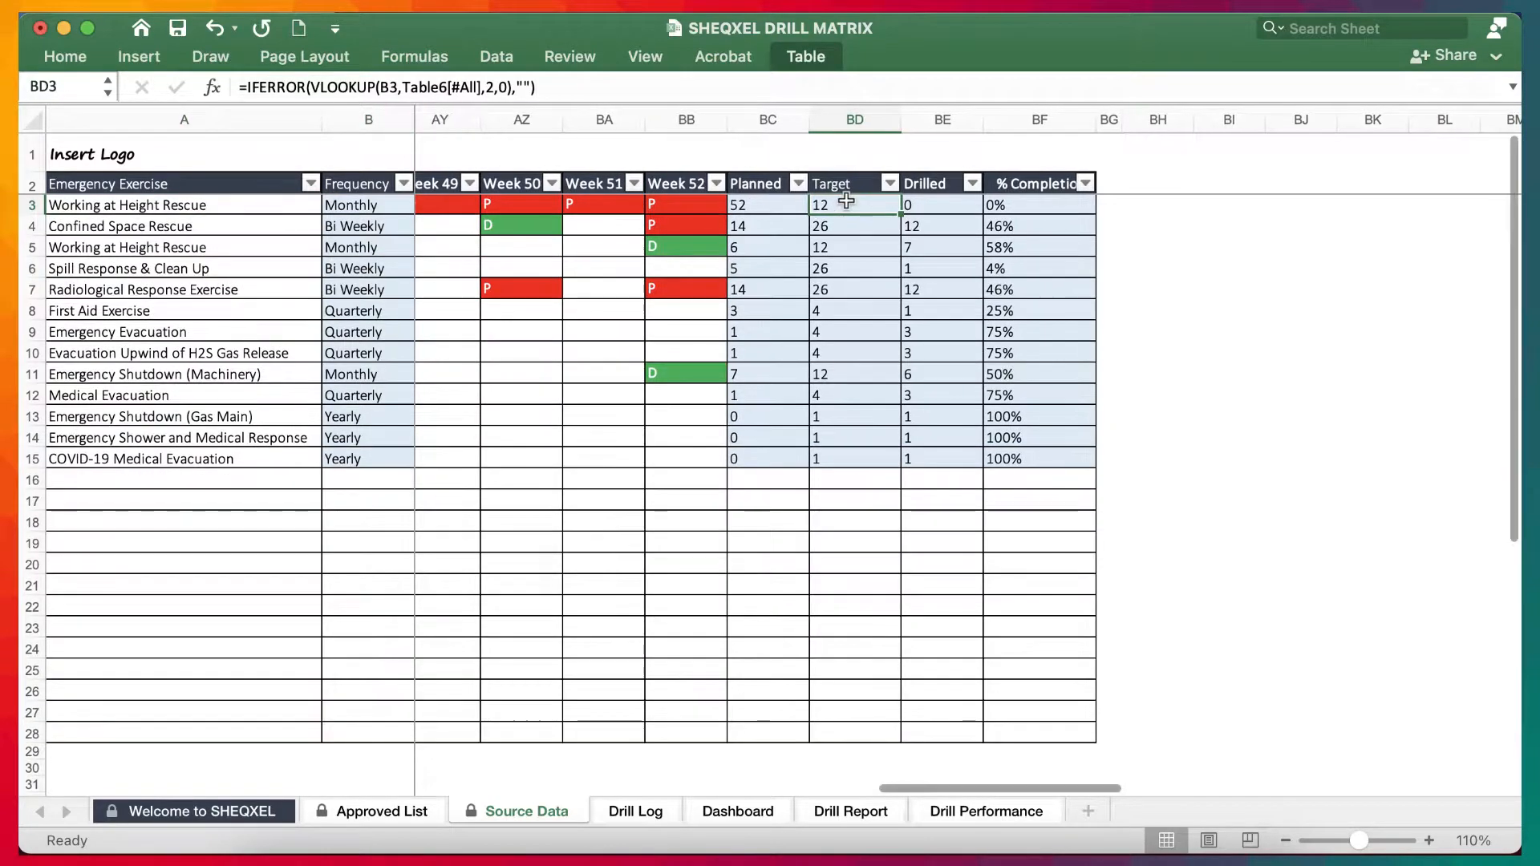
click(184, 205)
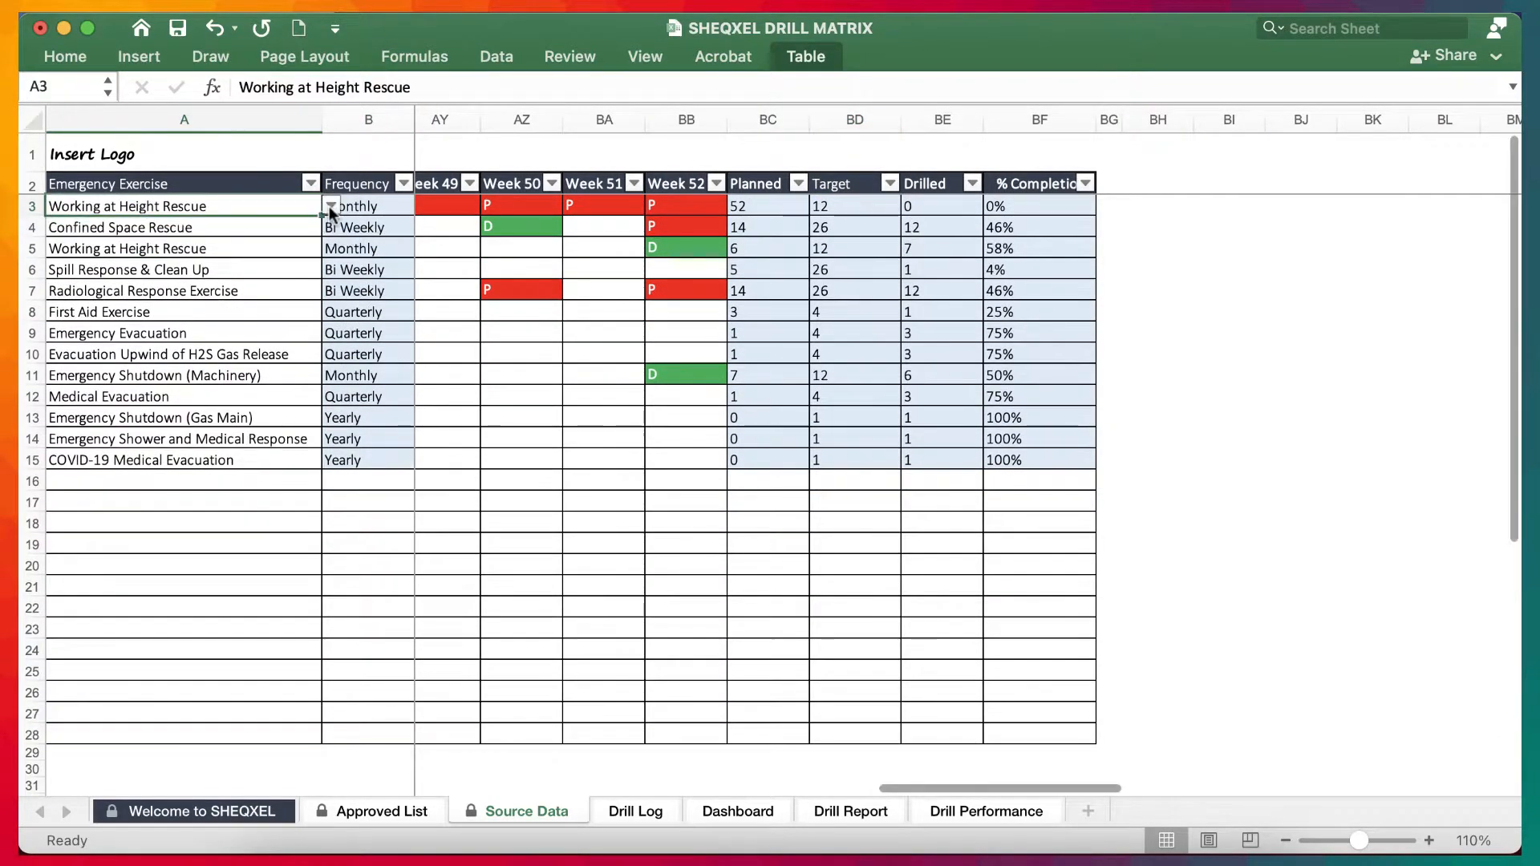
text(Fire Fighting and Evacuation)
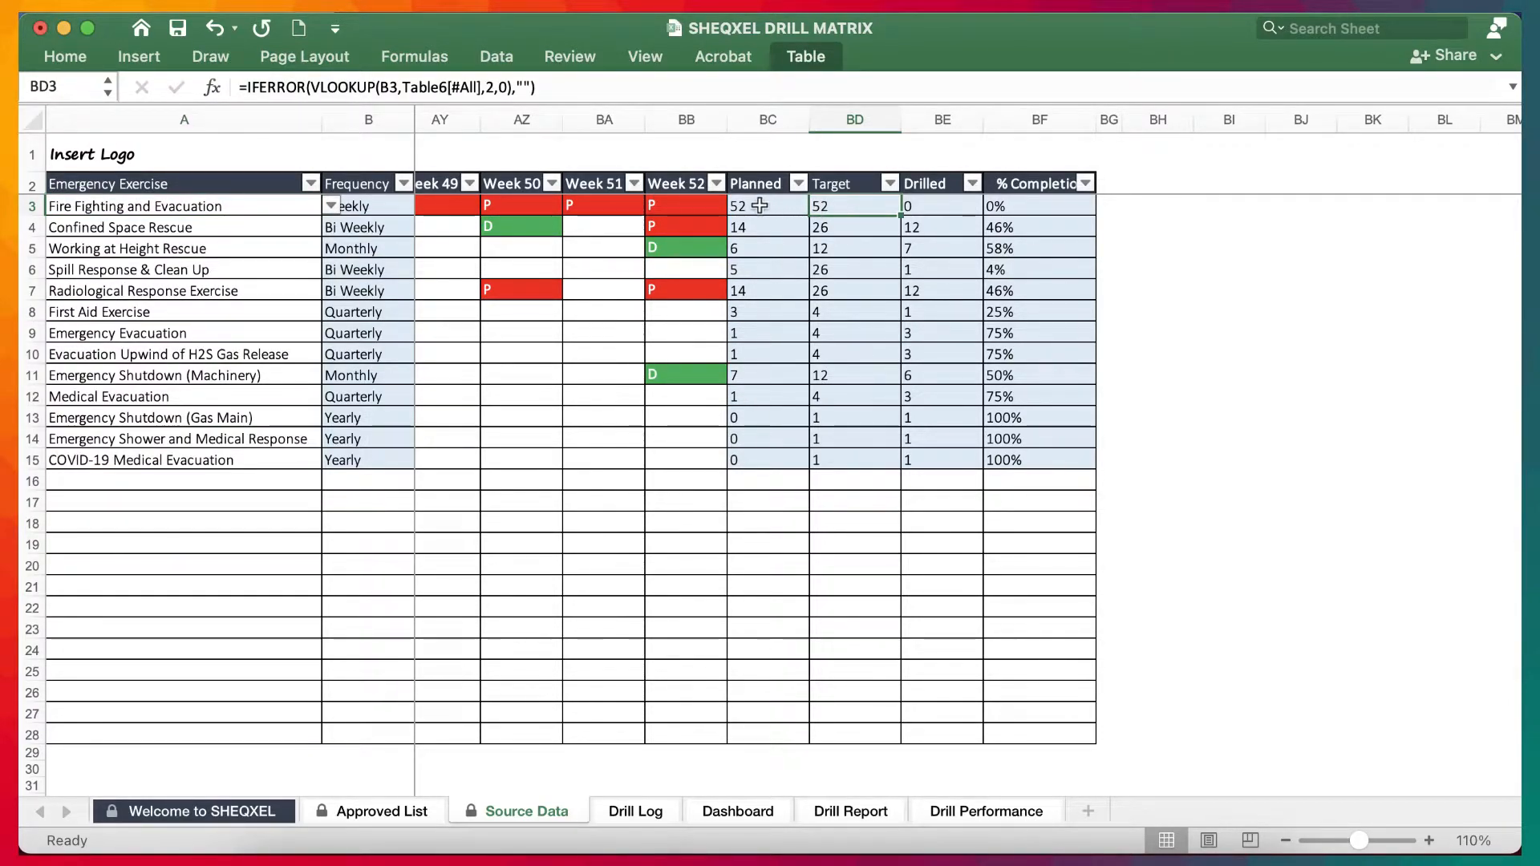
click(601, 205)
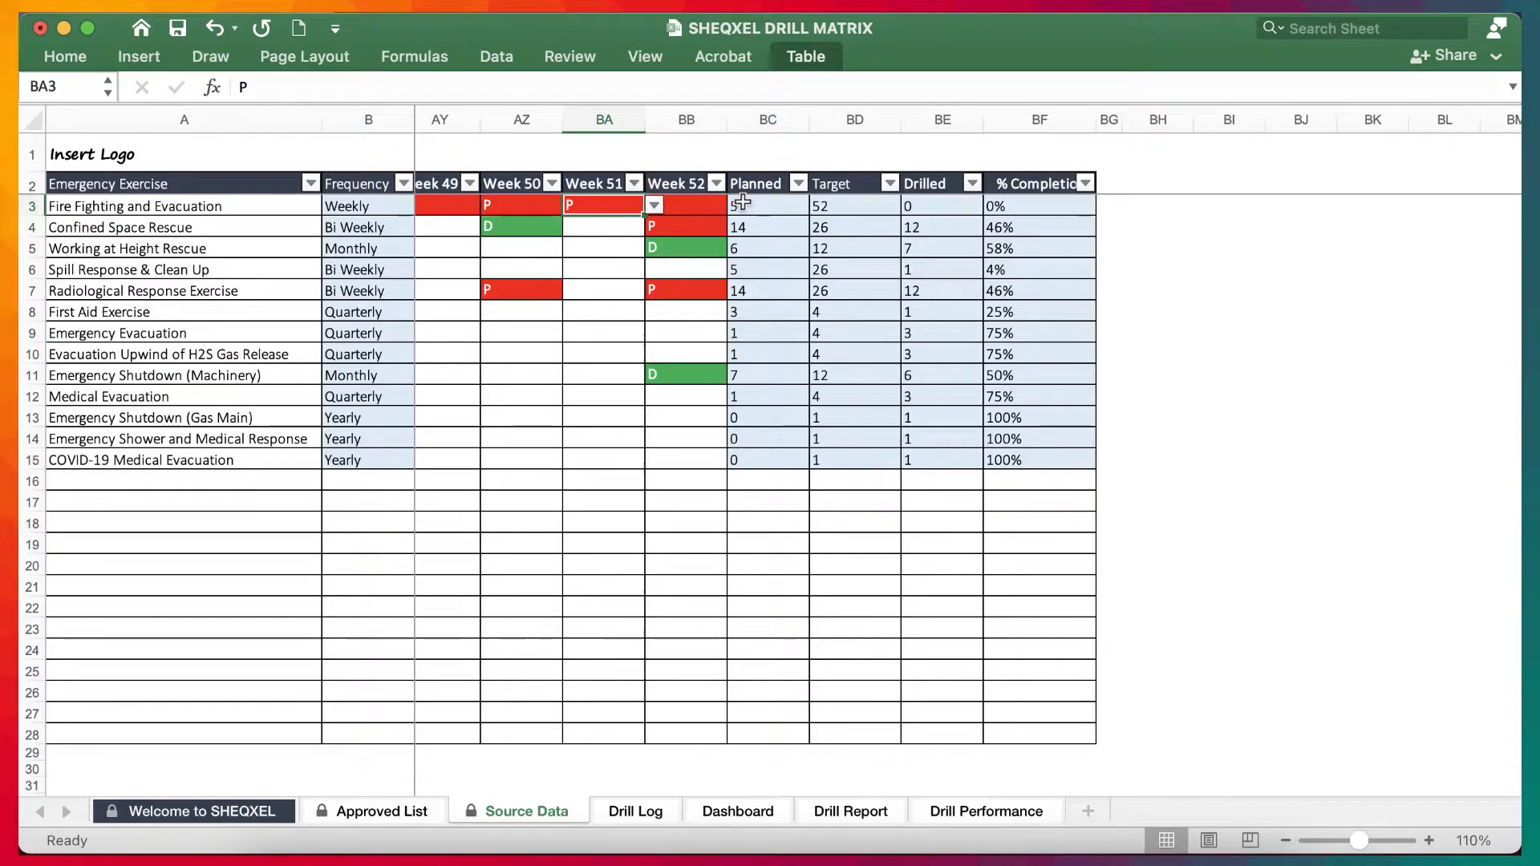
click(684, 205)
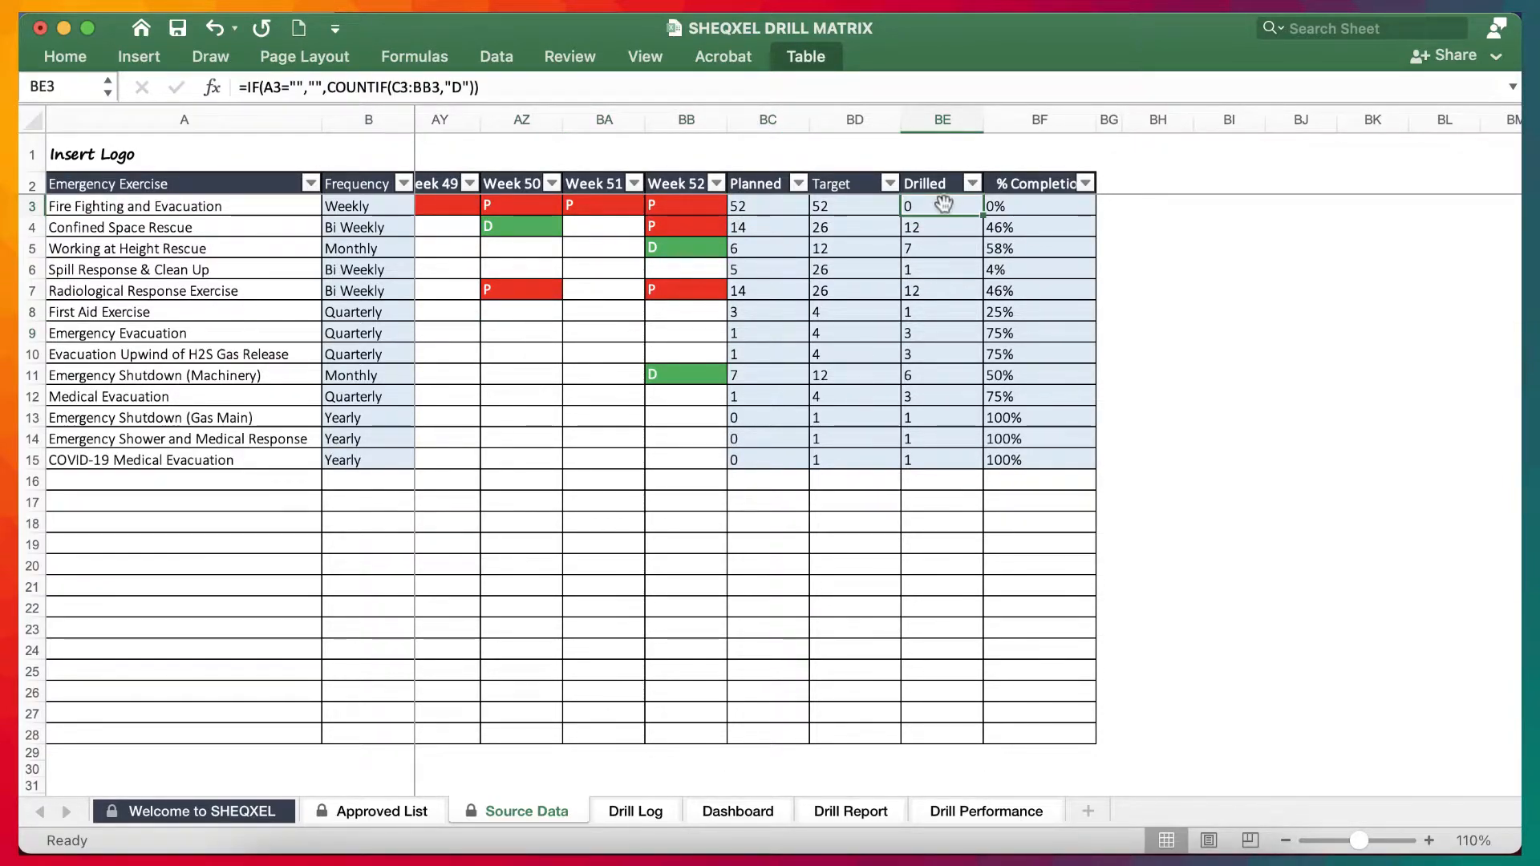
mouse_move(618, 248)
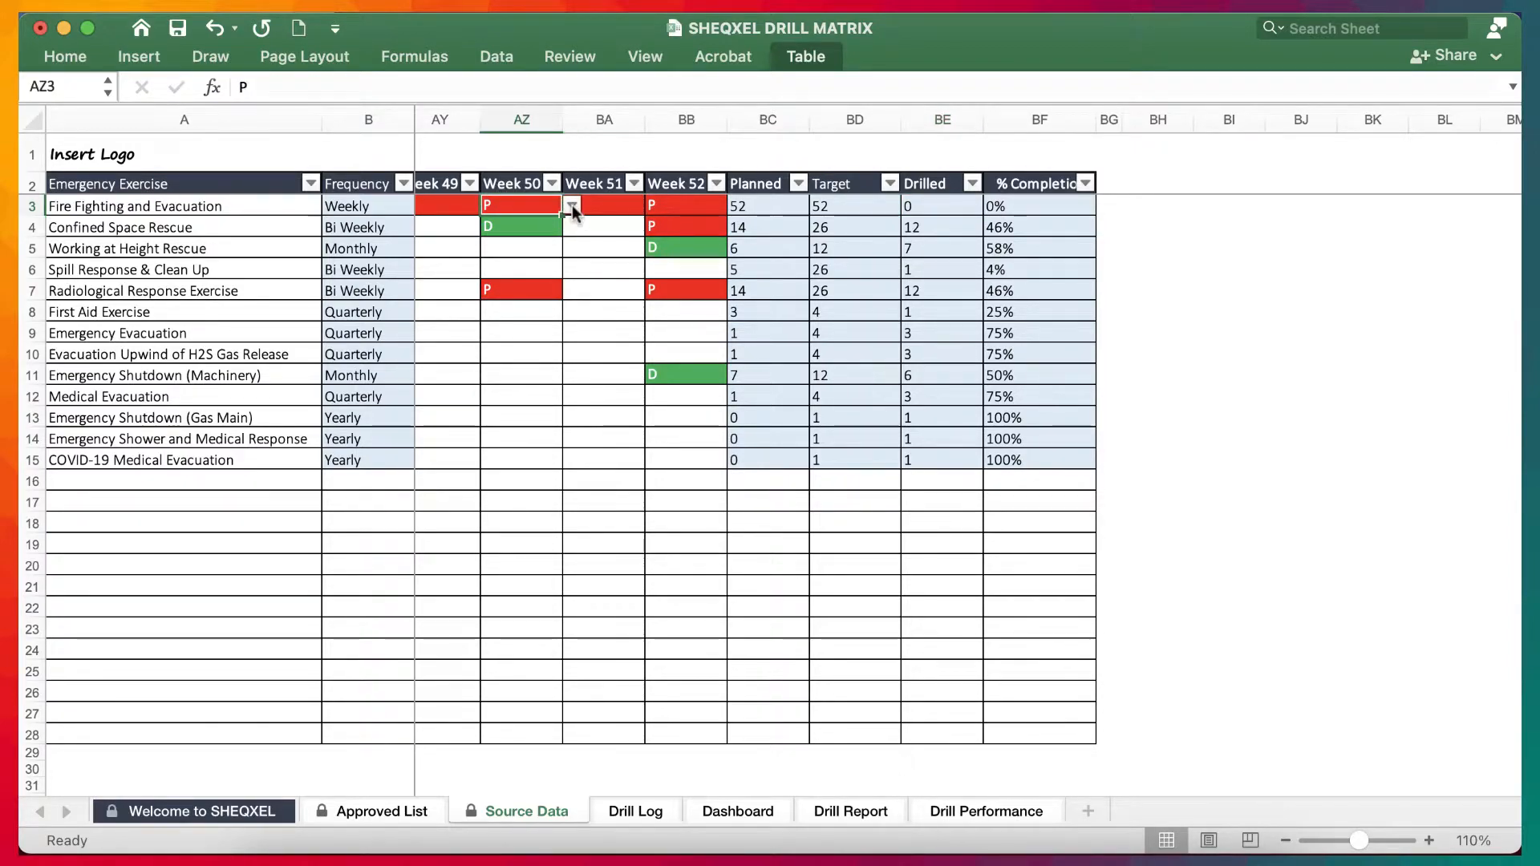
click(573, 205)
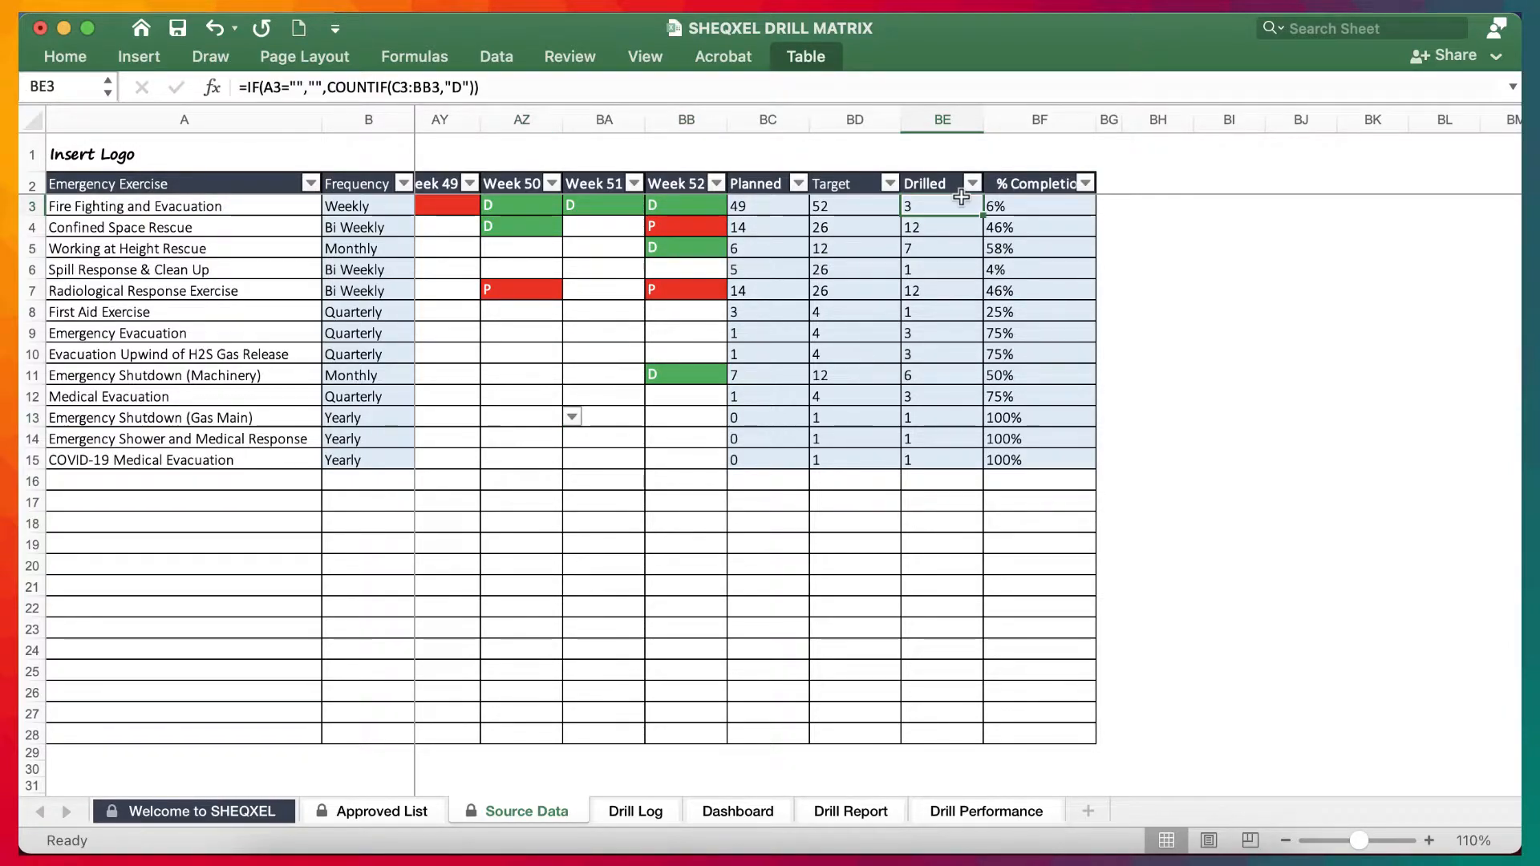
- Review the Planned, Target and % Completion formulas for Fire Fighting and Evacuation, confirming 100%
click(767, 206)
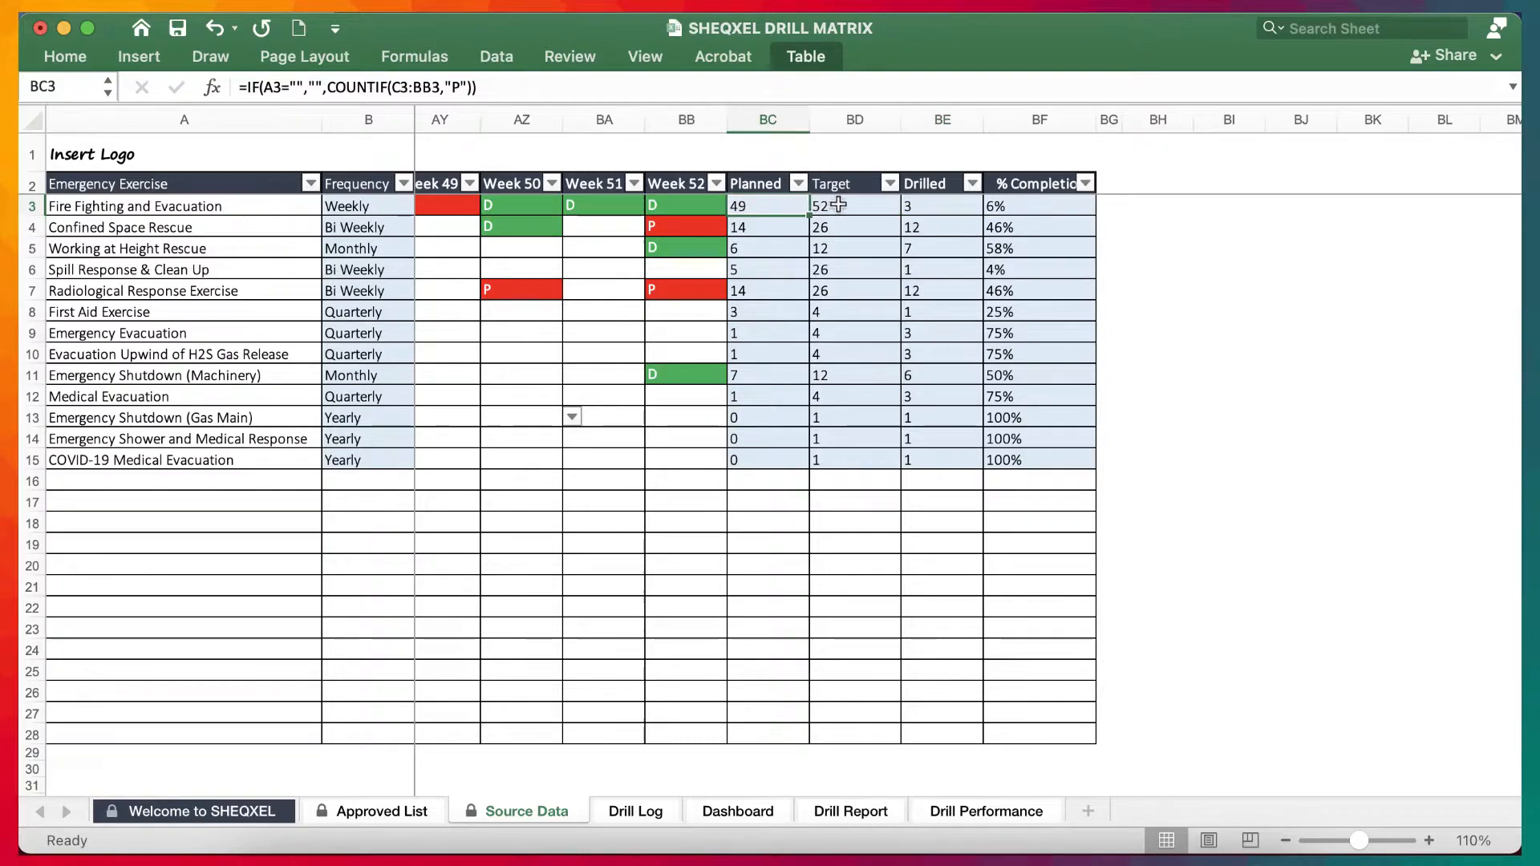
click(853, 206)
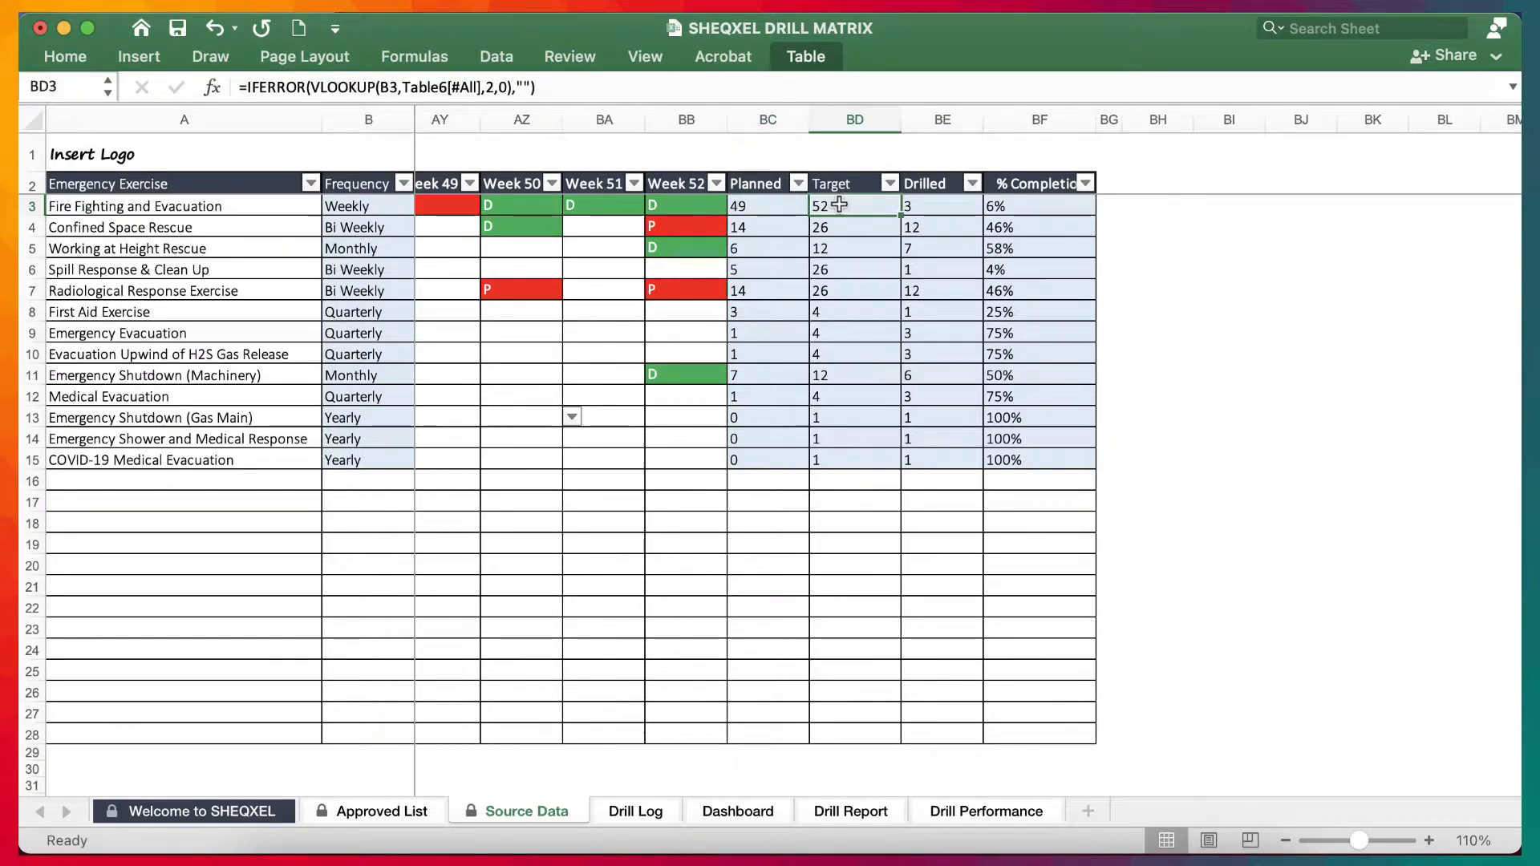
click(1040, 205)
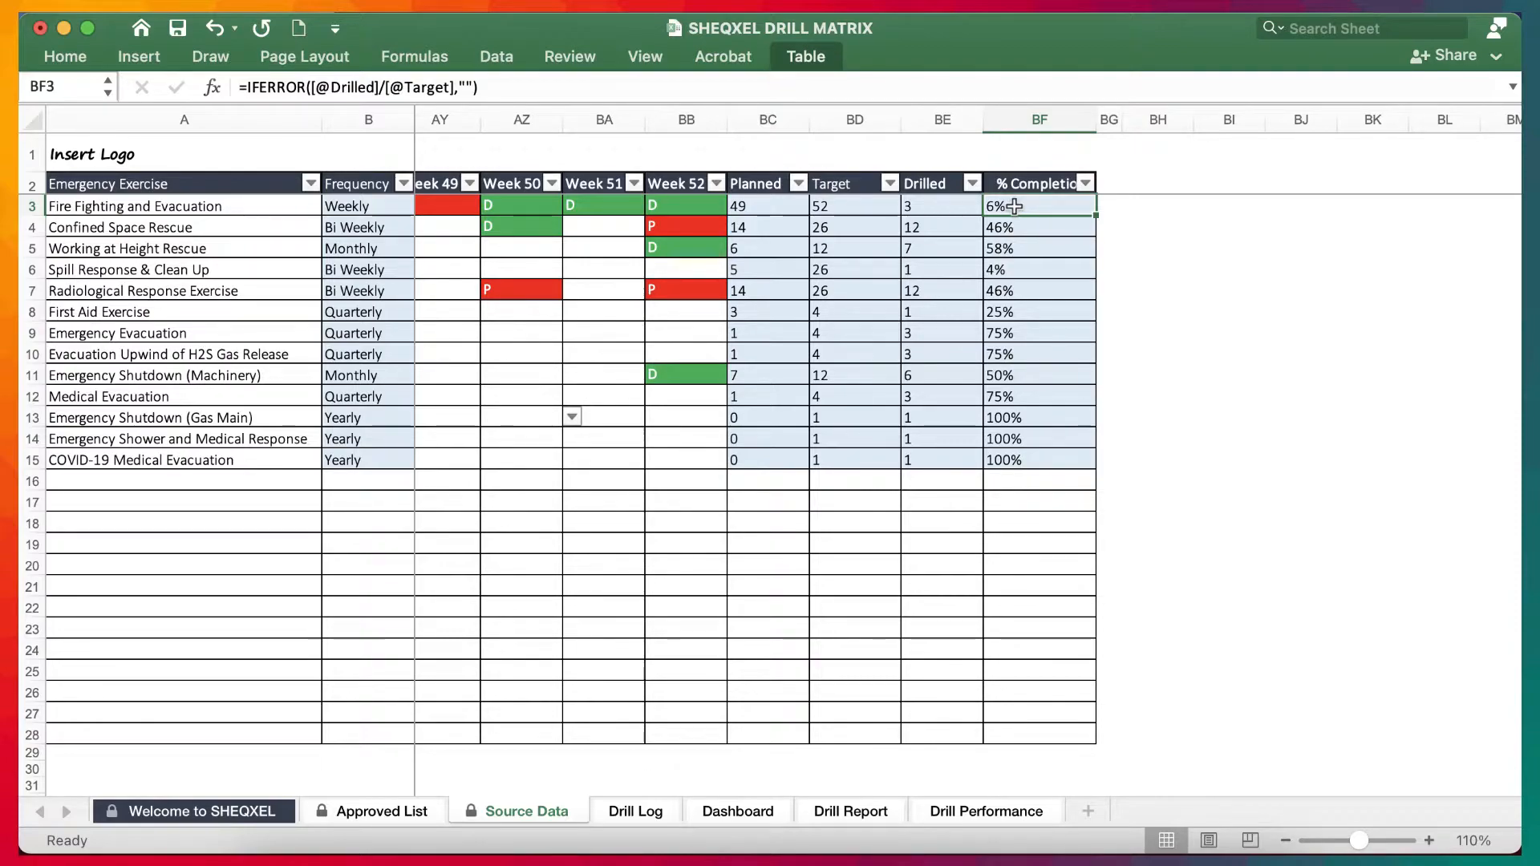
scroll(left, 3)
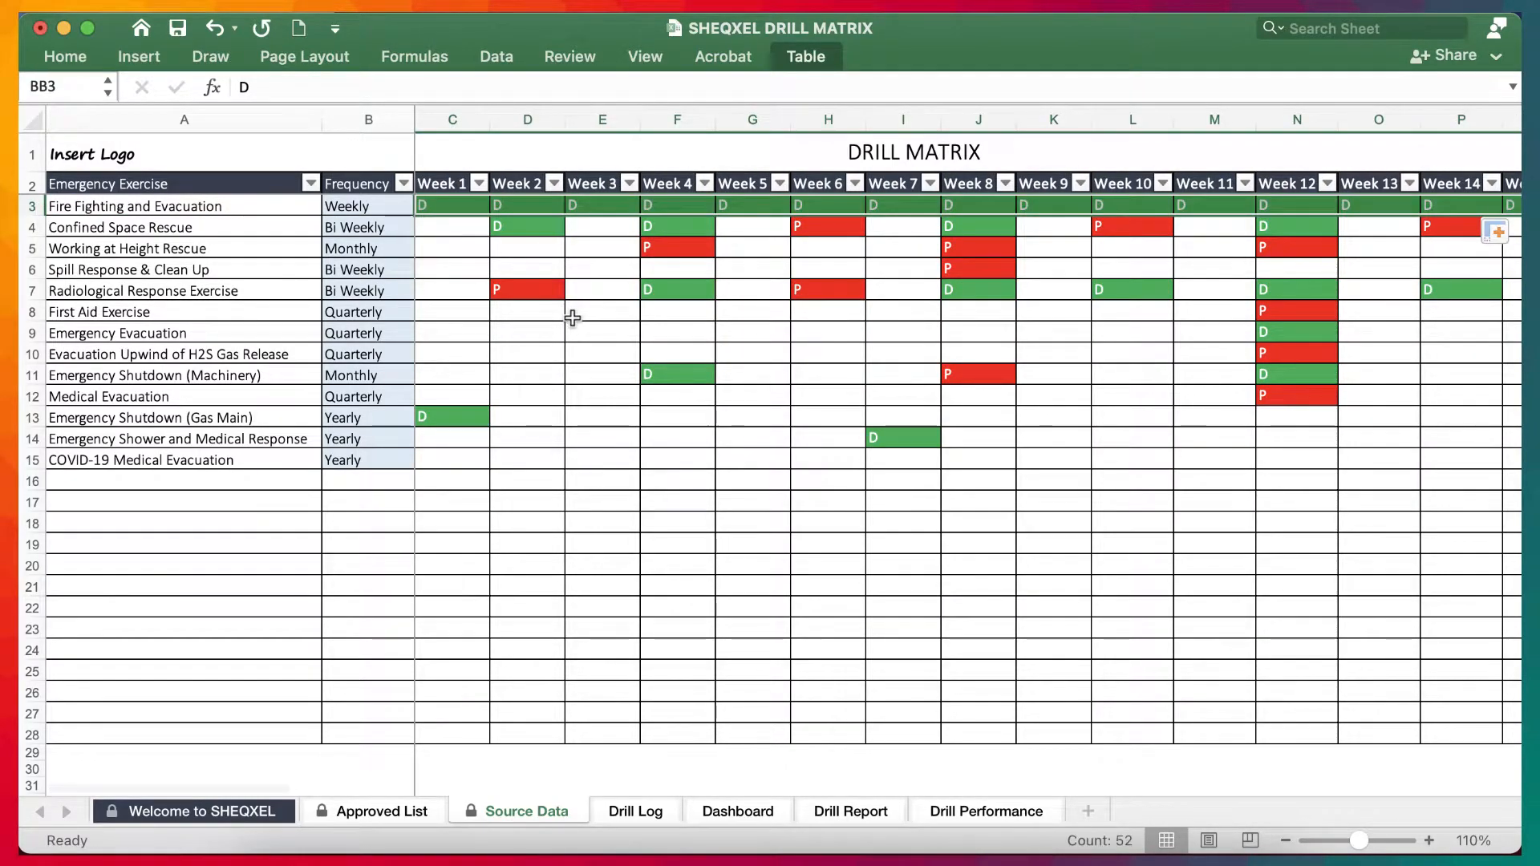
scroll(right, 3)
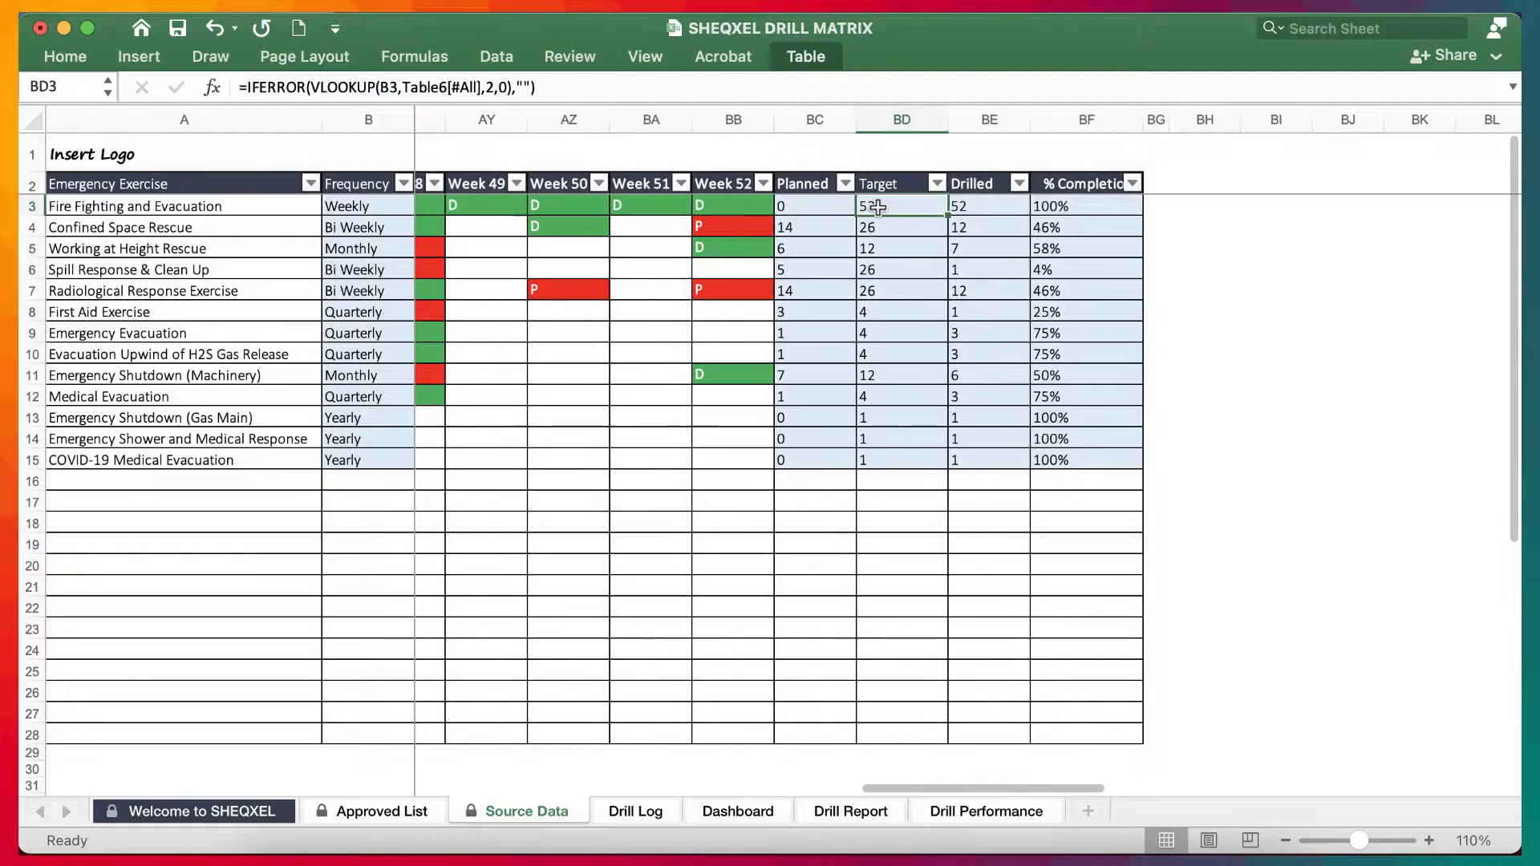
click(1085, 205)
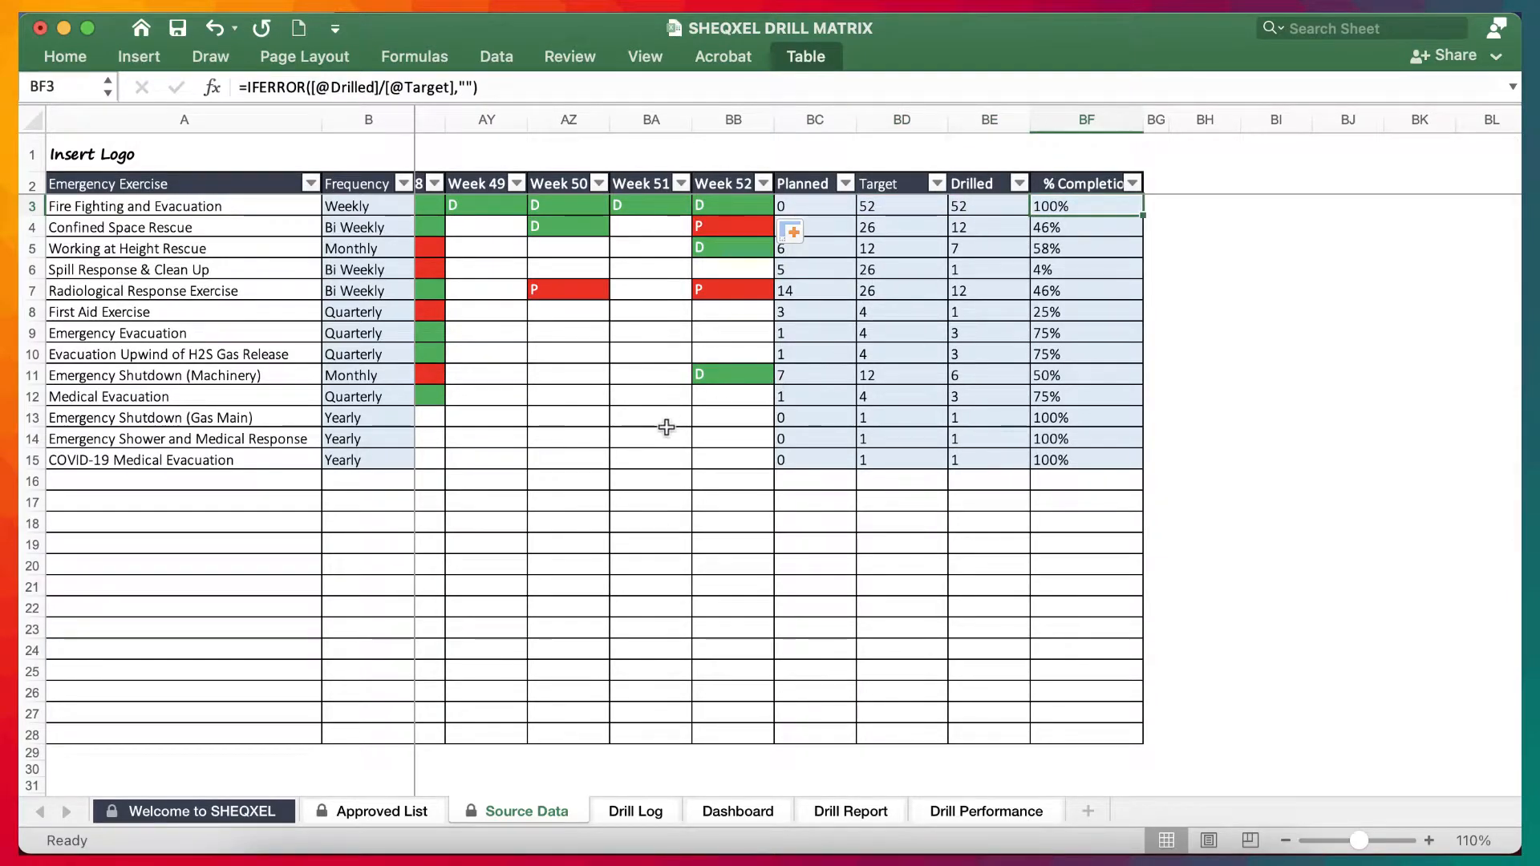
scroll(left, 3)
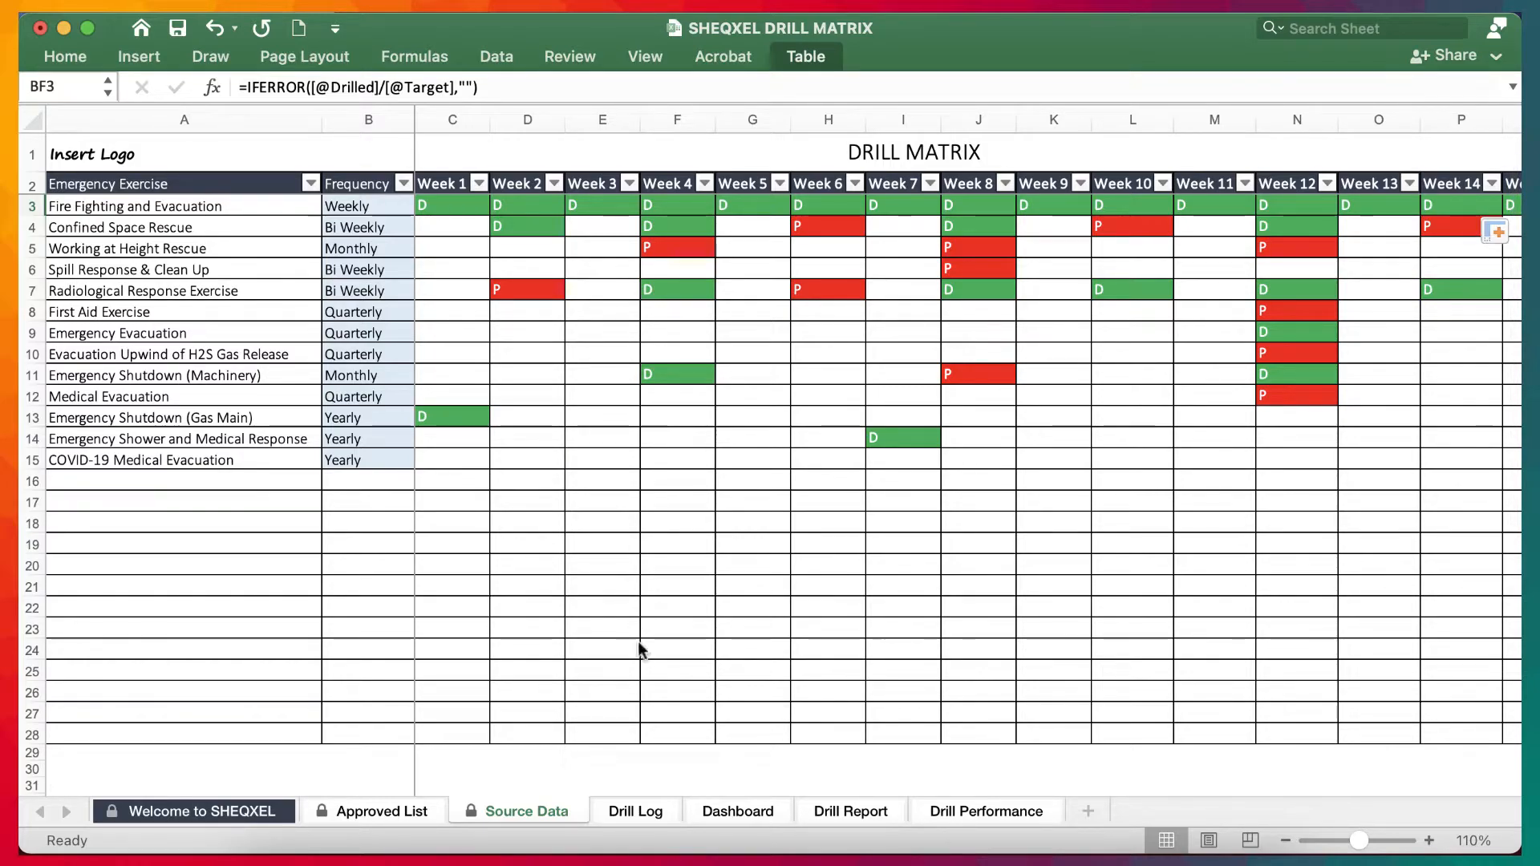
click(635, 811)
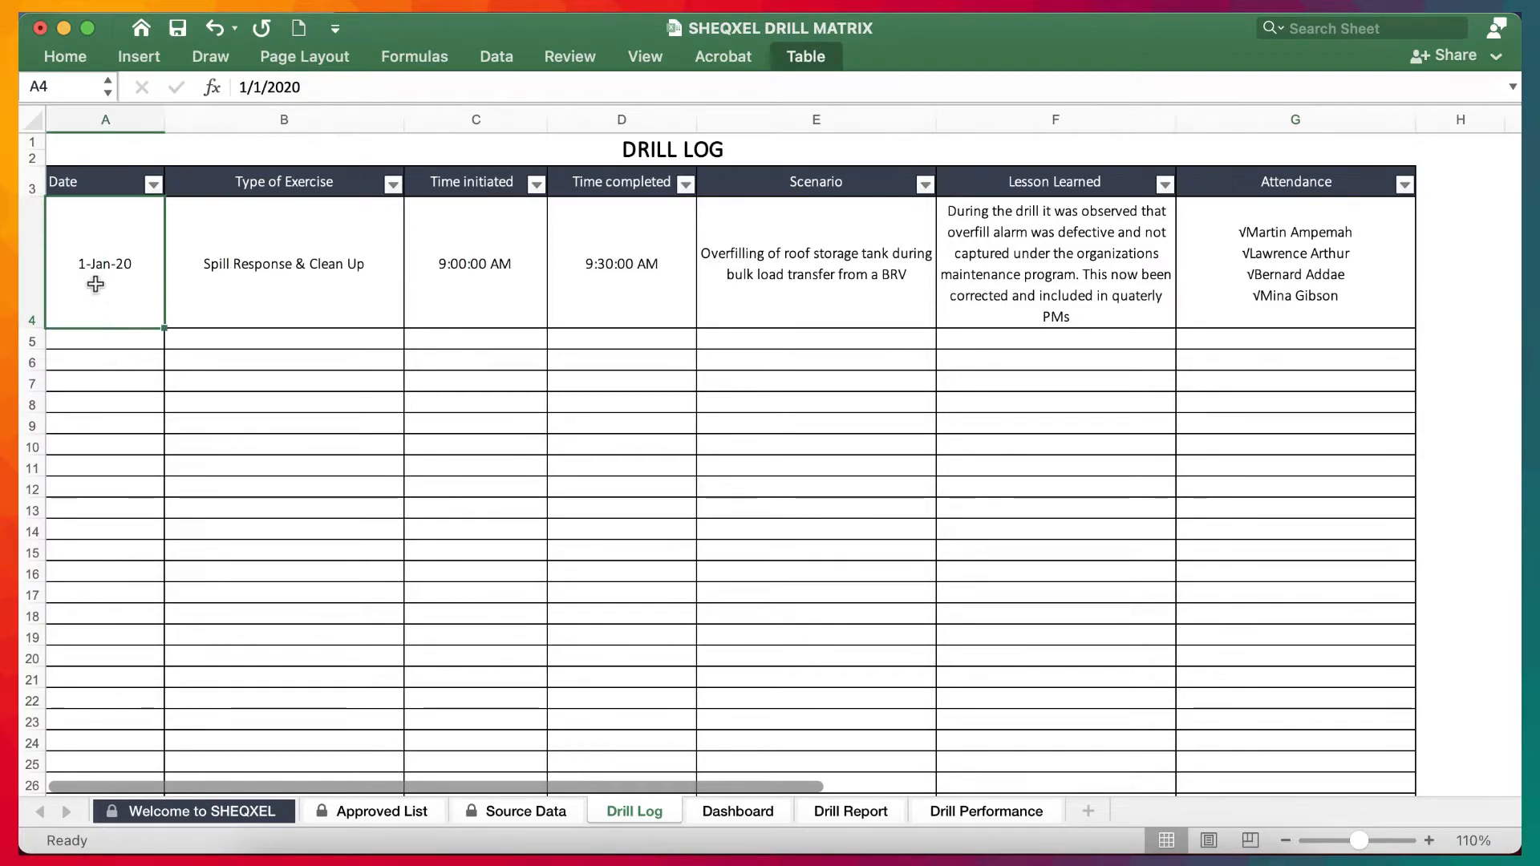
click(284, 264)
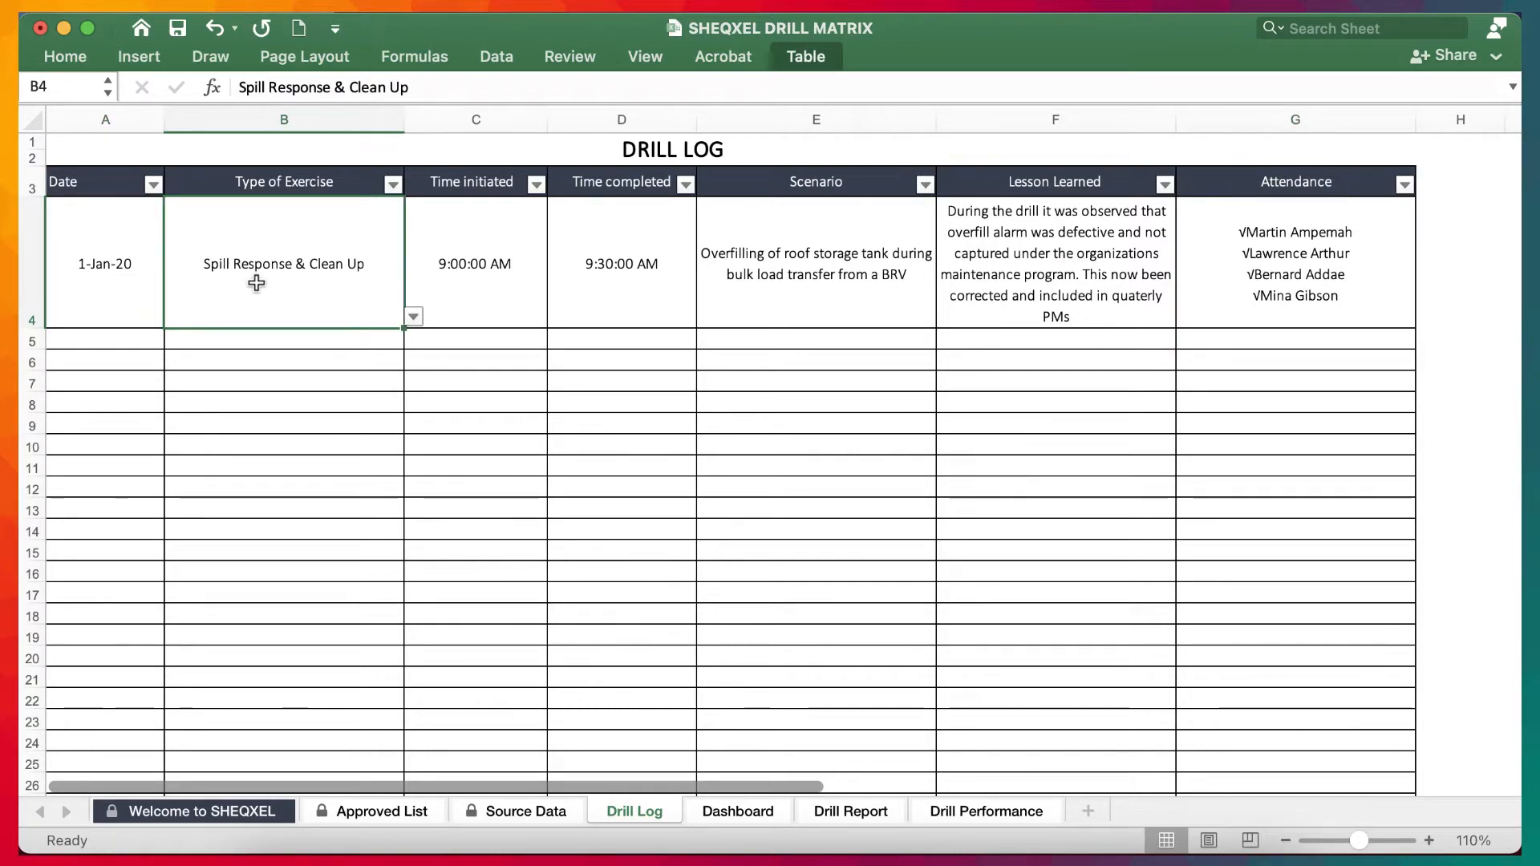
mouse_move(426, 289)
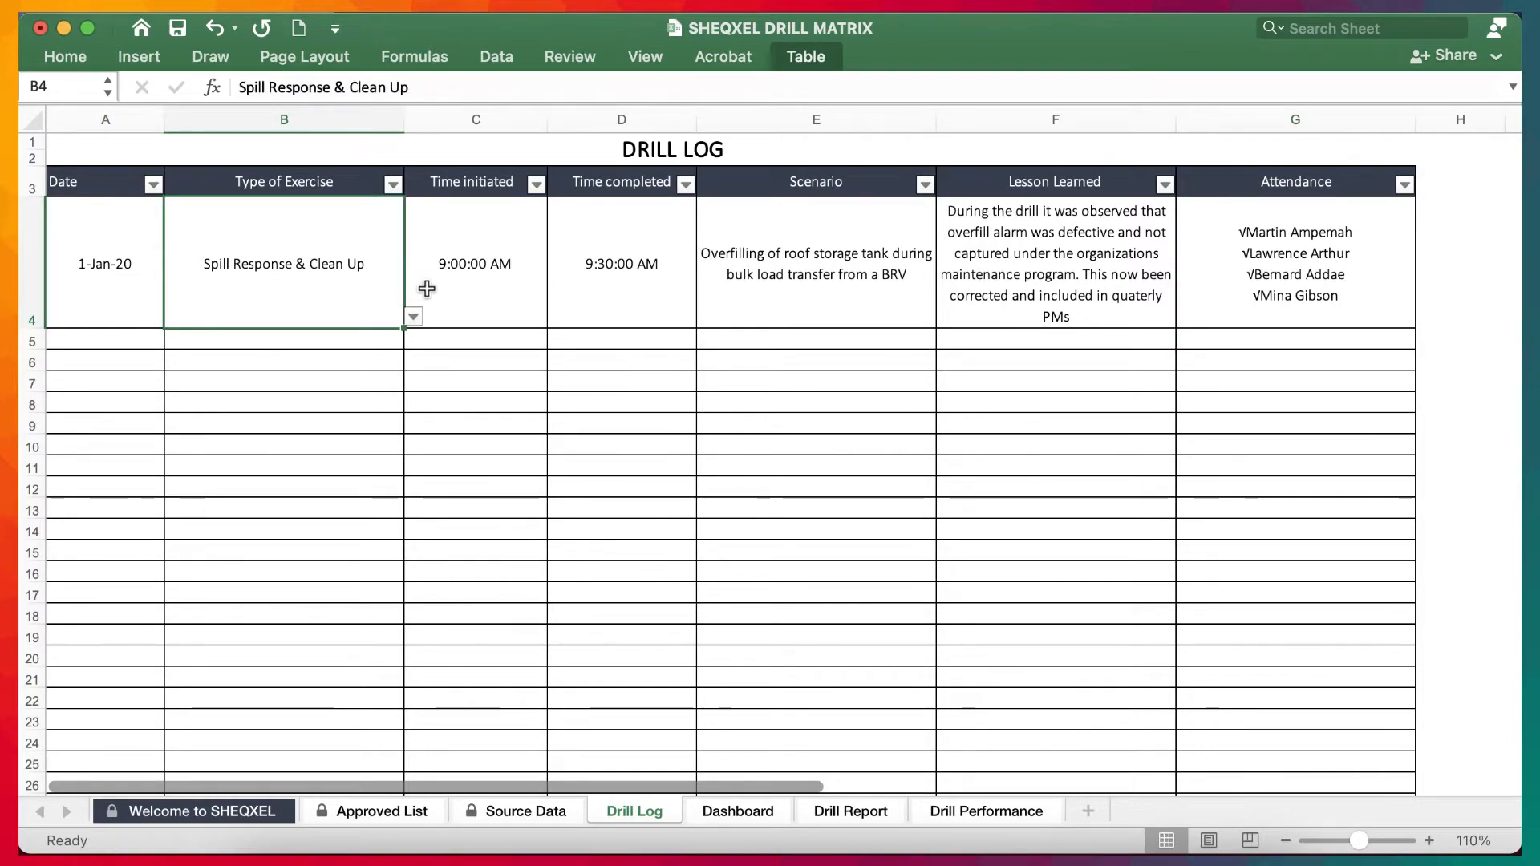
click(476, 264)
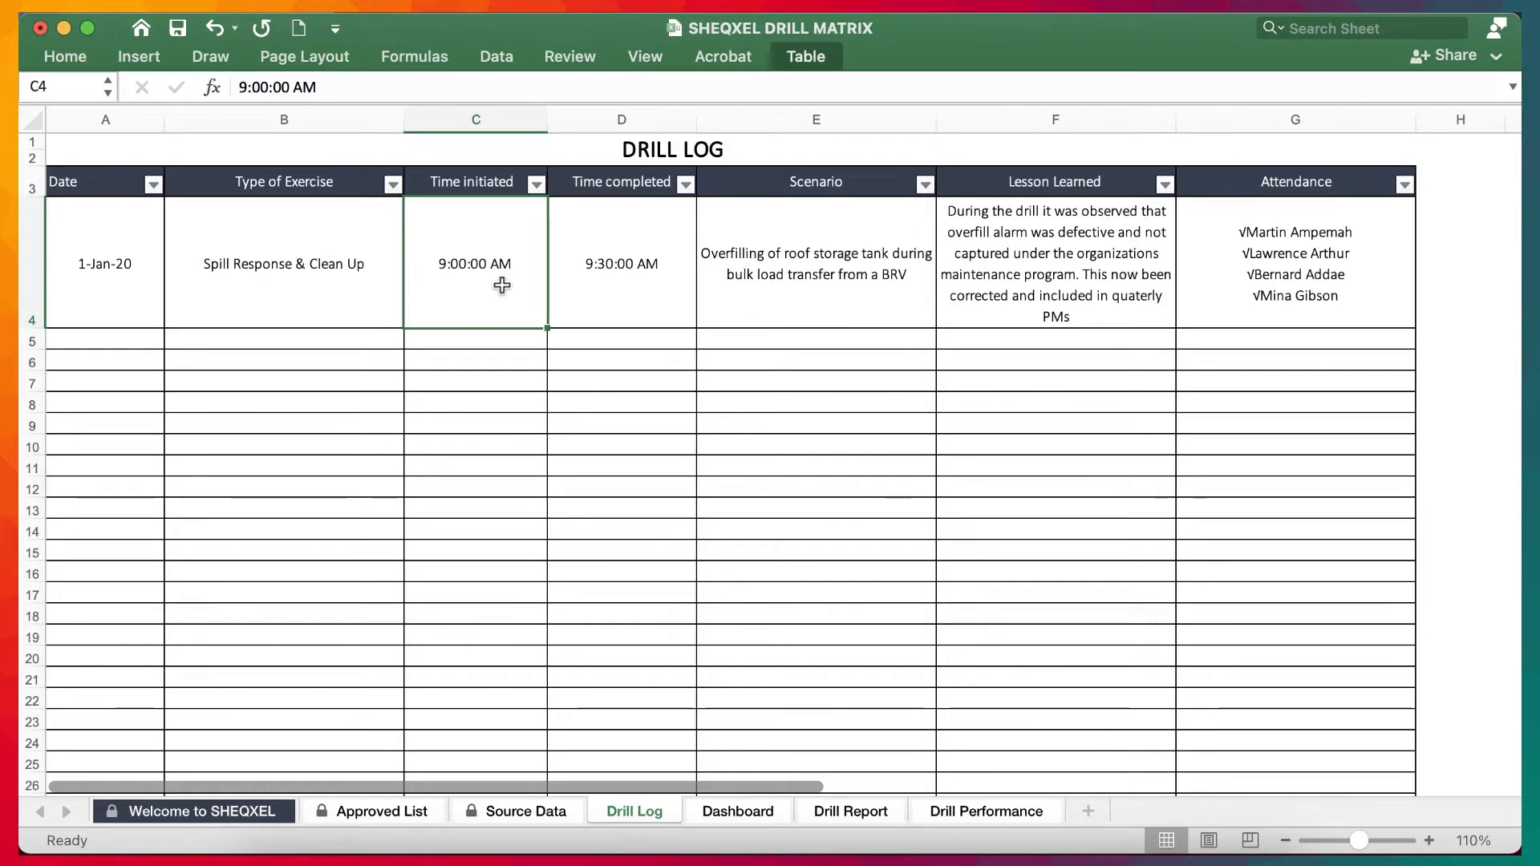
mouse_move(579, 302)
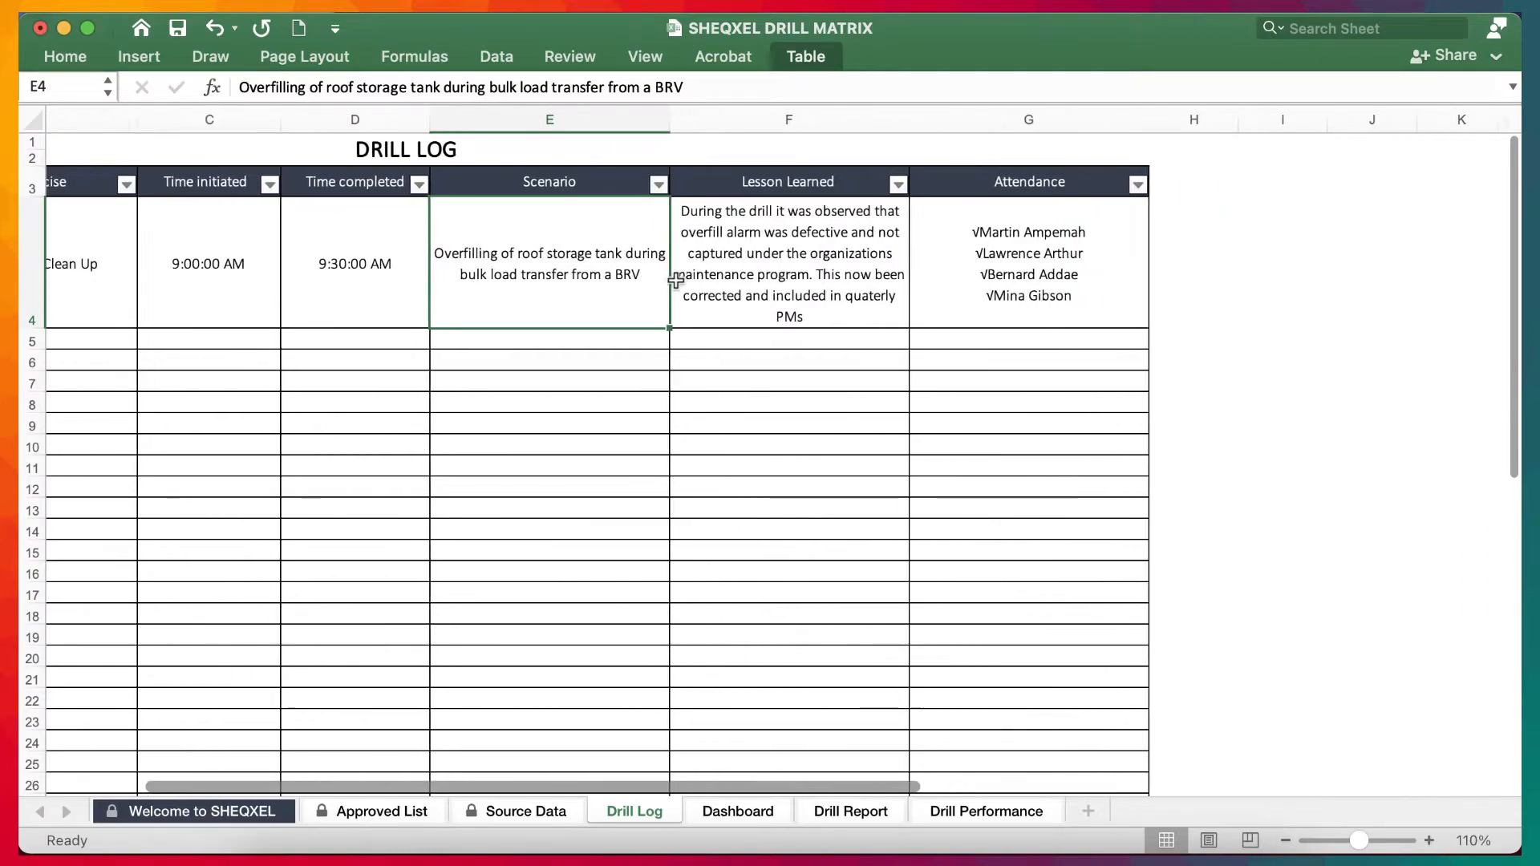
click(699, 263)
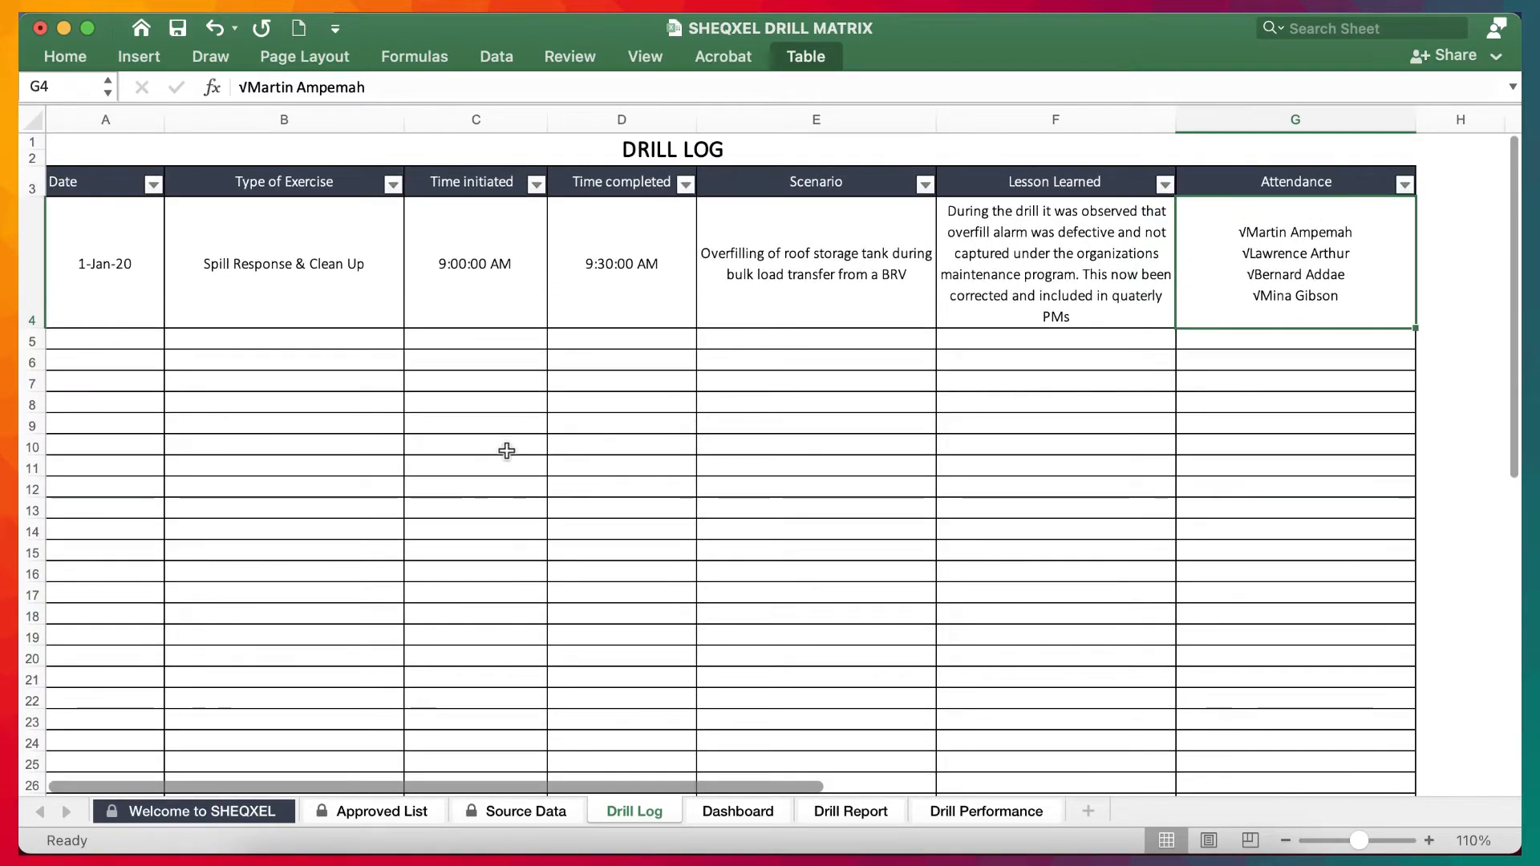
mouse_move(911, 513)
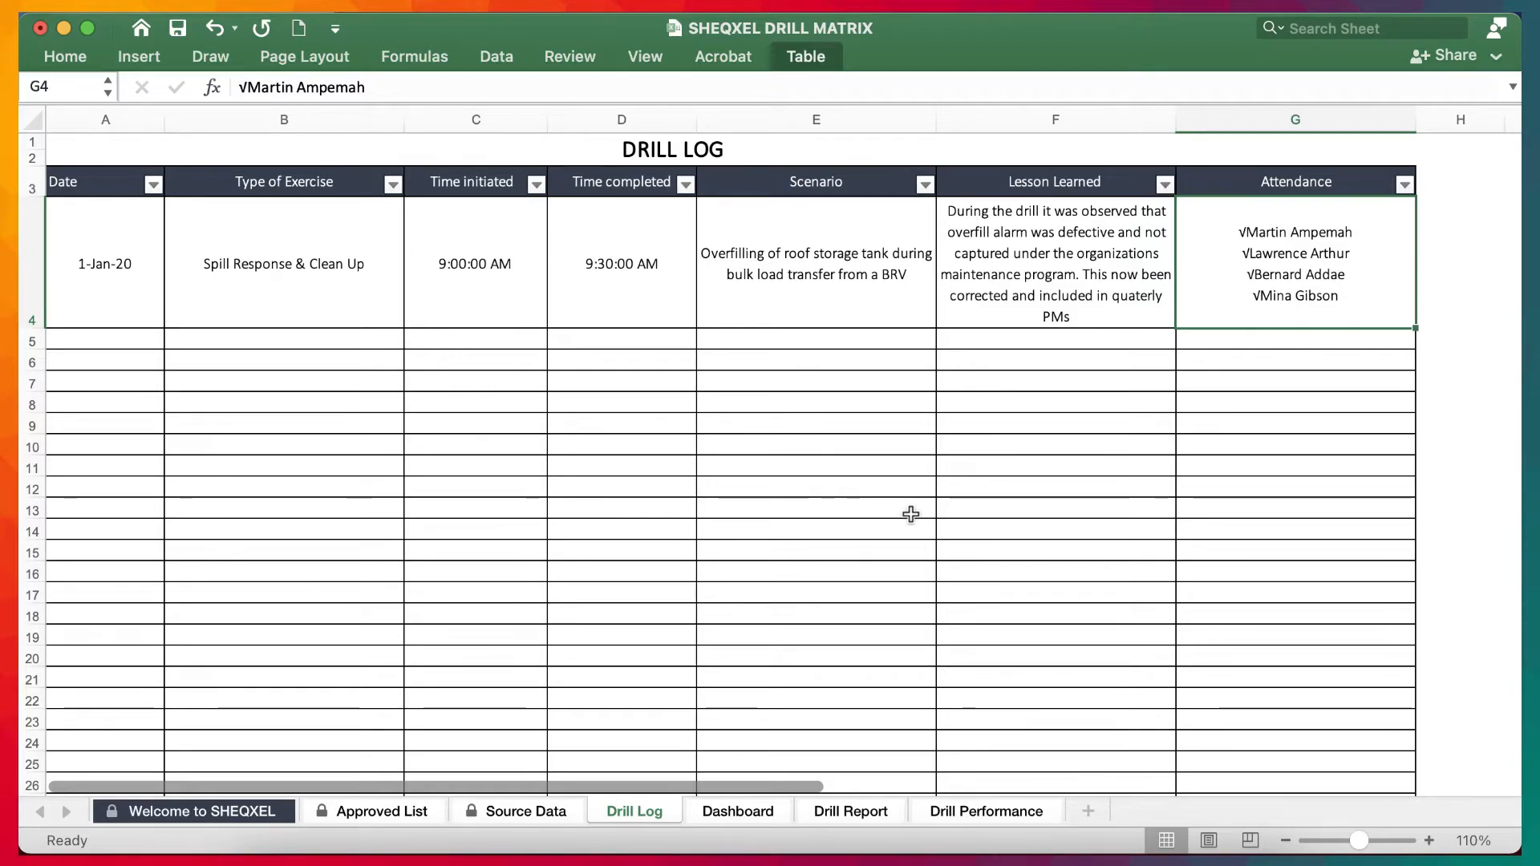
scroll(down, 3)
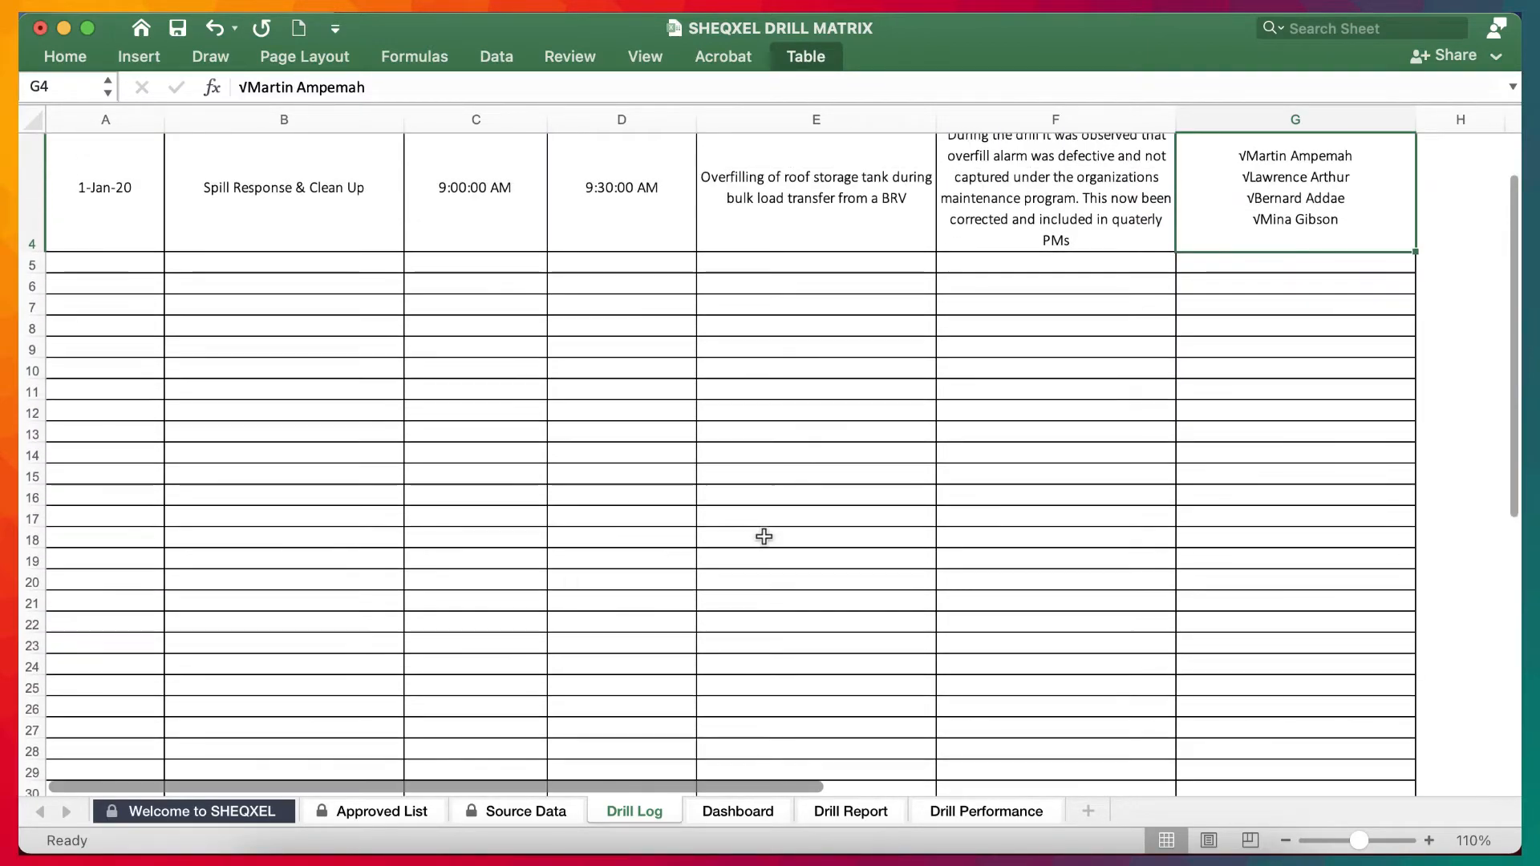
click(736, 811)
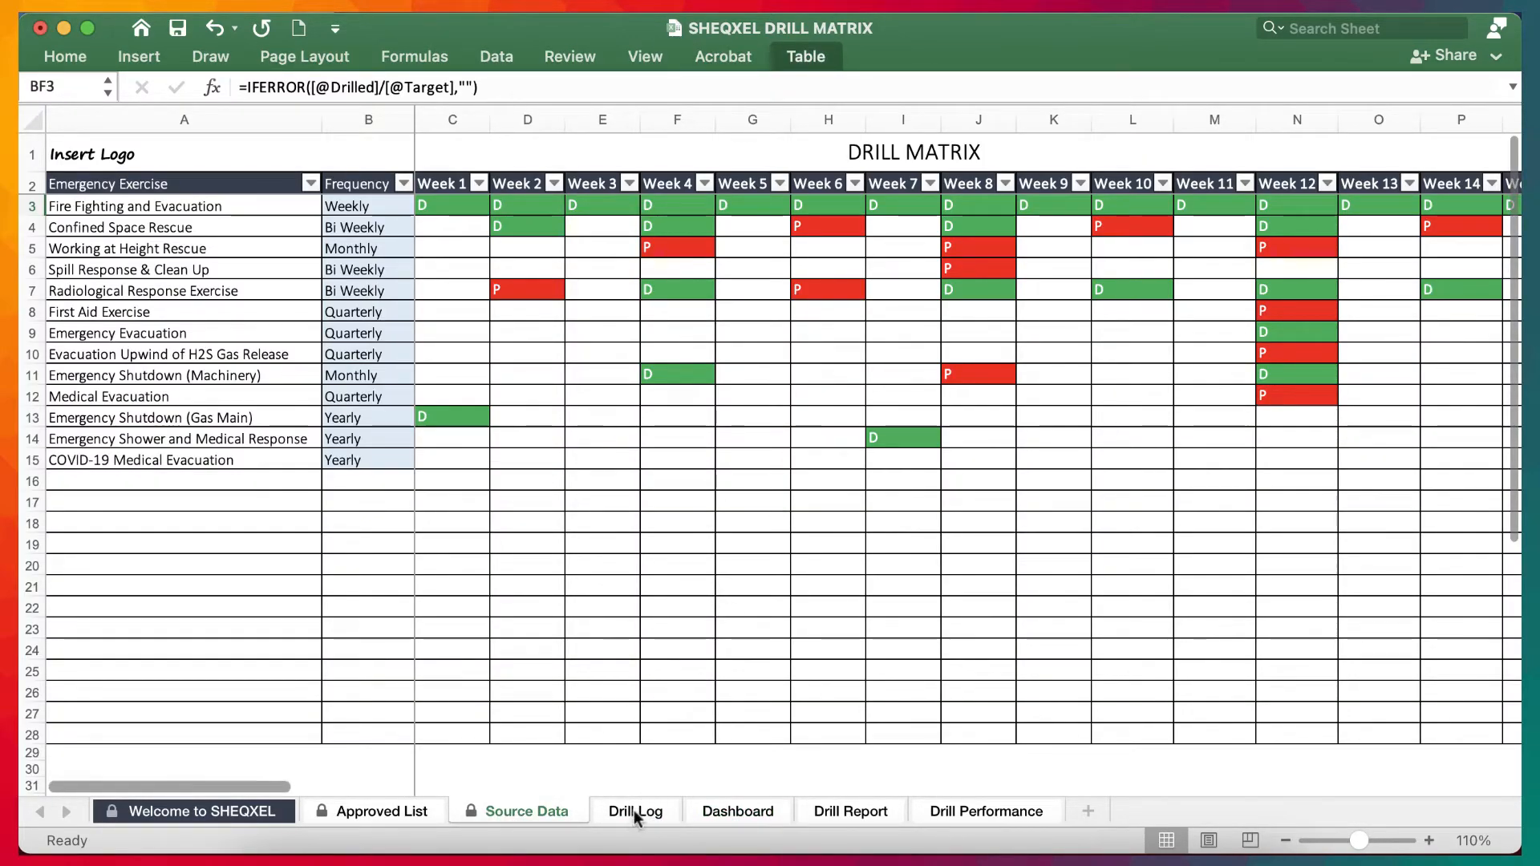
click(737, 811)
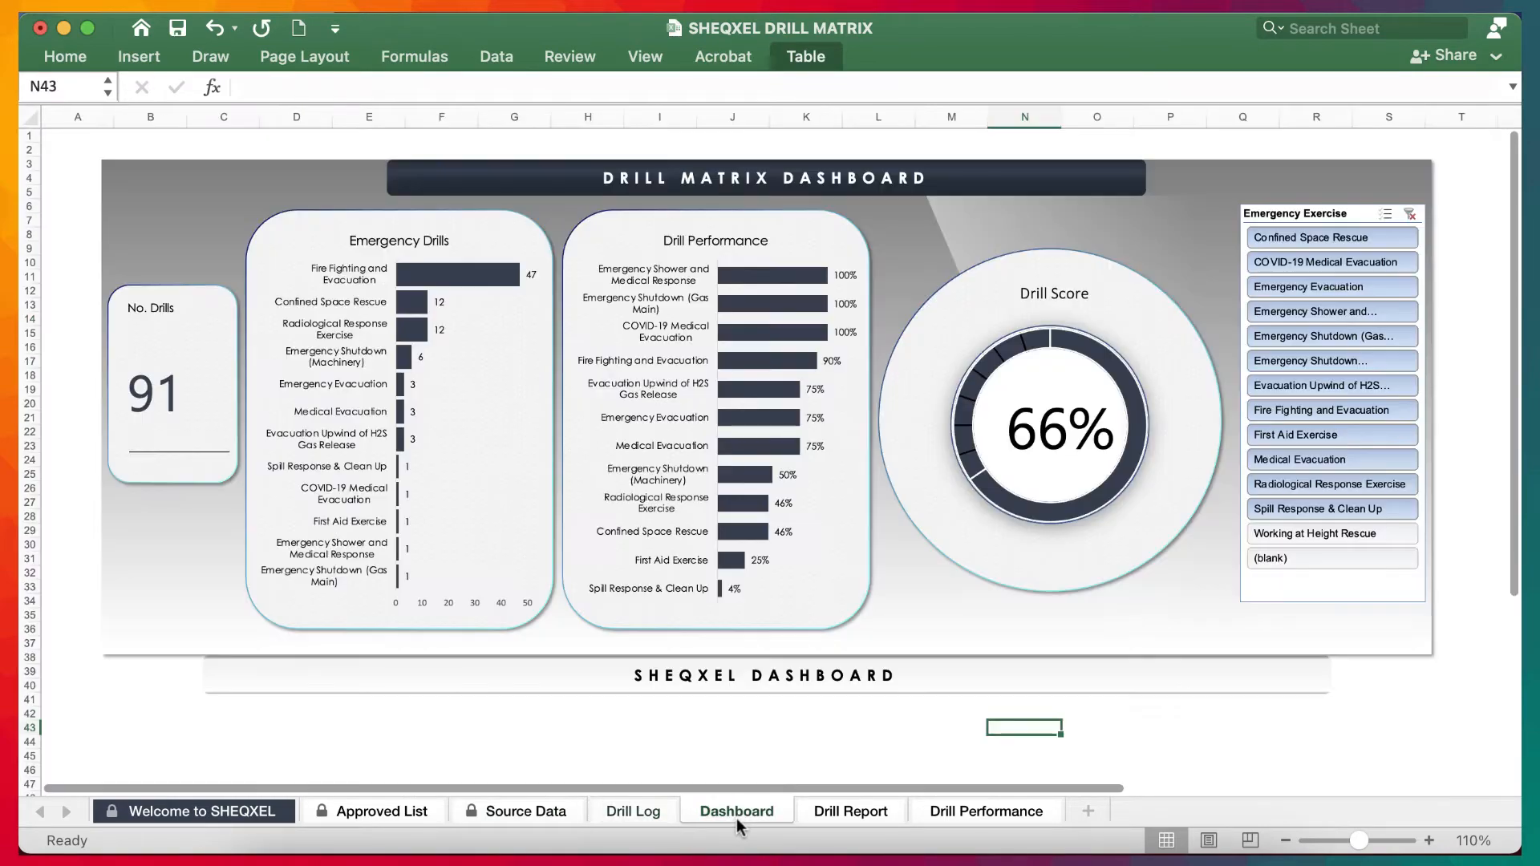
click(495, 56)
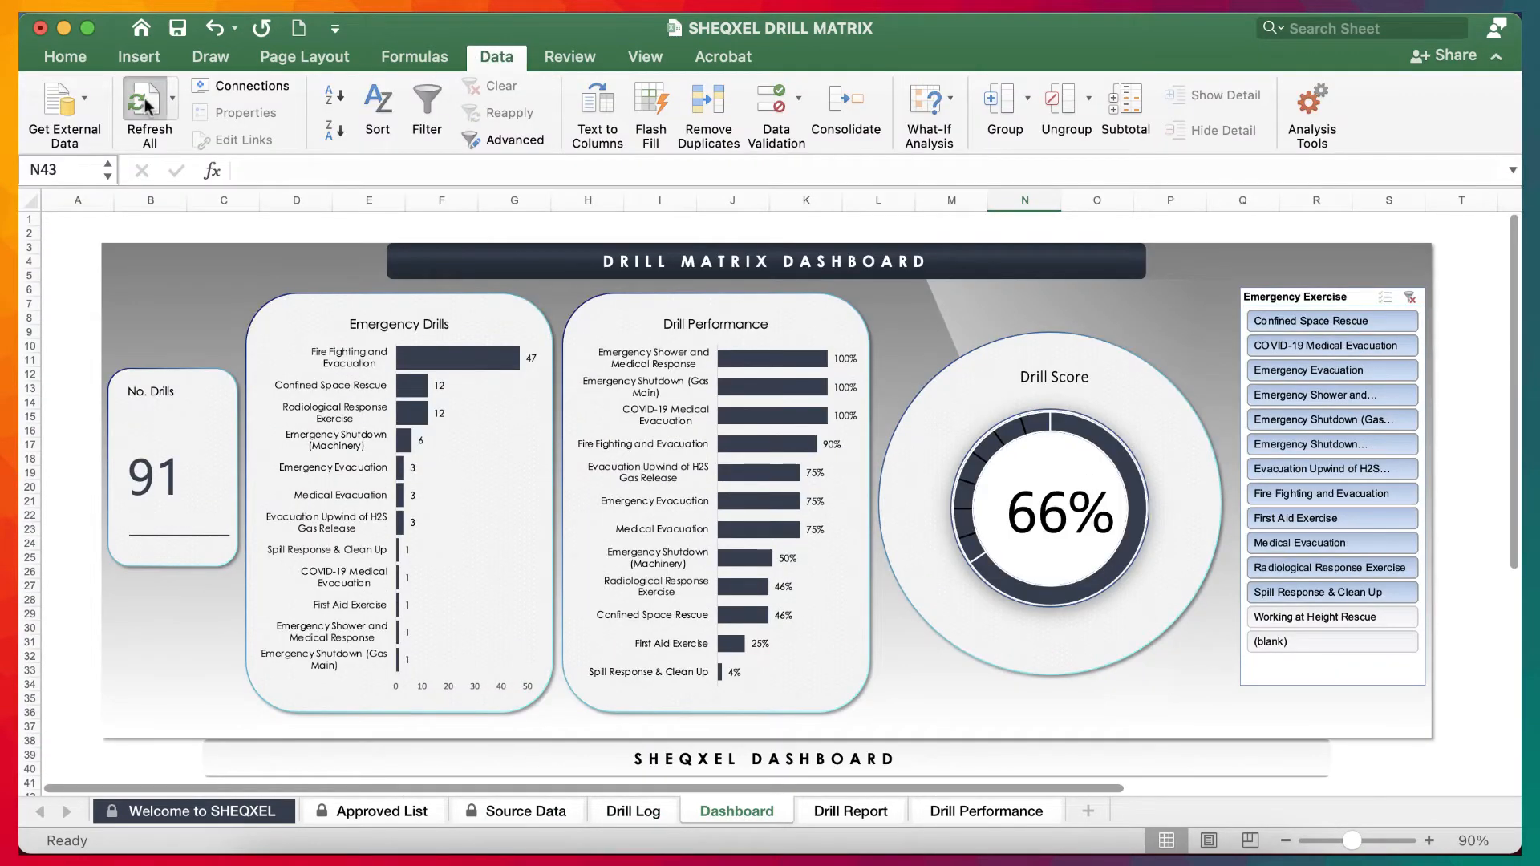
click(148, 108)
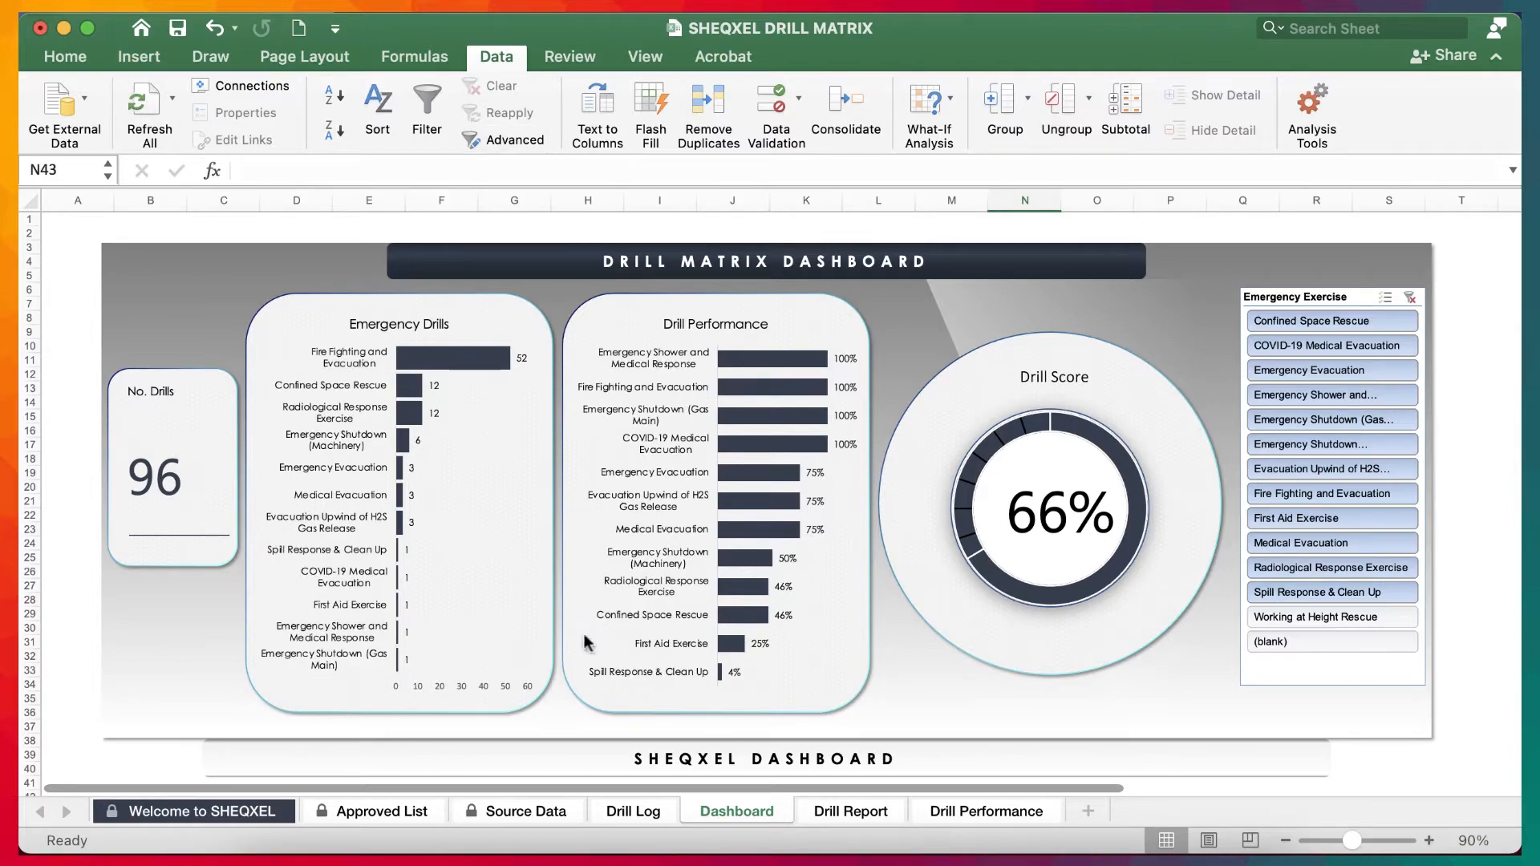
mouse_move(749, 581)
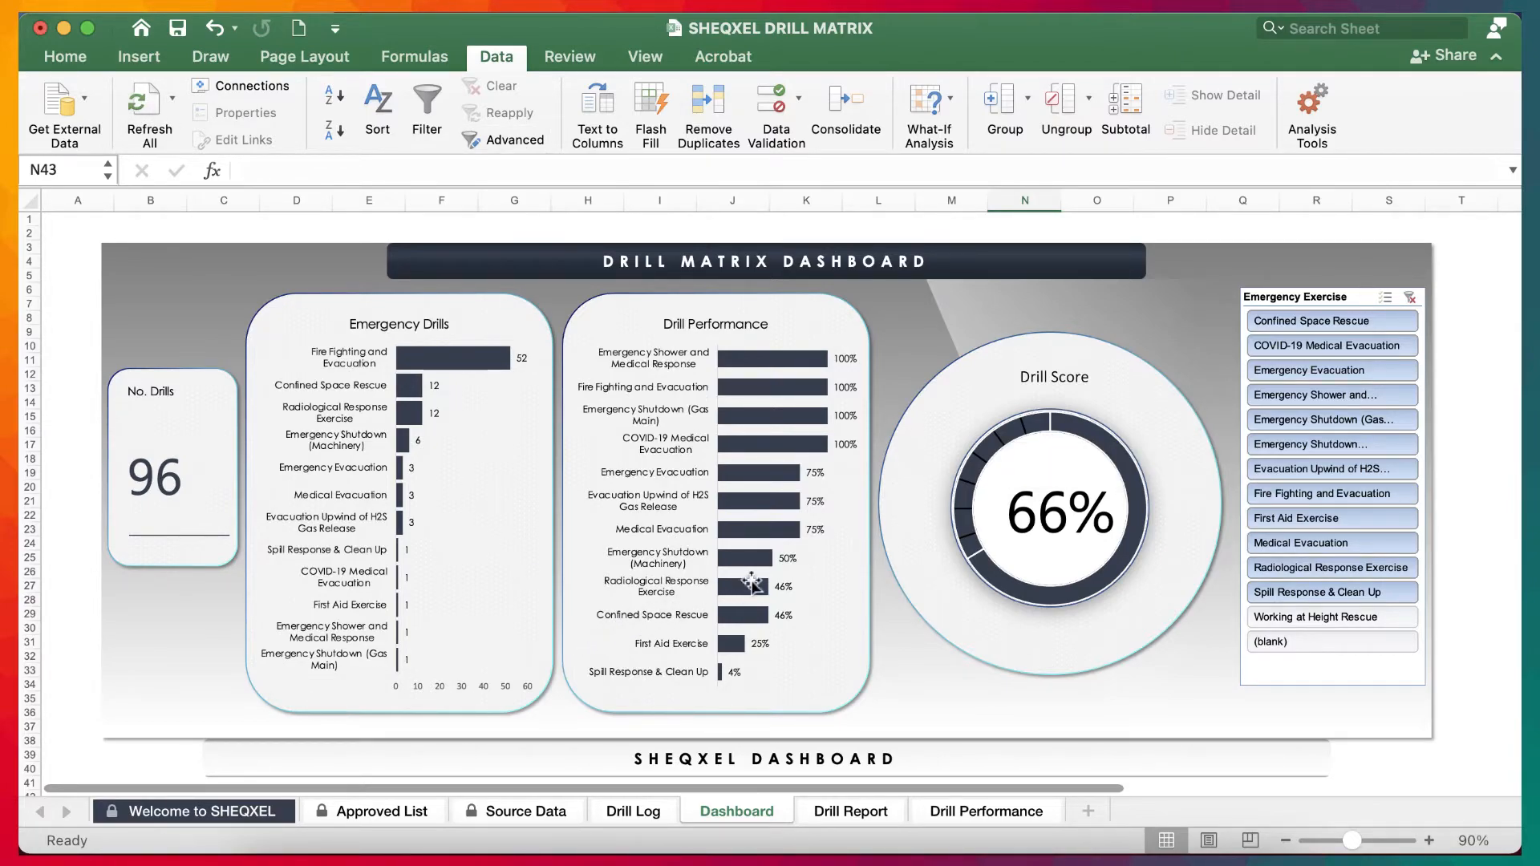
mouse_move(752, 583)
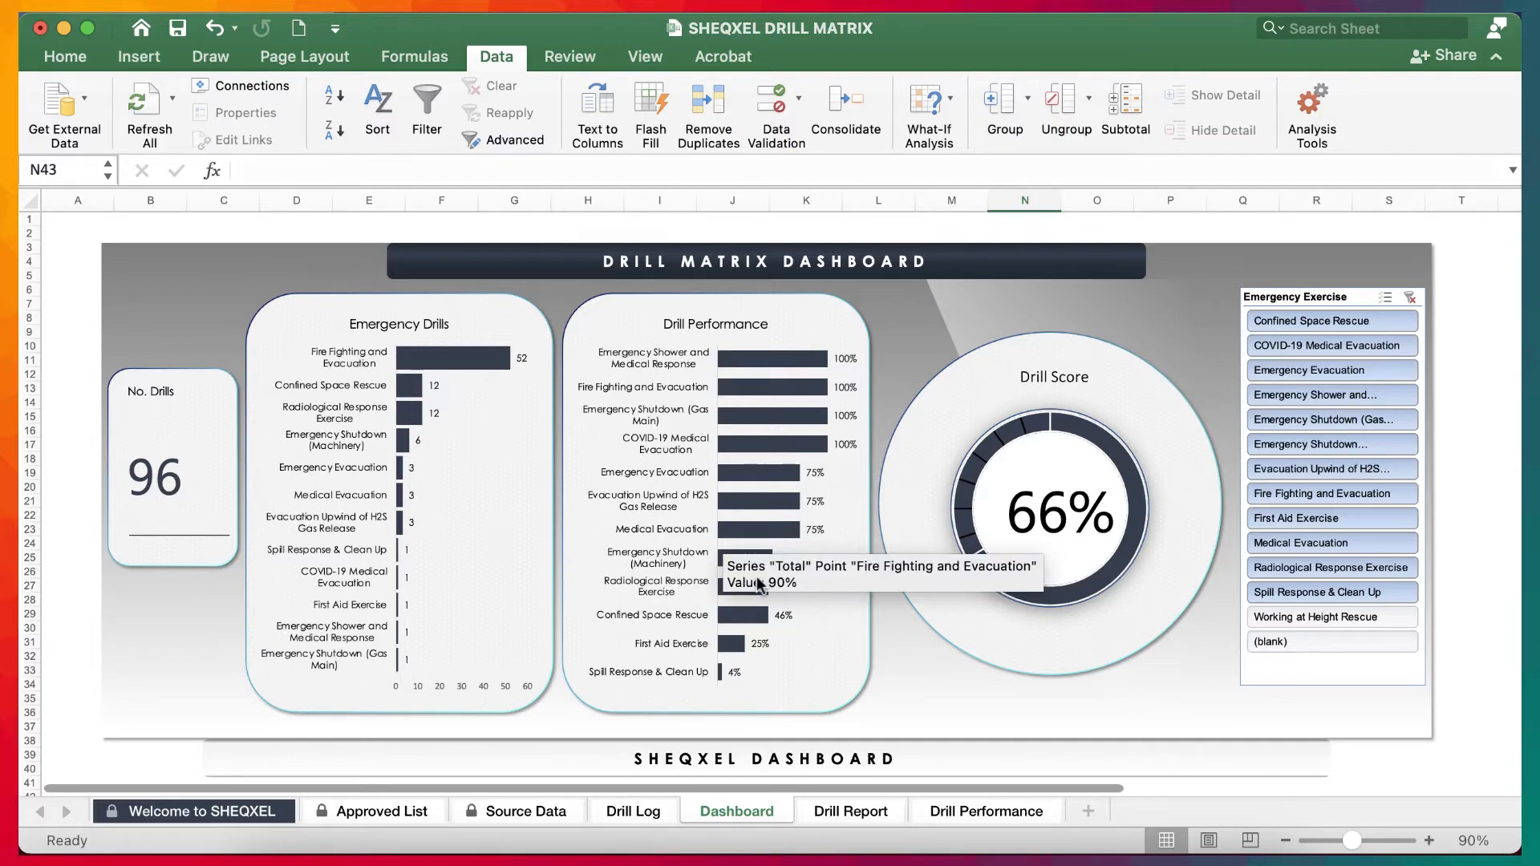
mouse_move(756, 586)
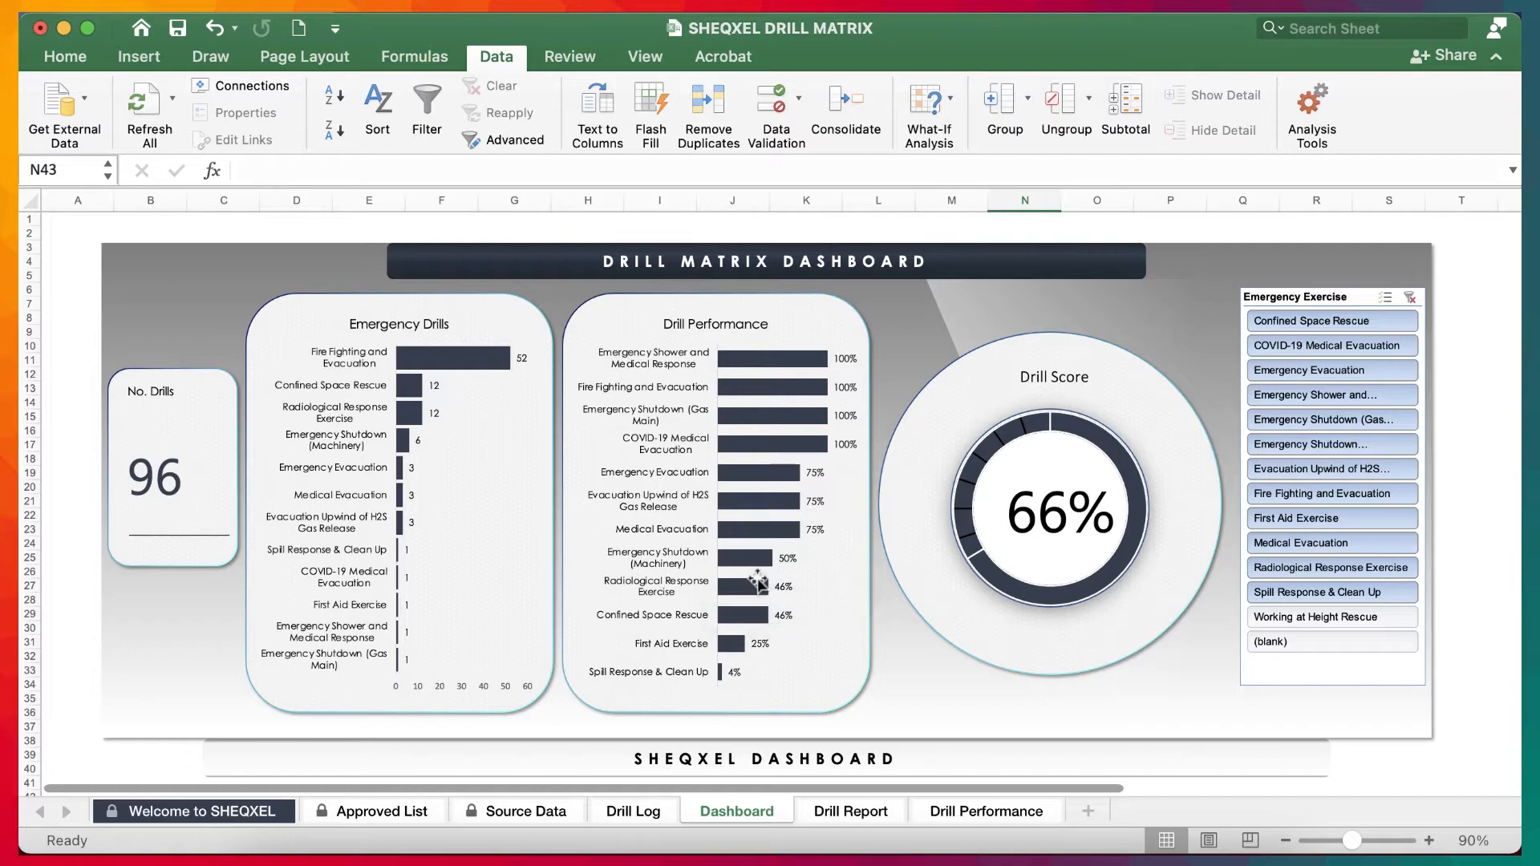
mouse_move(861, 574)
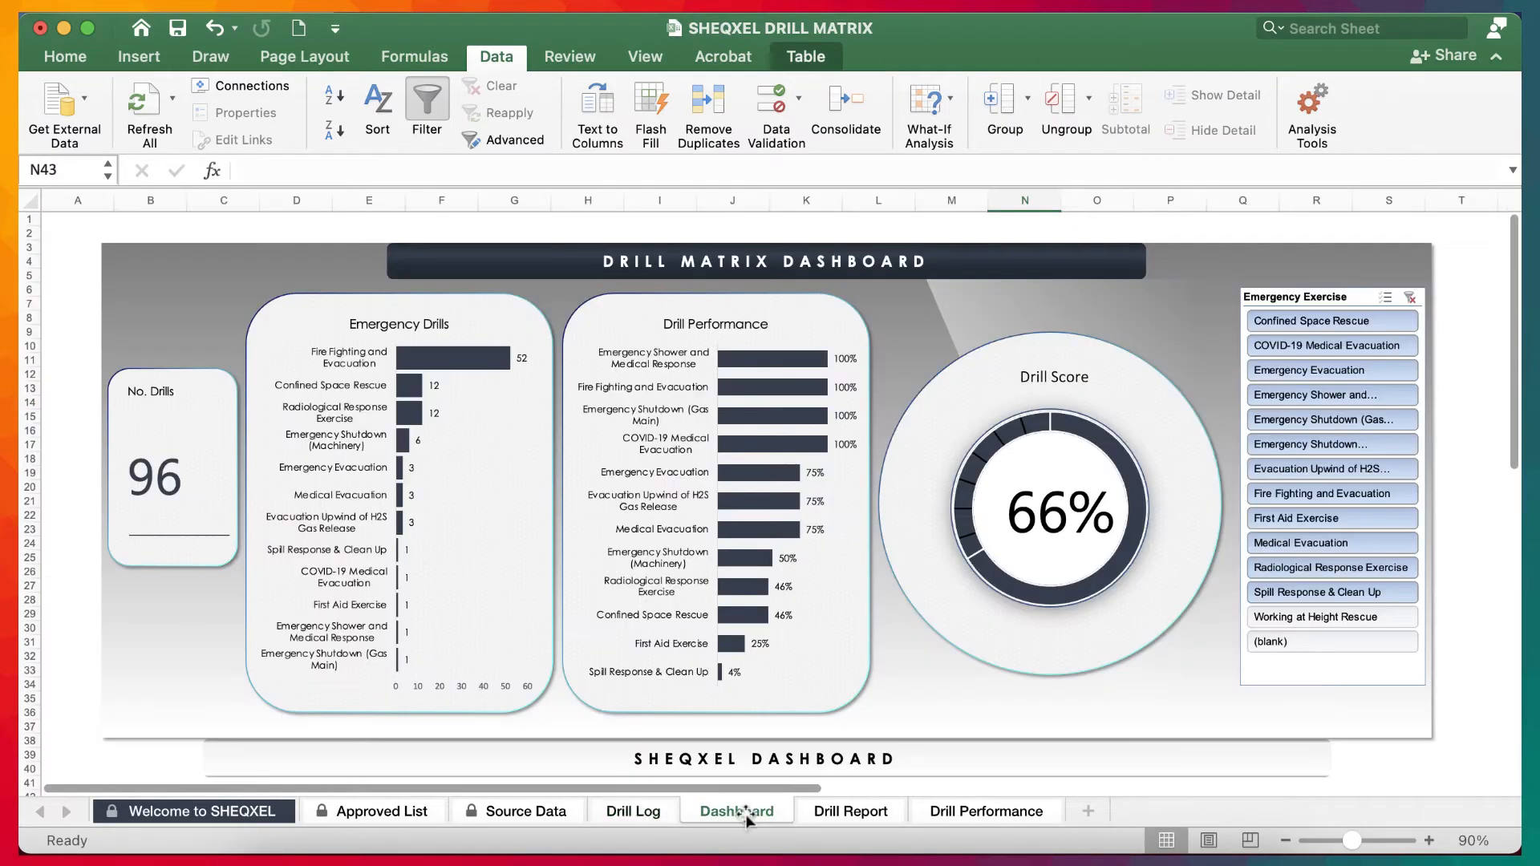
- Mark Week 1 of Fire Fighting and Evacuation as planned (P) on Source Data
click(633, 811)
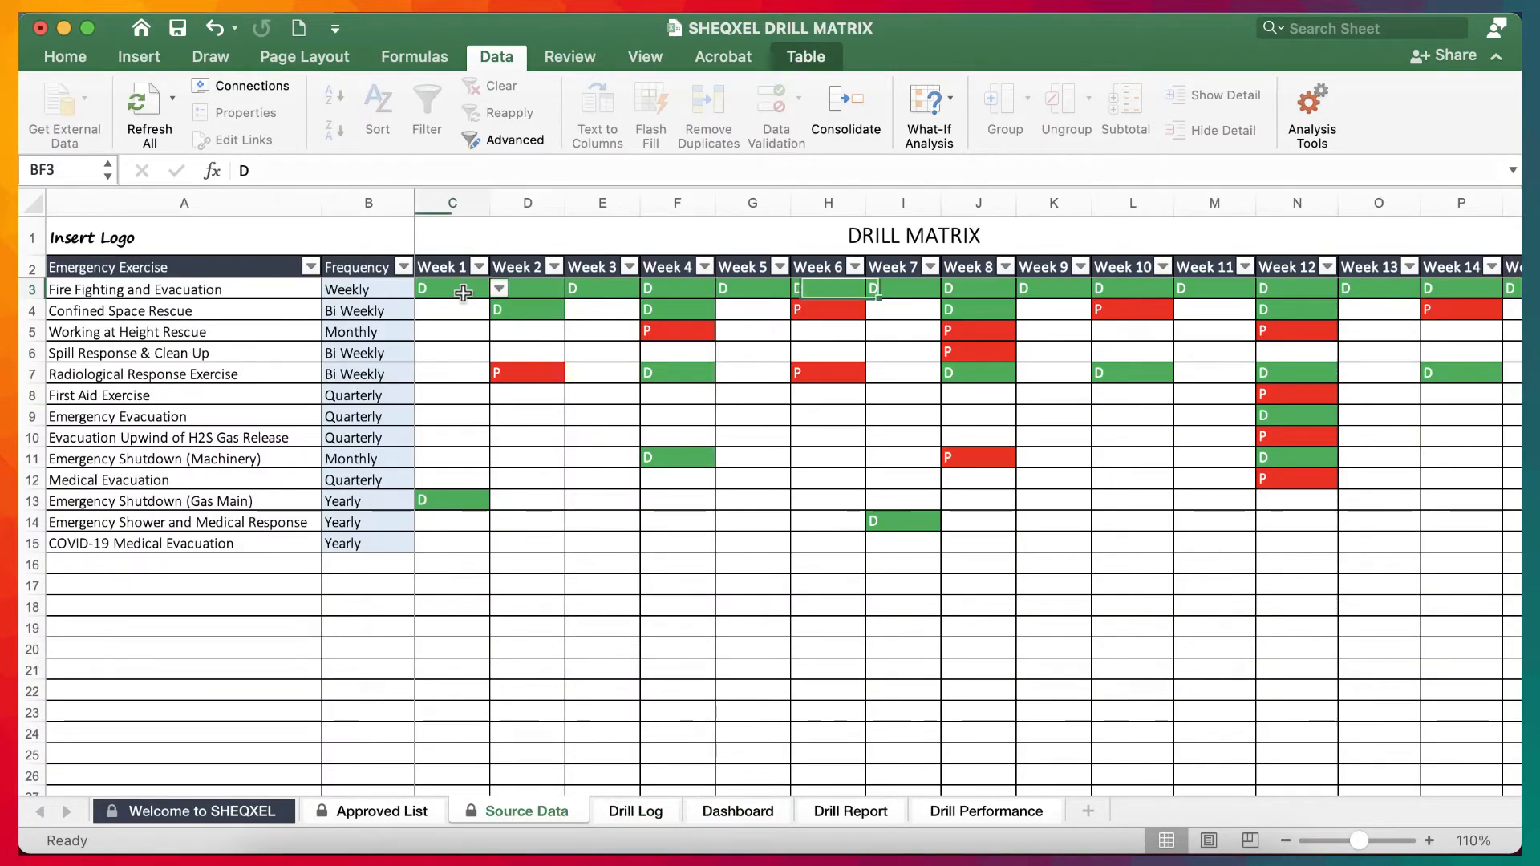
click(451, 289)
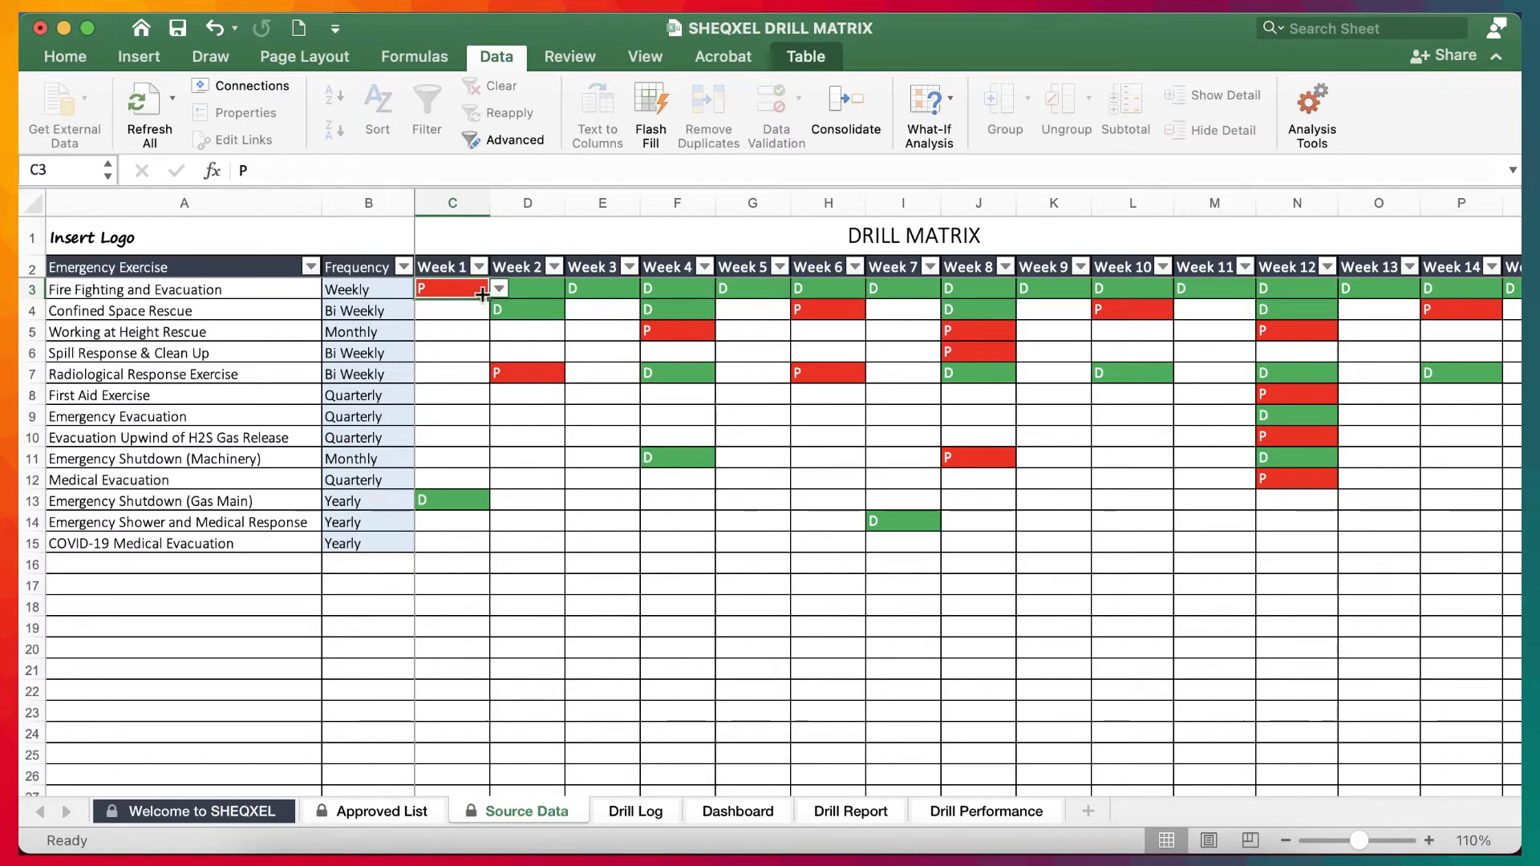
scroll(right, 3)
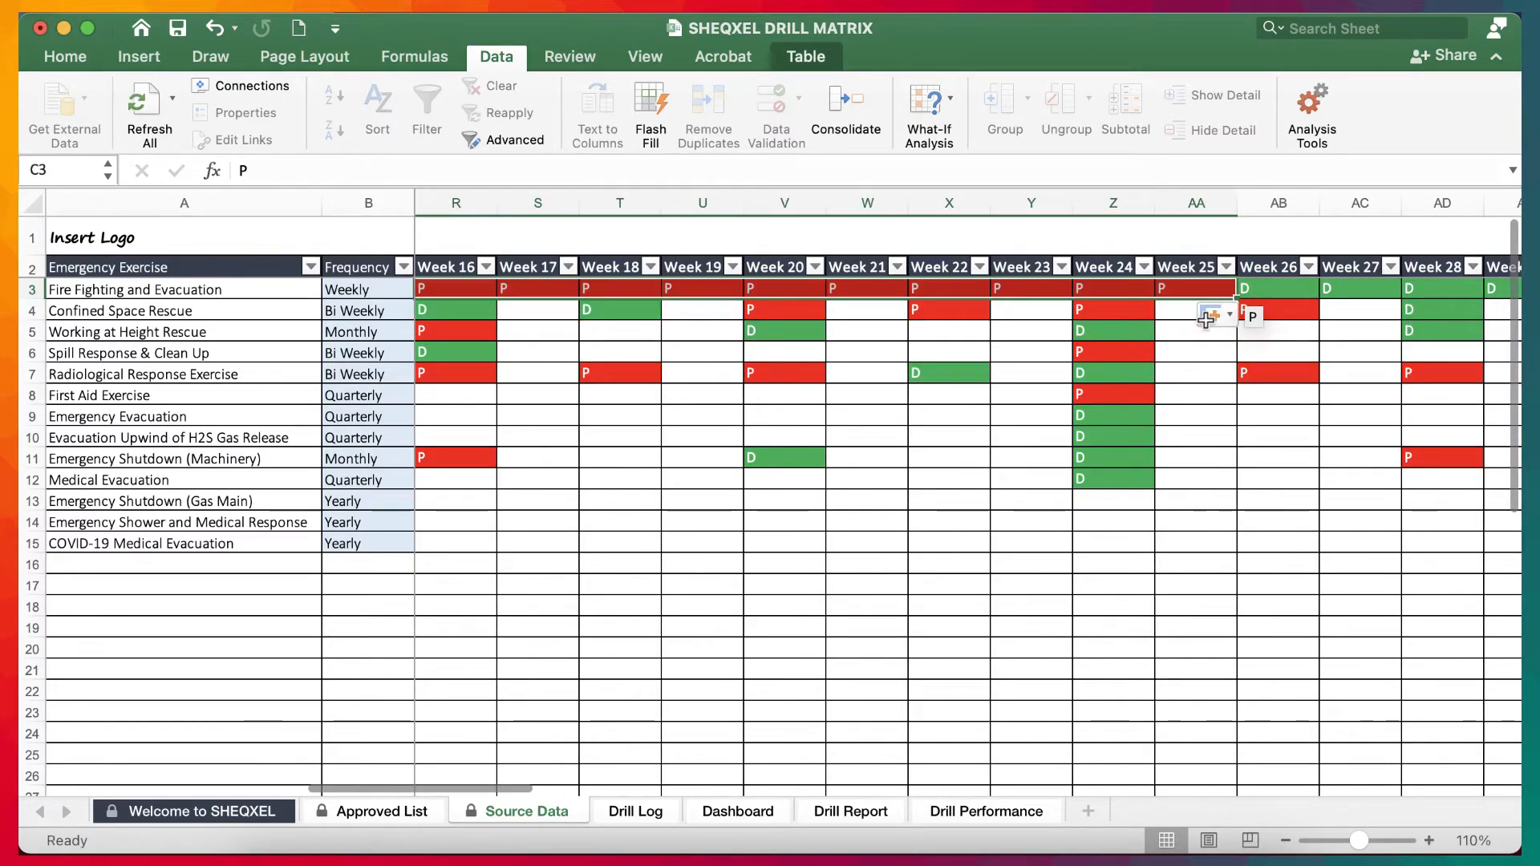
- Refresh all dashboard data and filter the slicer to Fire Fighting and Evacuation
click(736, 811)
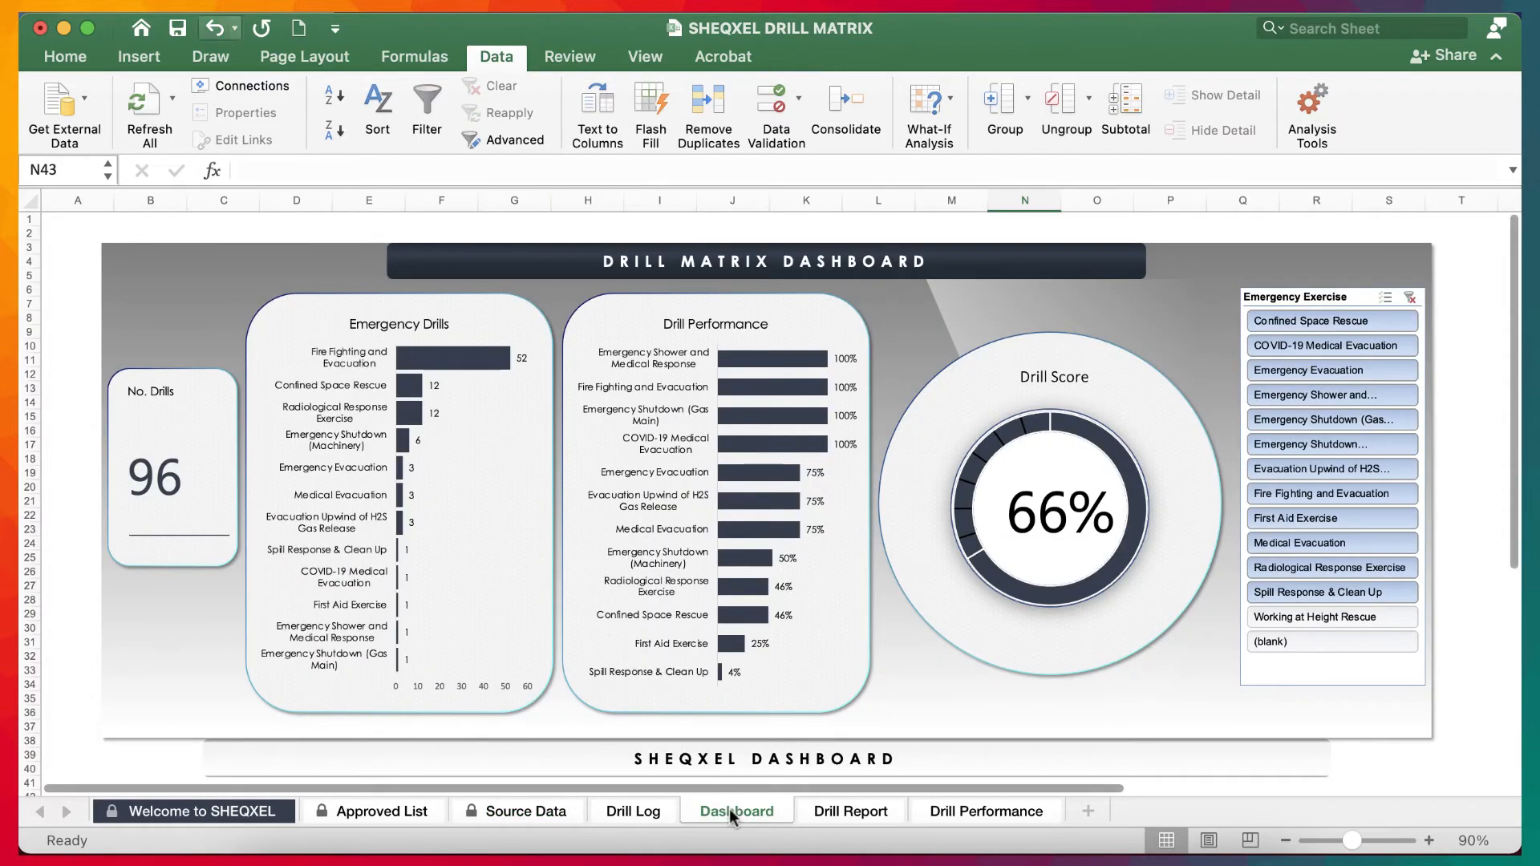
click(148, 107)
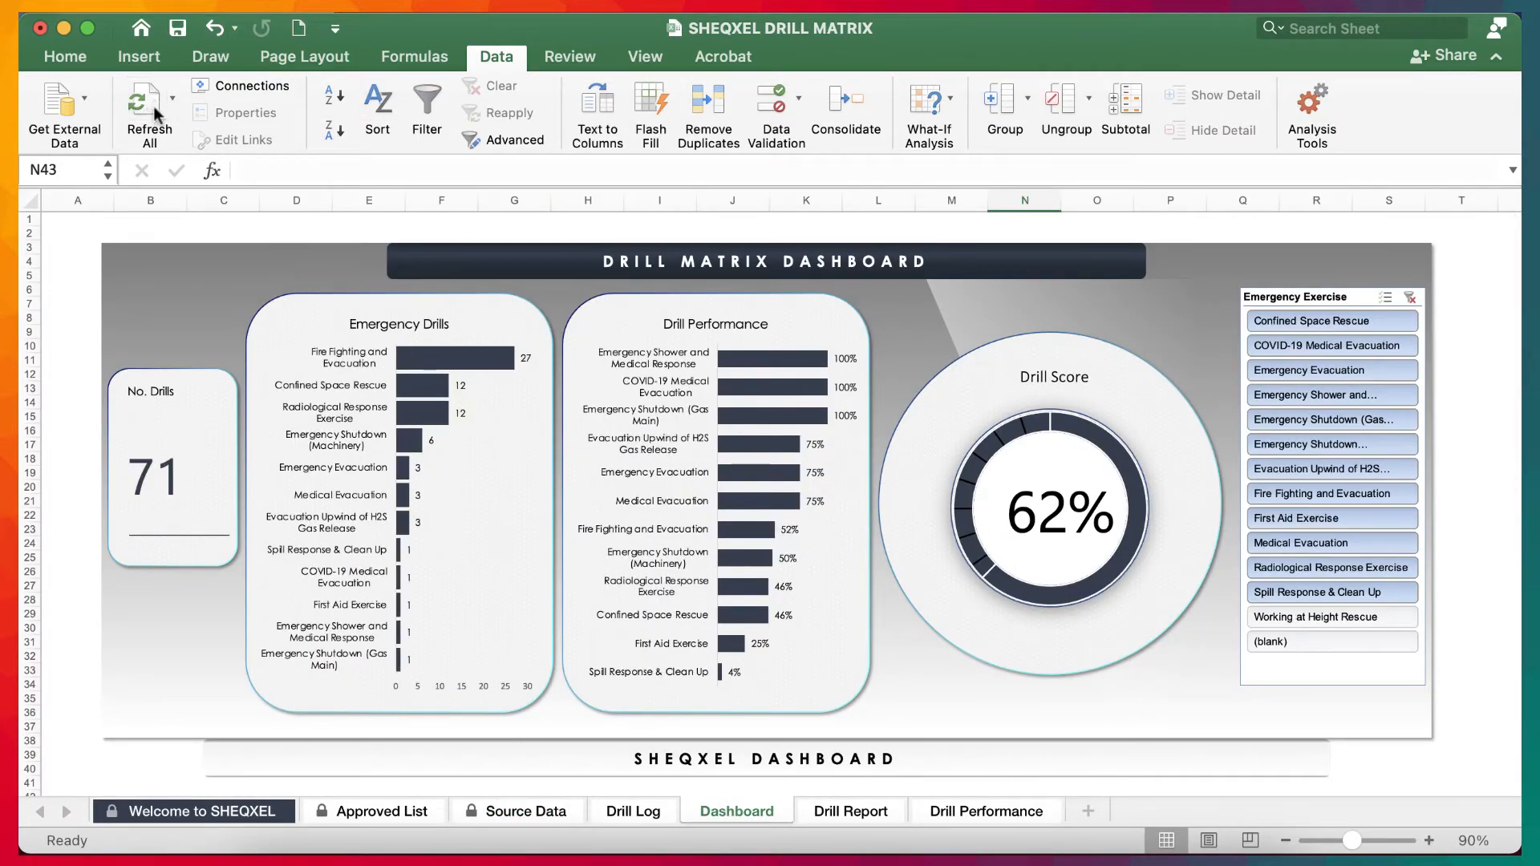
mouse_move(820, 423)
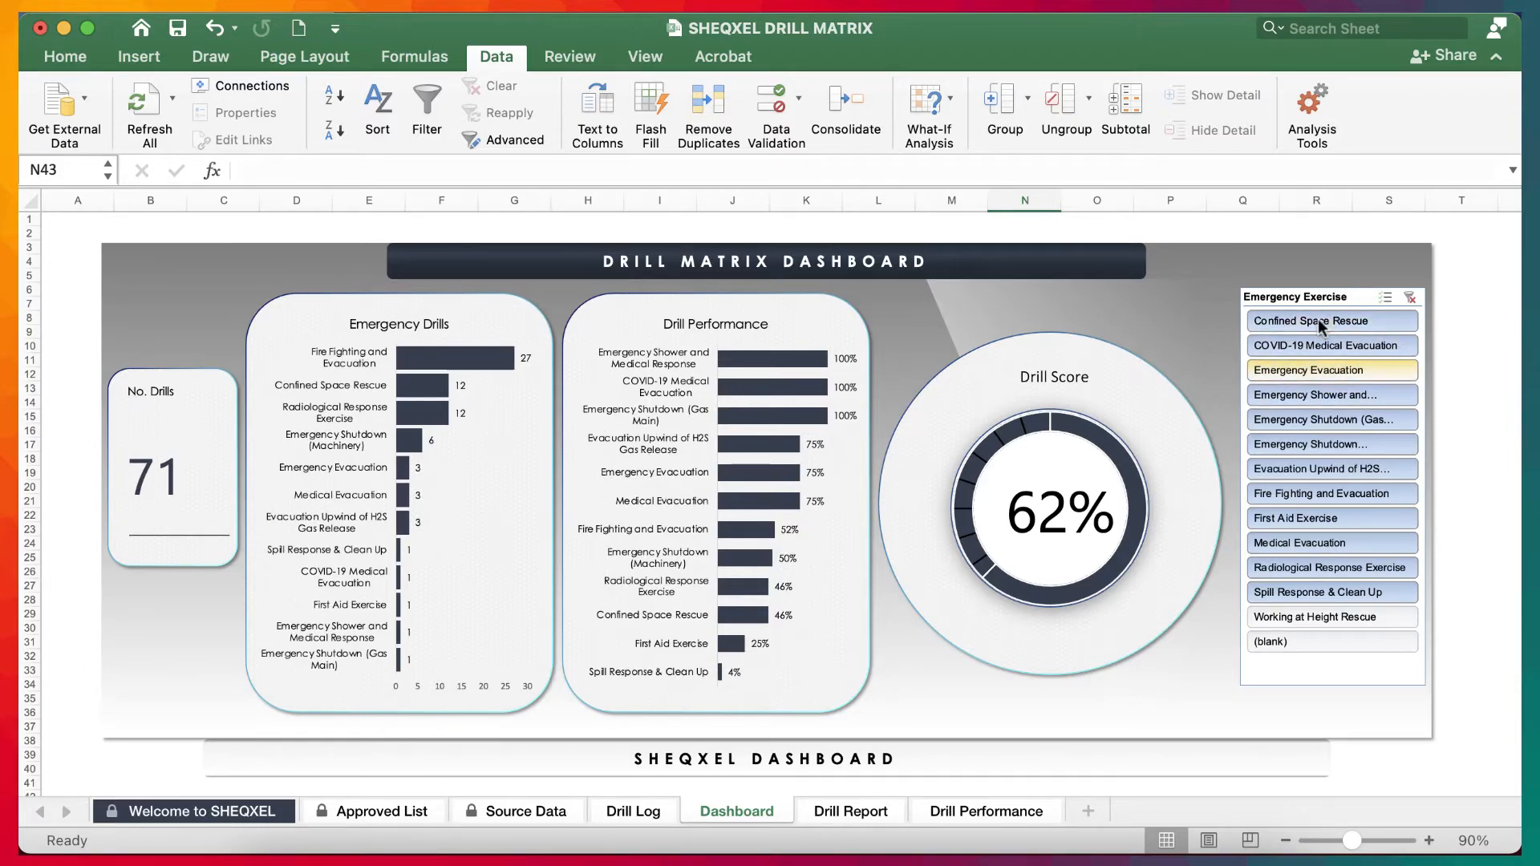
click(1330, 493)
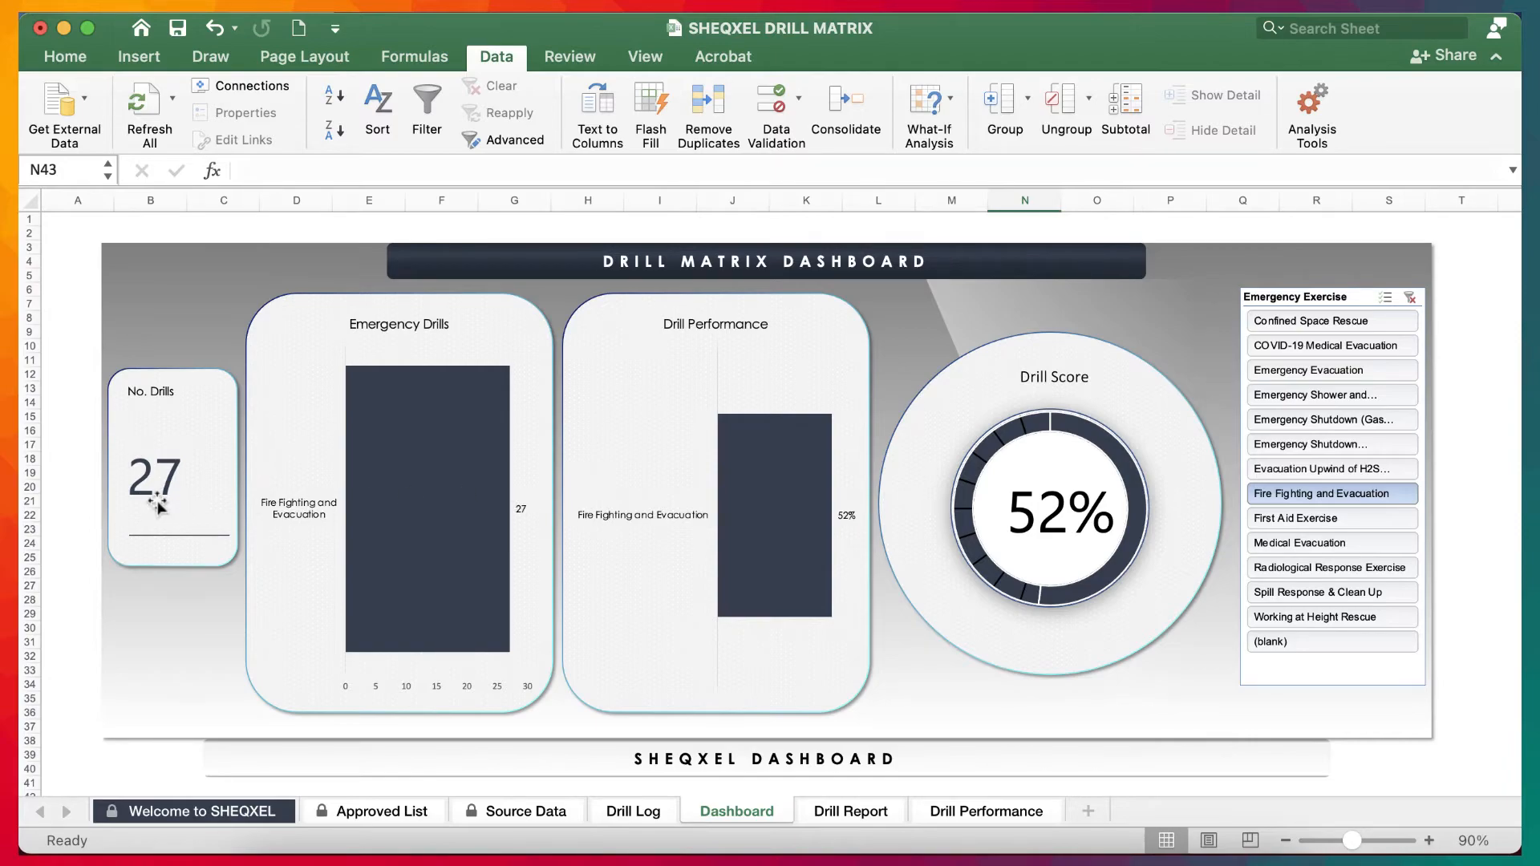
mouse_move(1049, 555)
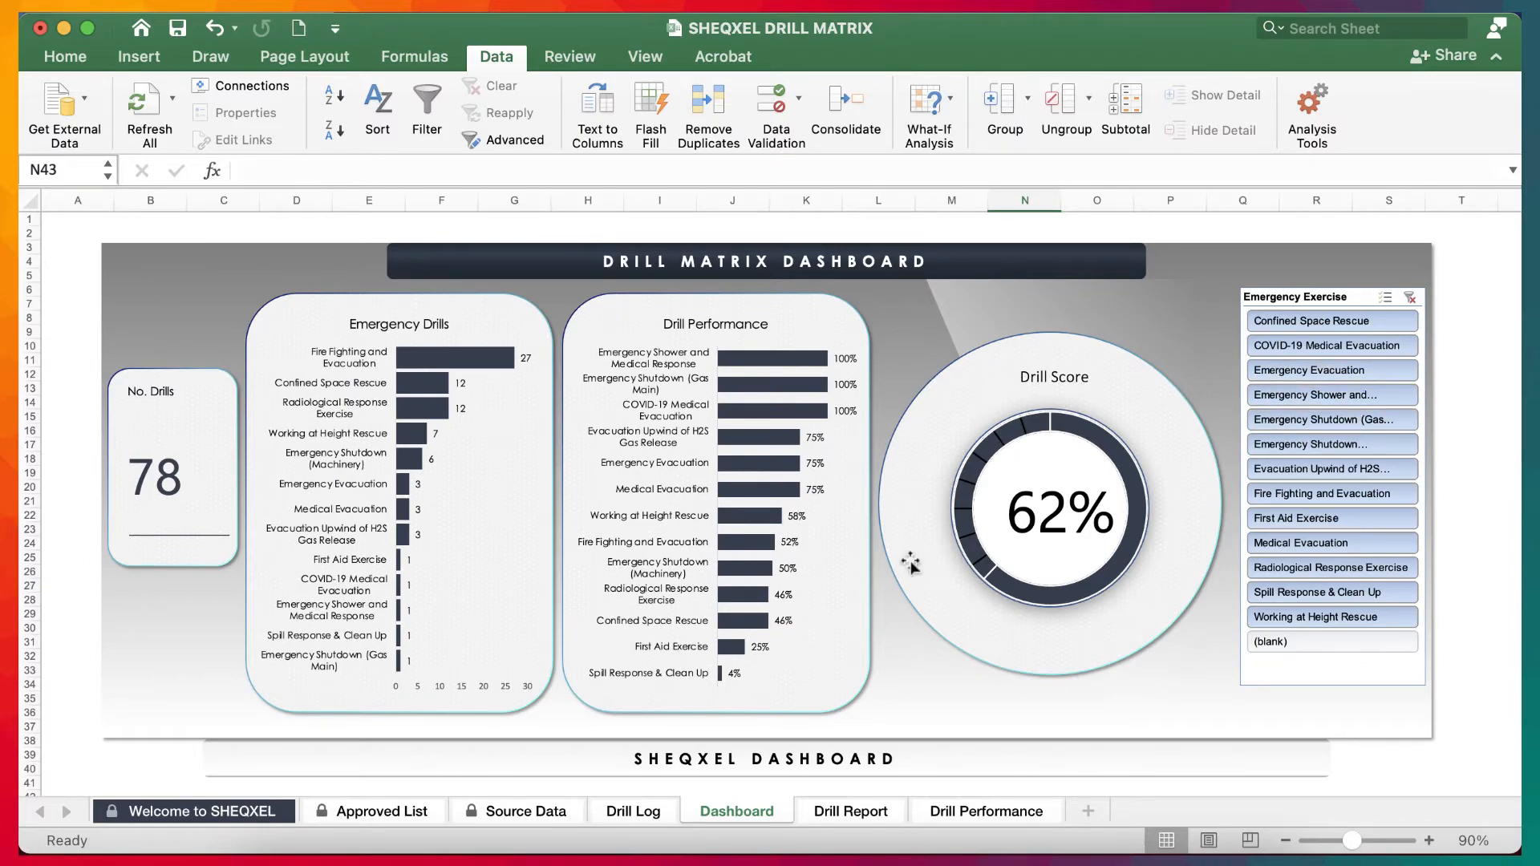
mouse_move(417, 349)
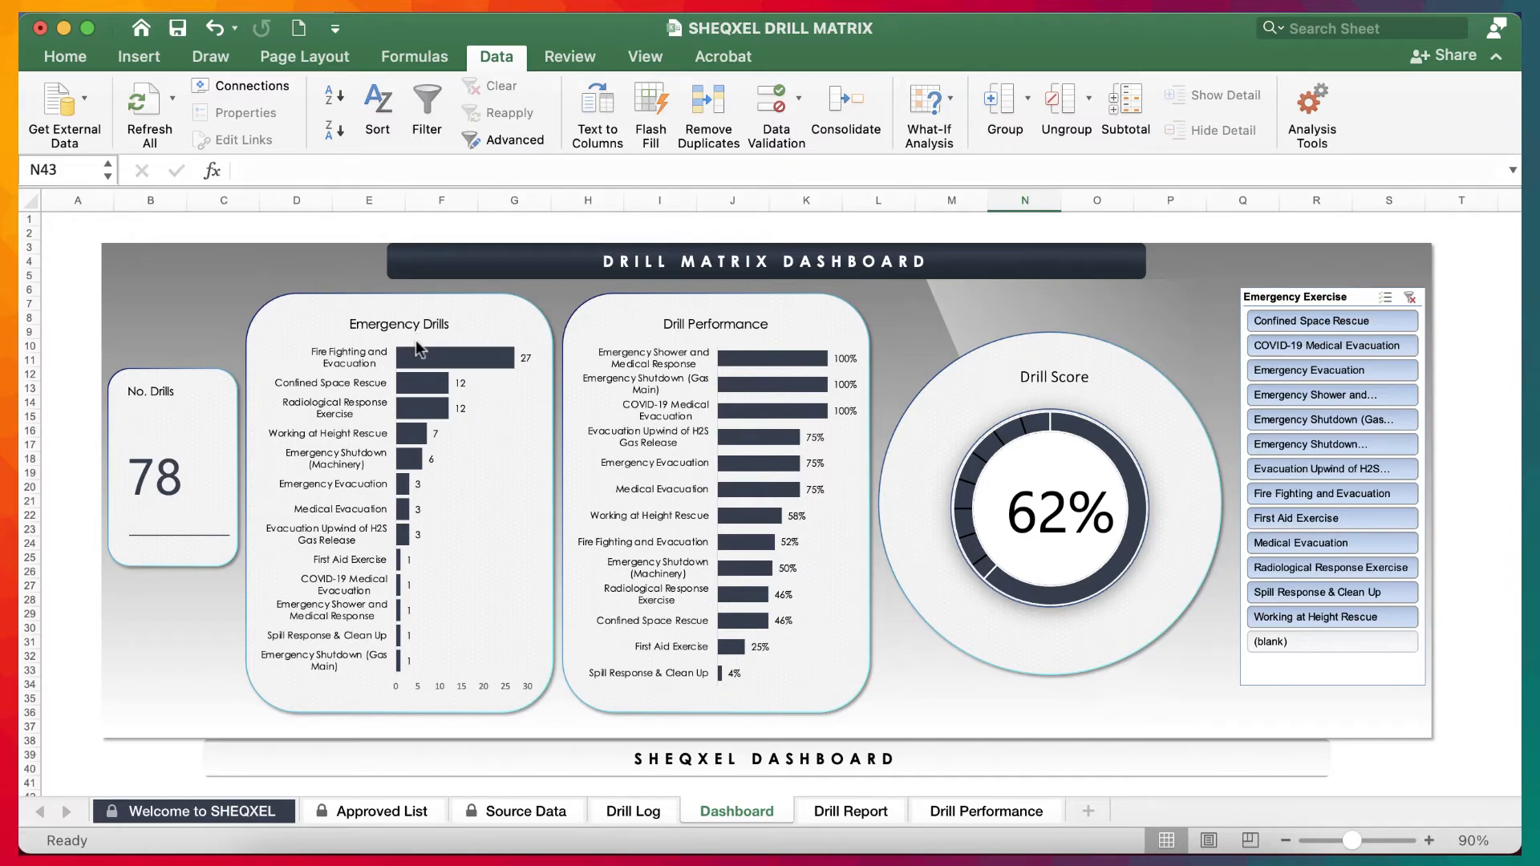
mouse_move(748, 337)
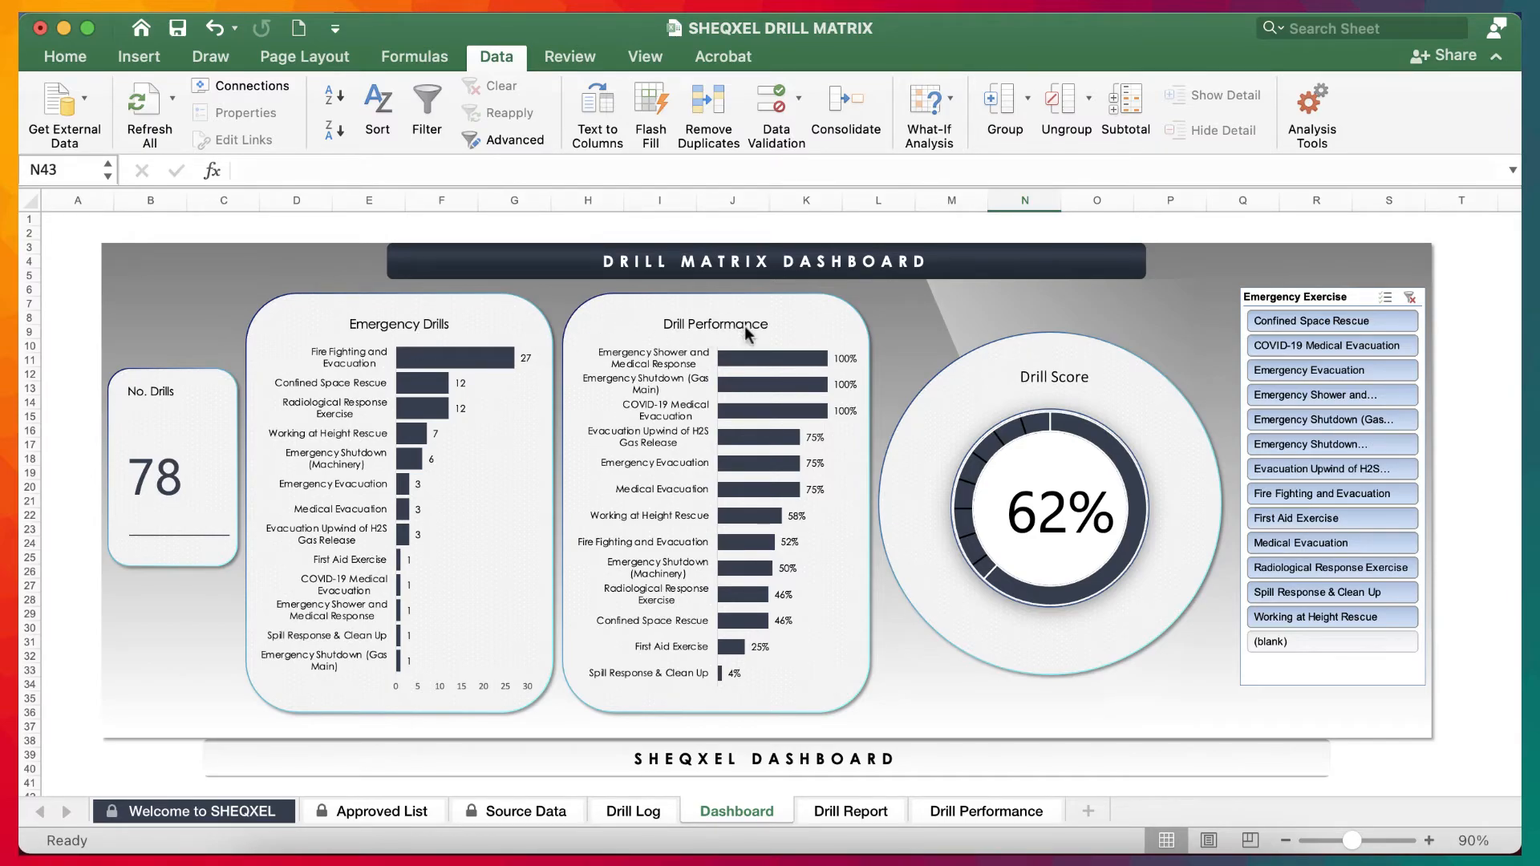
mouse_move(749, 333)
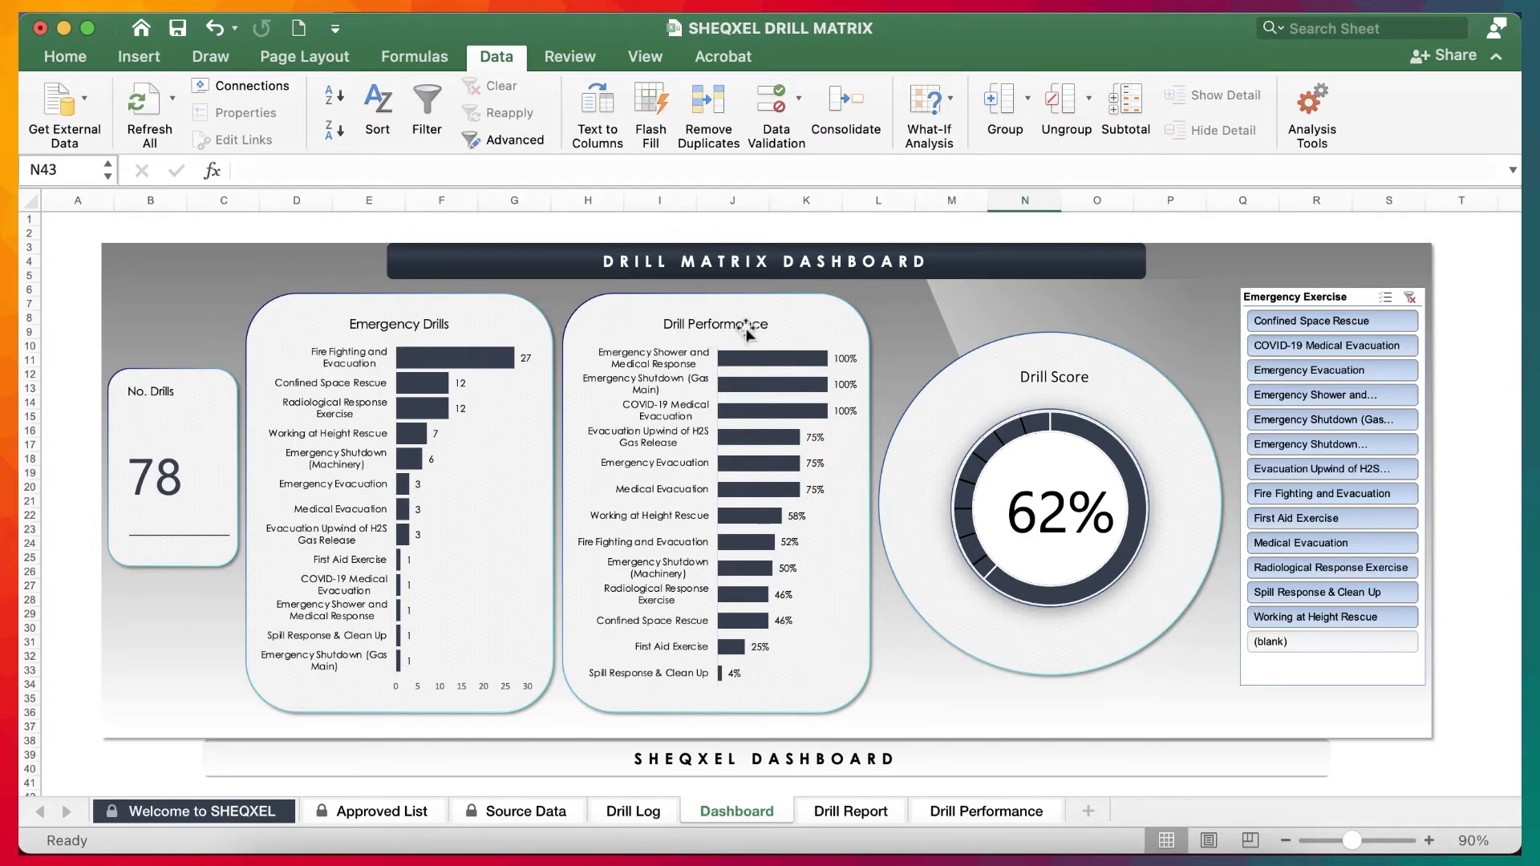
mouse_move(943, 660)
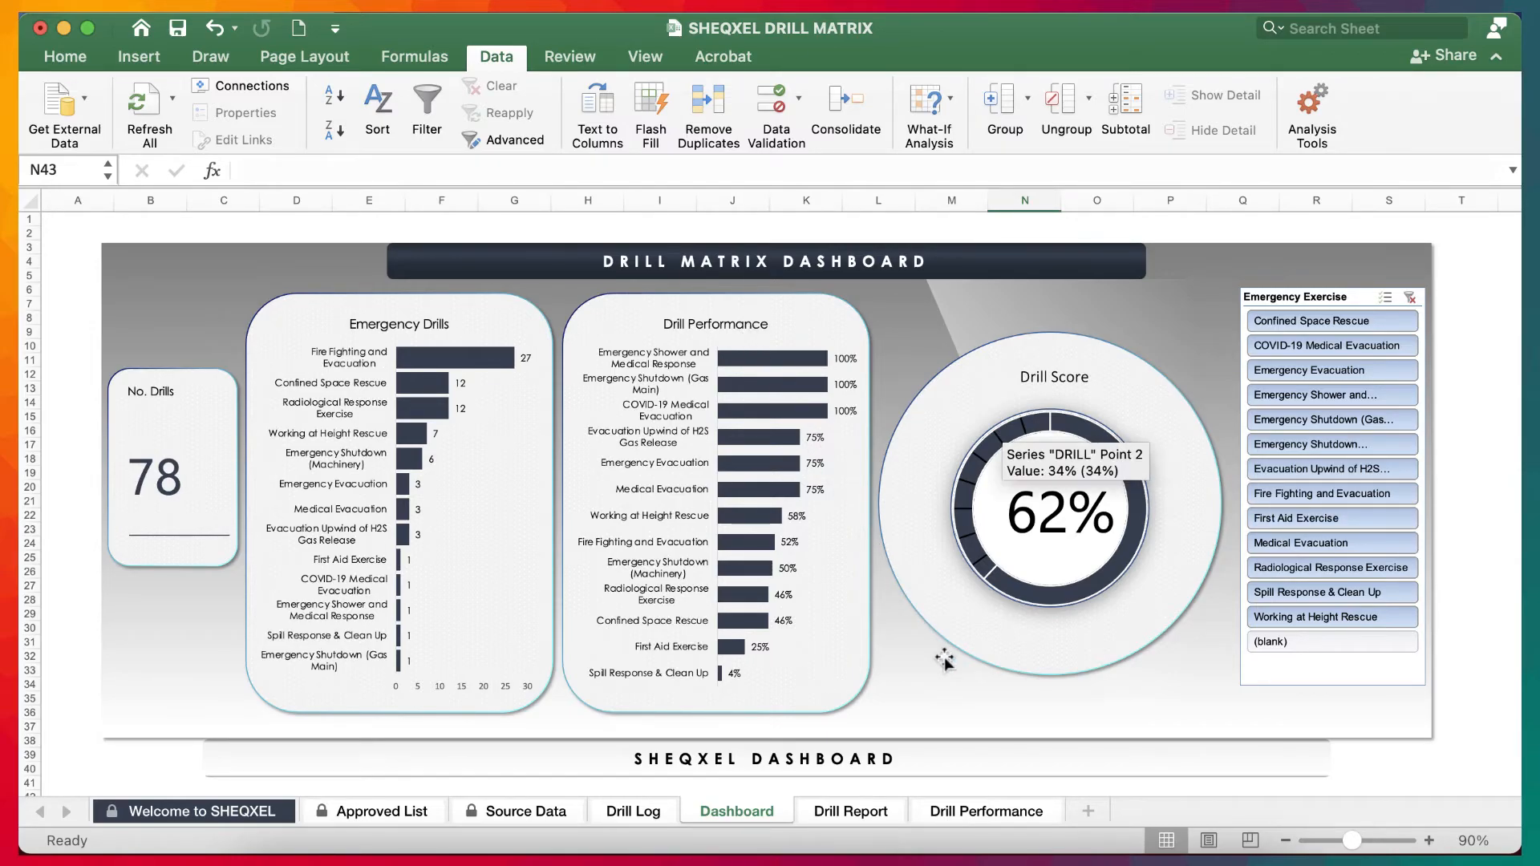
- View the Drill Report, then the Drill Performance pivot showing 62% average completion
click(851, 811)
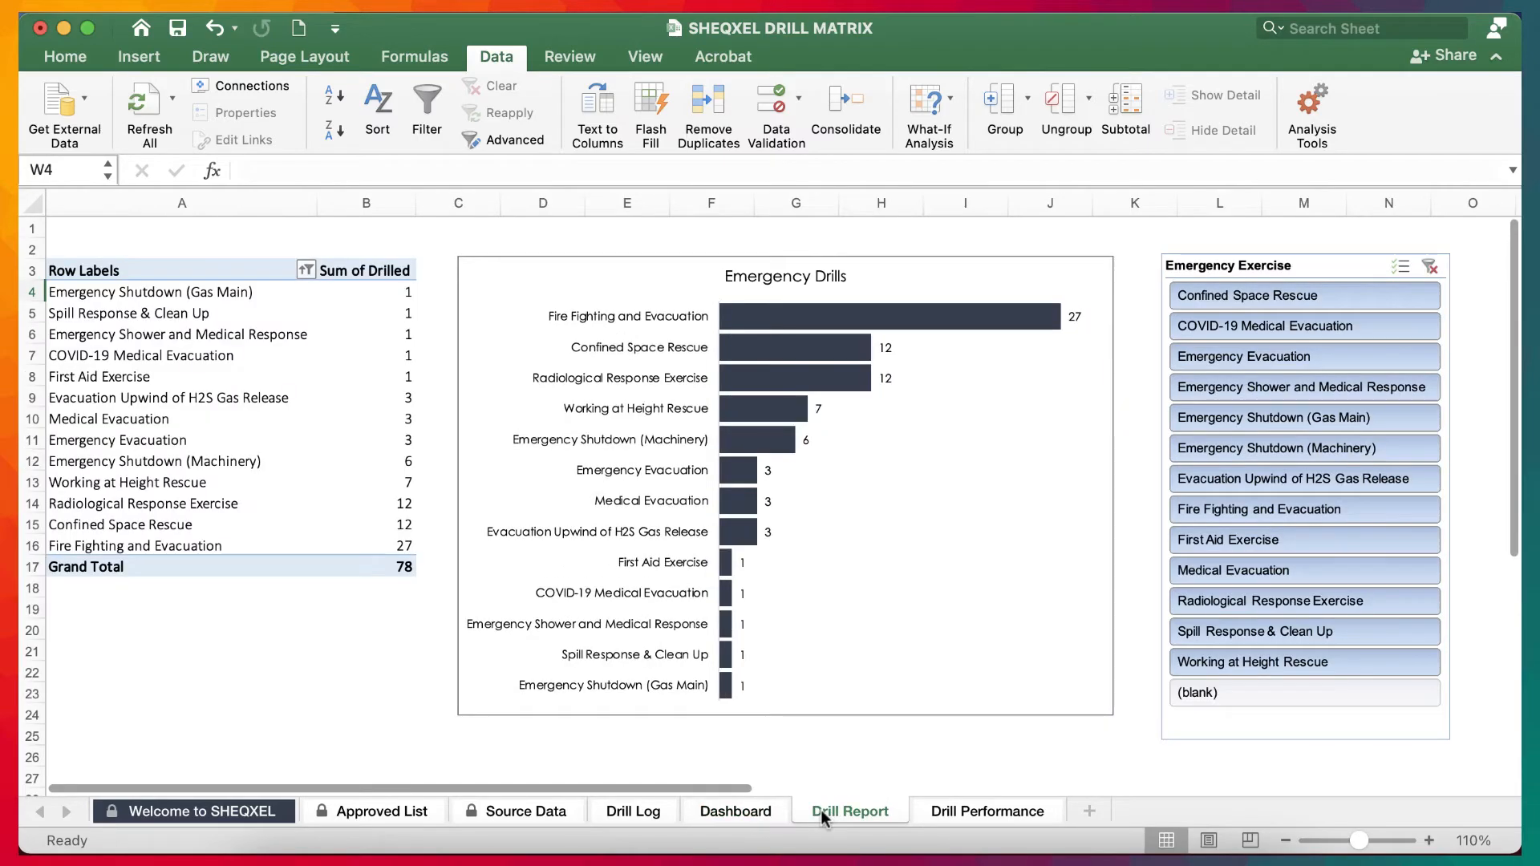
click(735, 810)
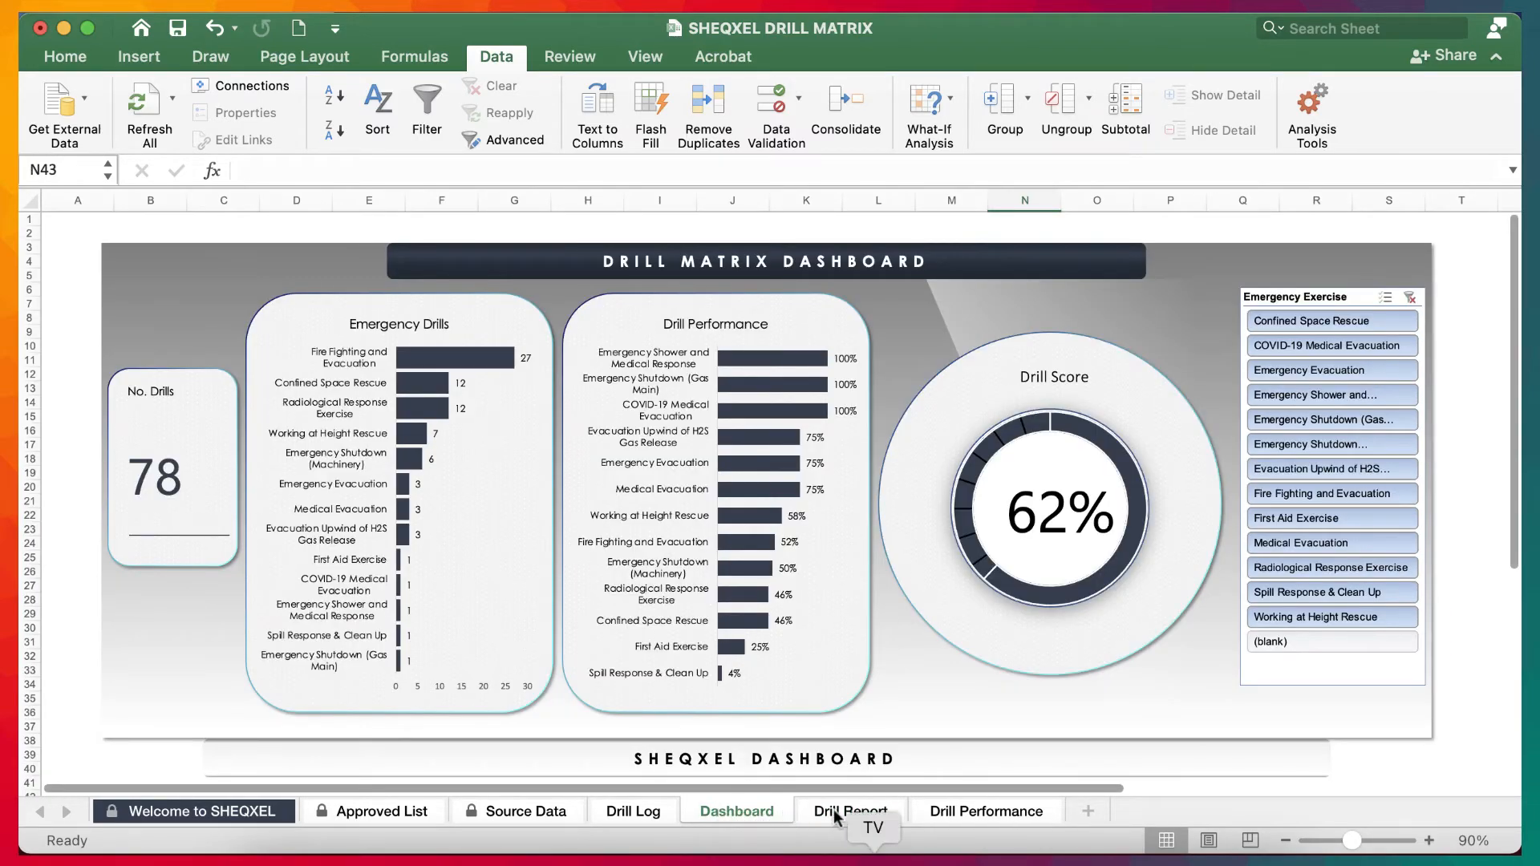
click(849, 811)
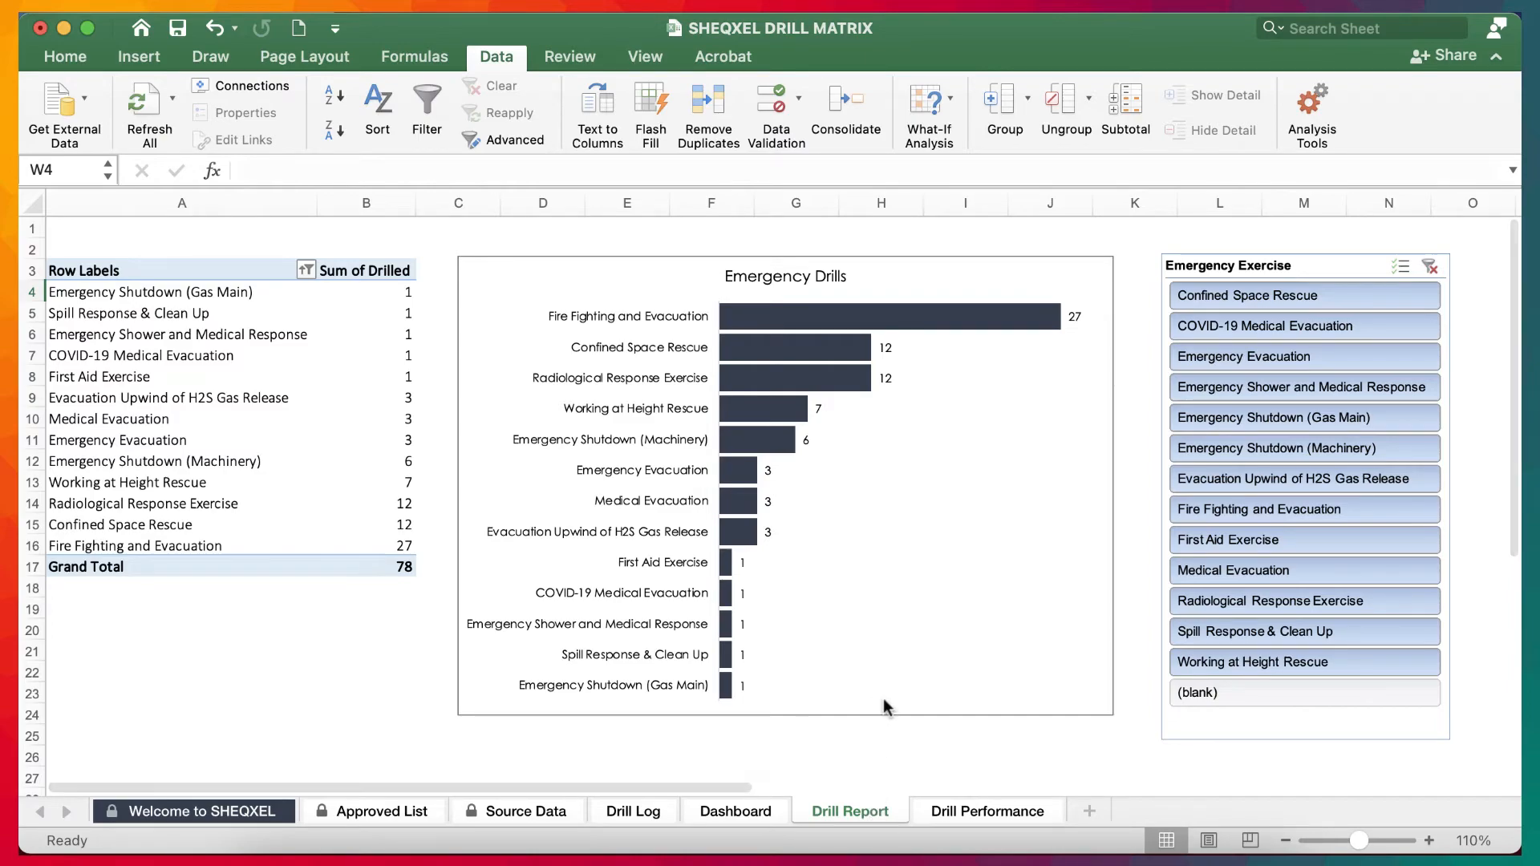
mouse_move(1009, 609)
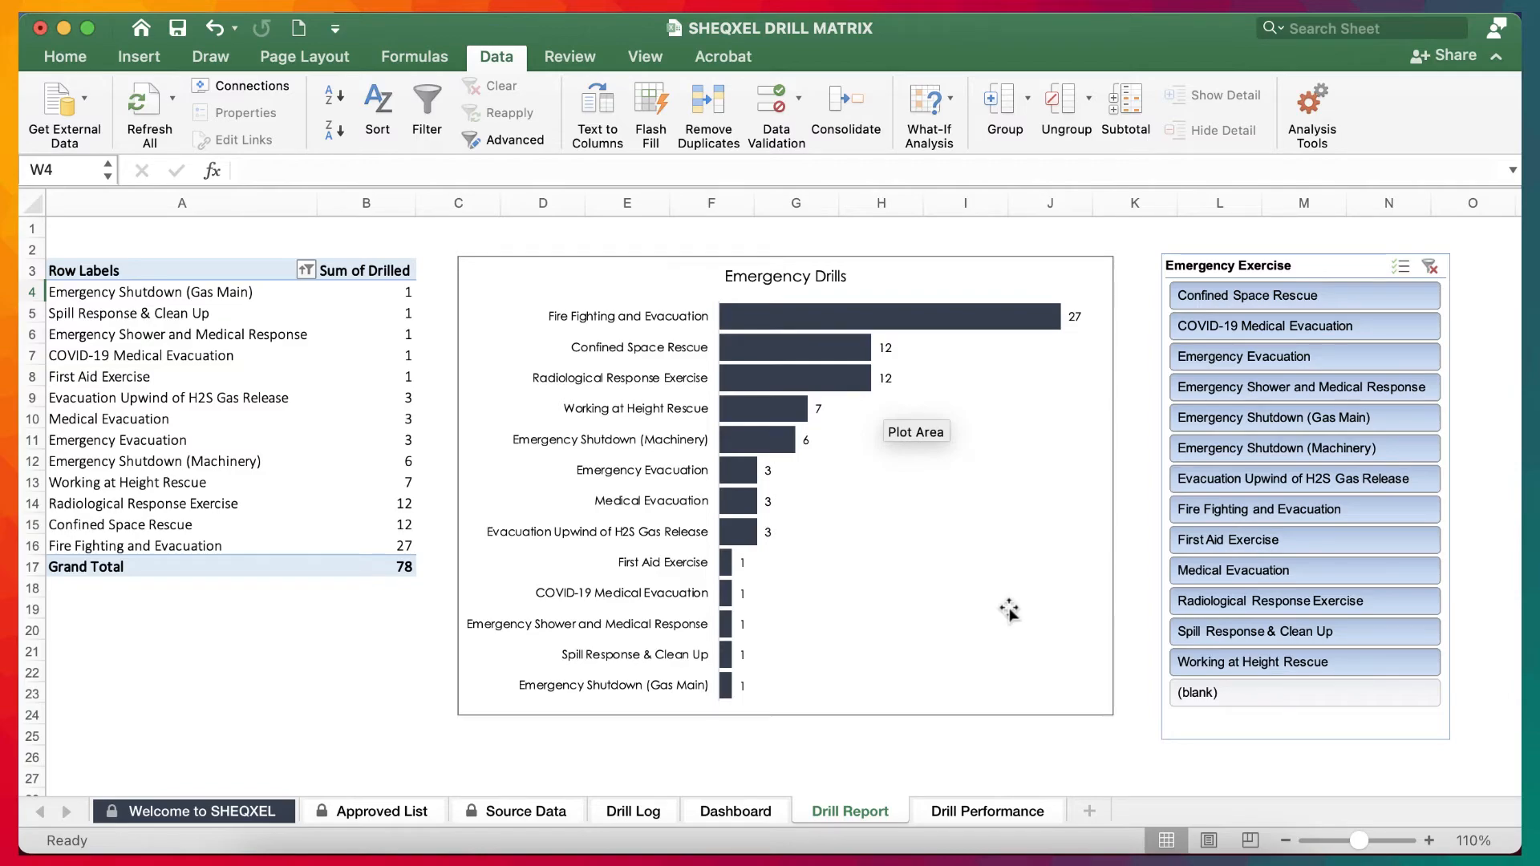
mouse_move(475, 486)
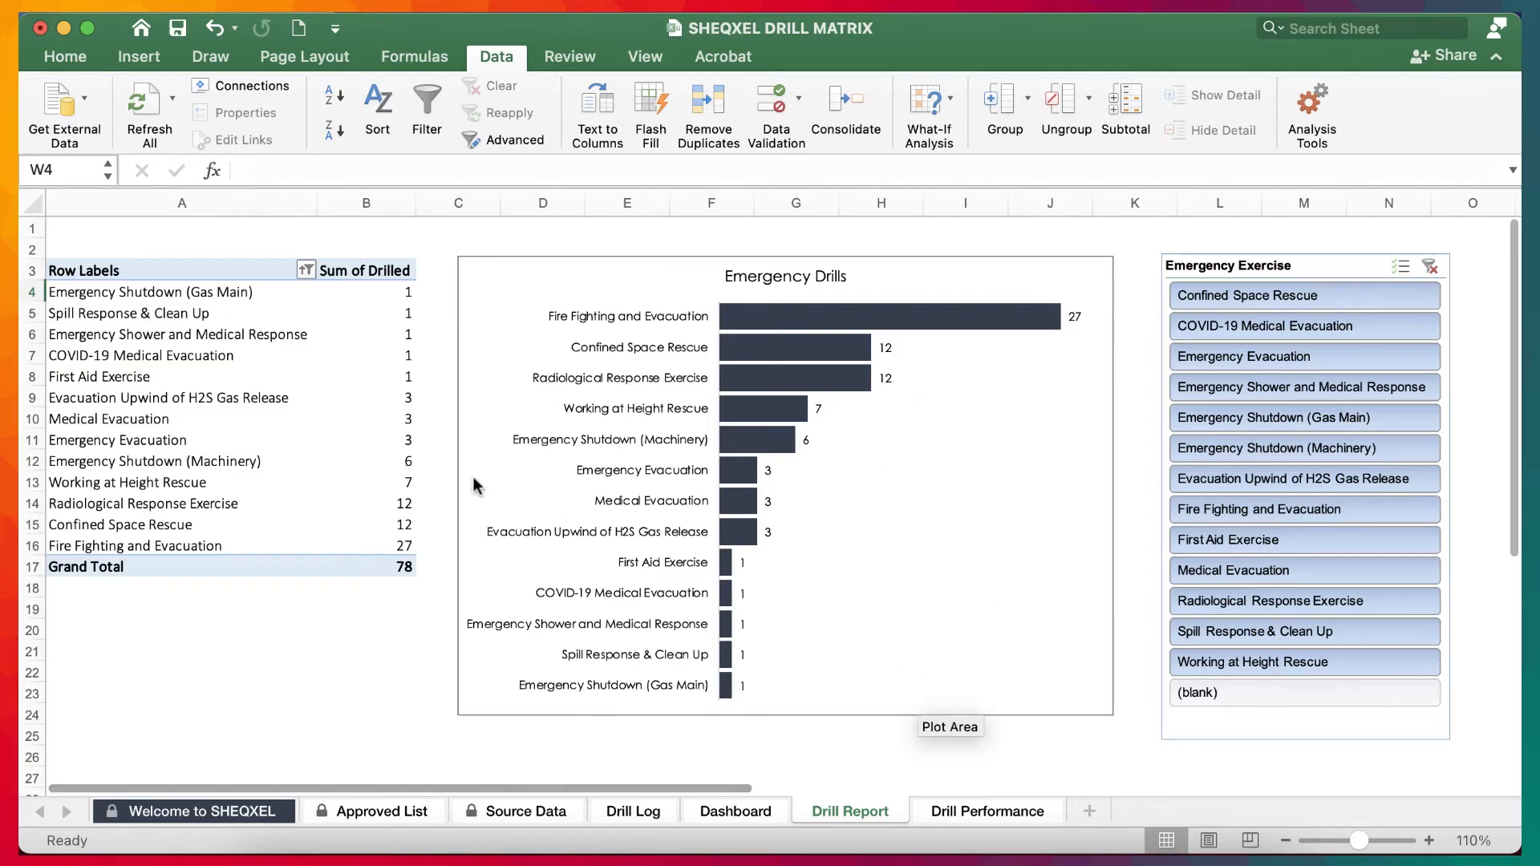
click(986, 810)
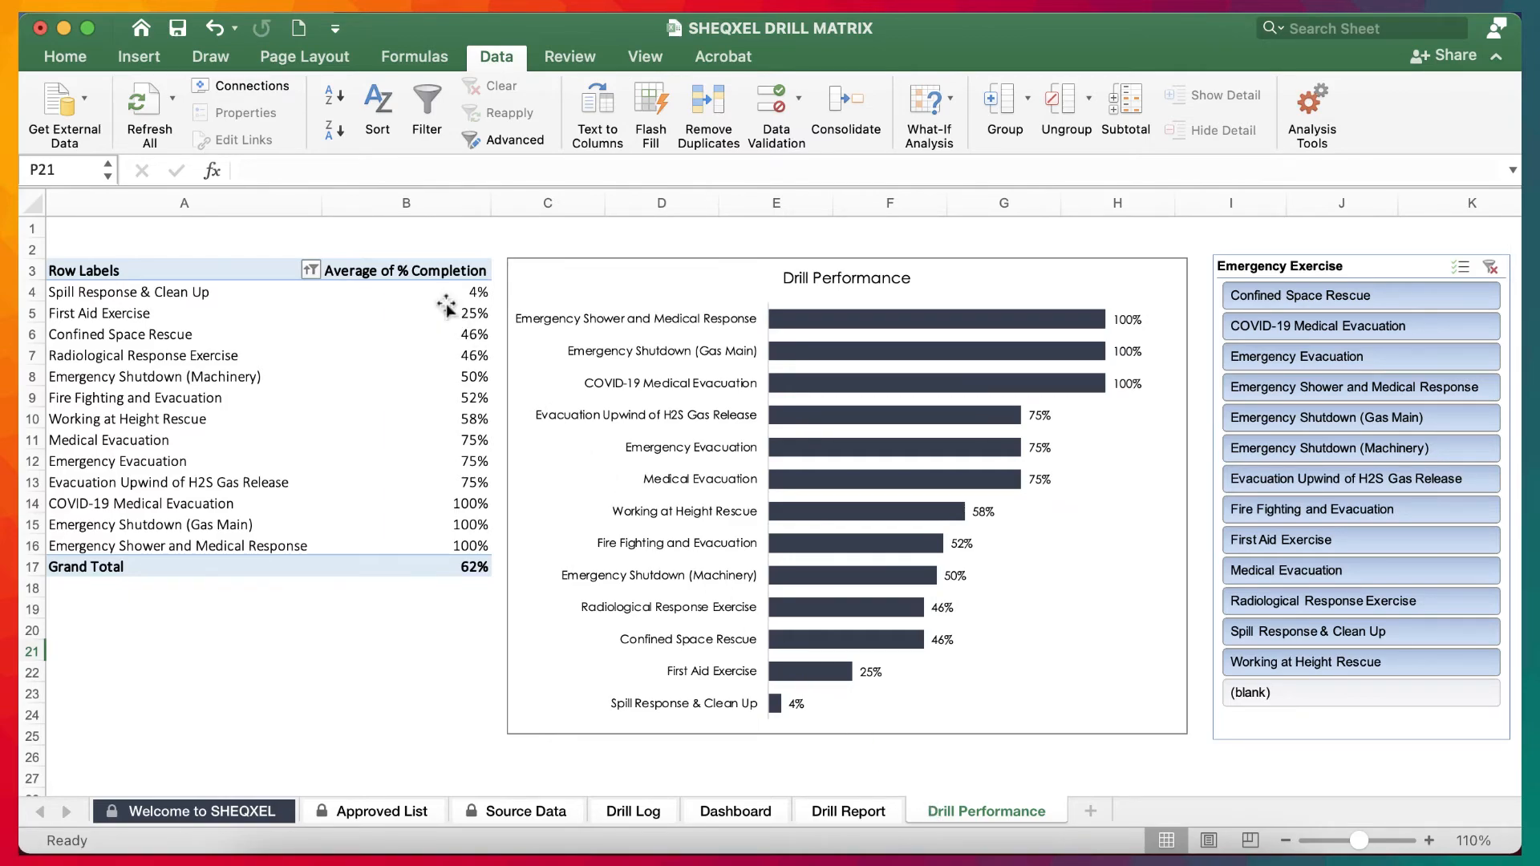
mouse_move(586, 469)
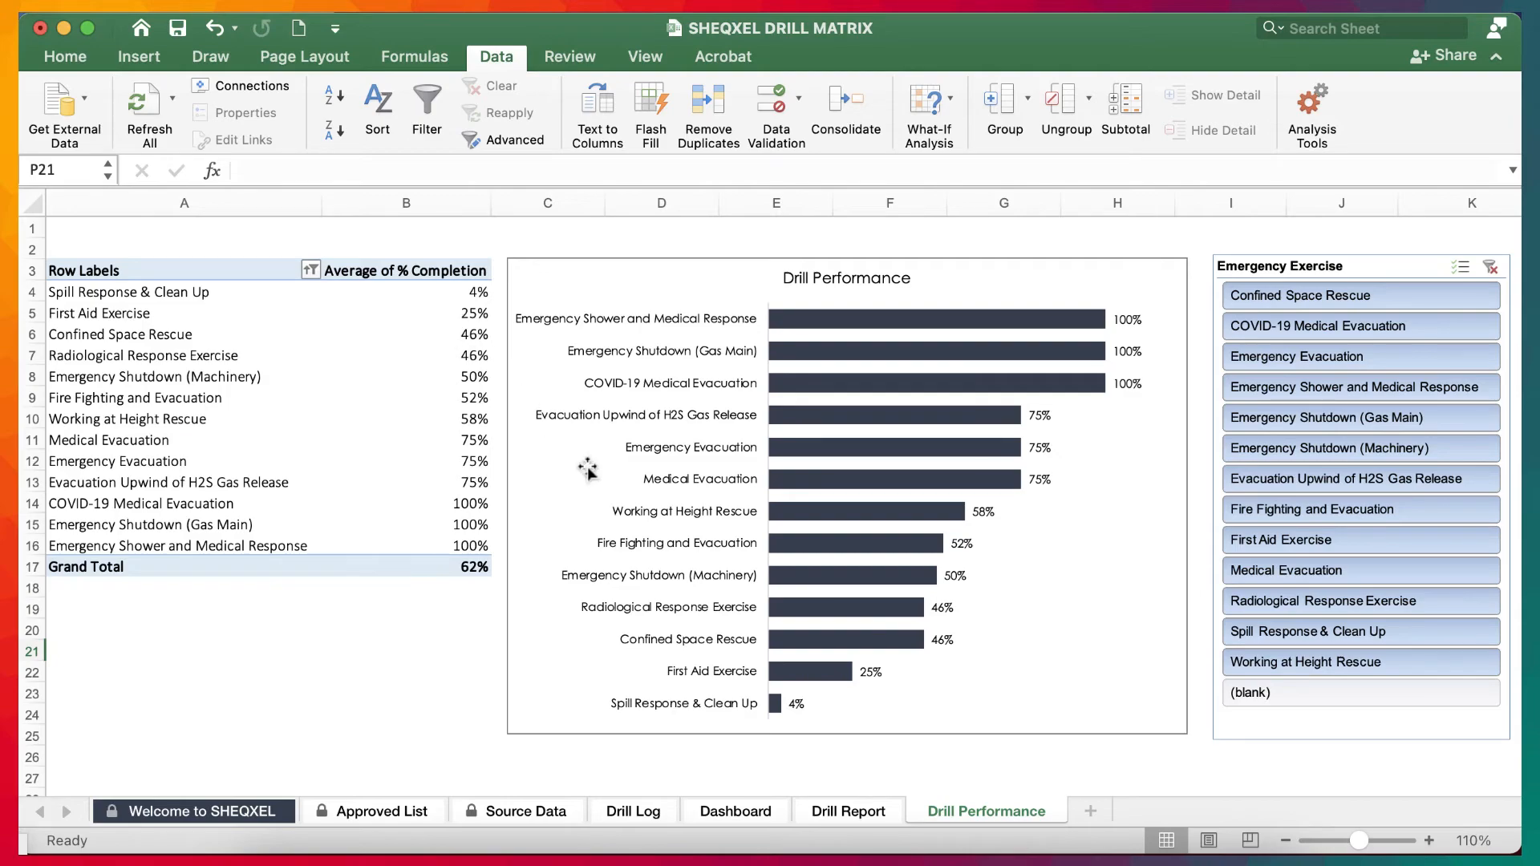
- Return via the Dashboard to the Approved List of emergencies, exercise types and frequencies
click(735, 811)
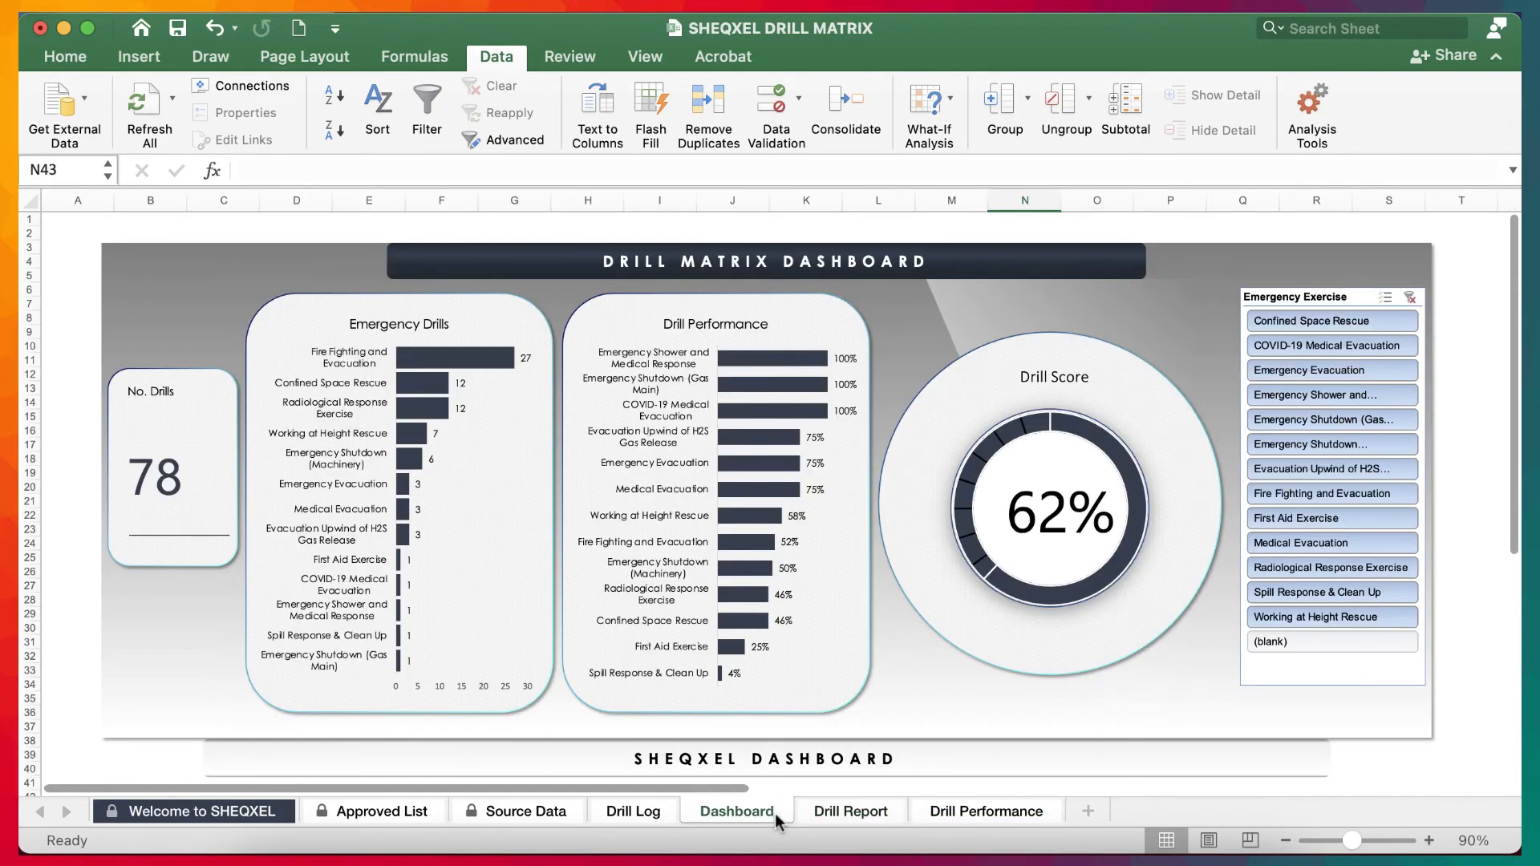
click(634, 810)
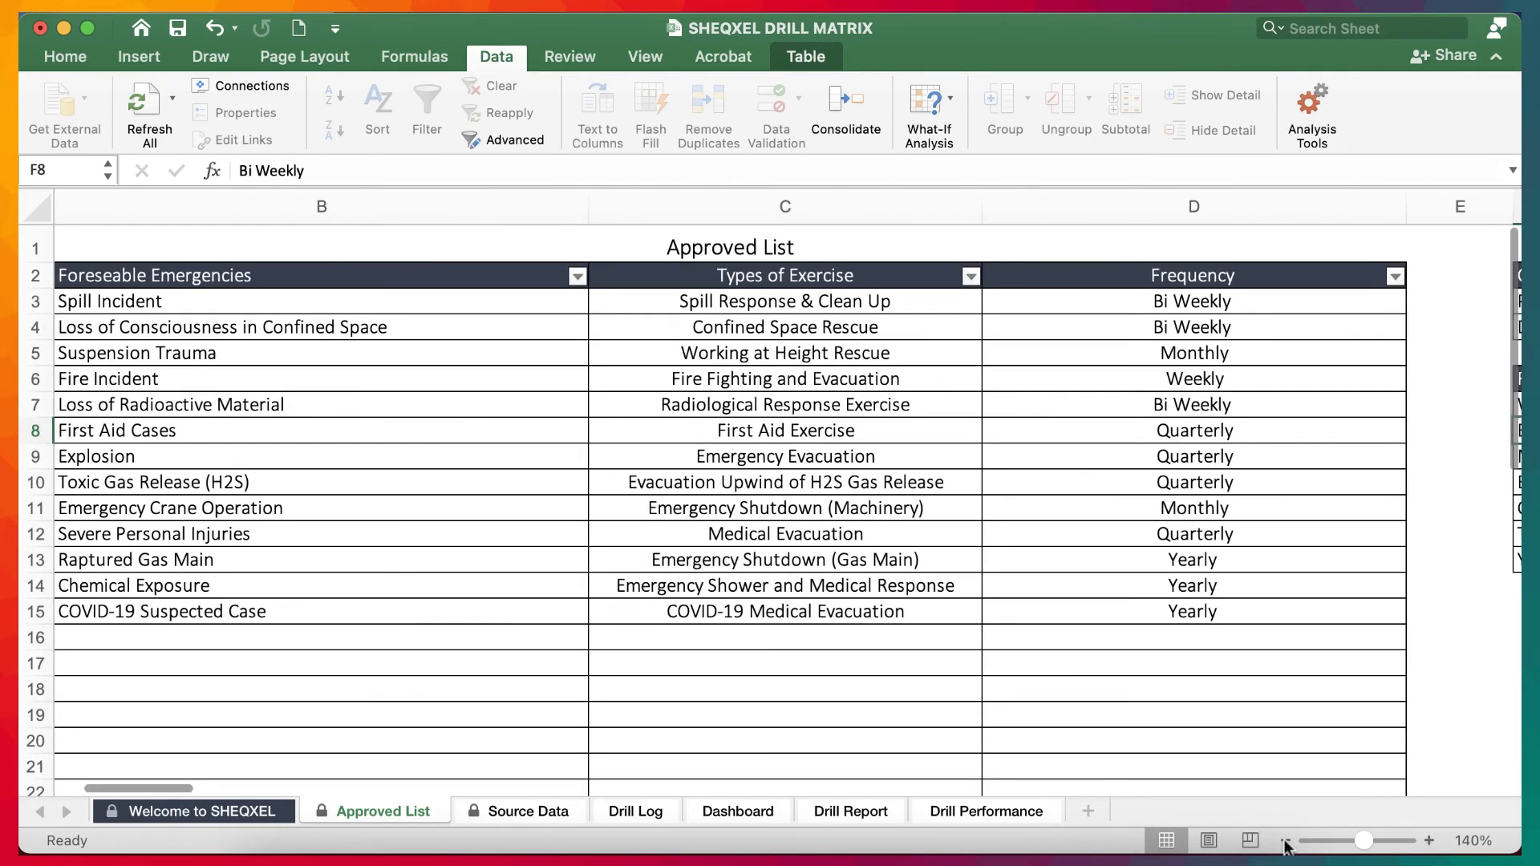
- Zoom out to see the Code and Frequency tables, then return to Welcome to SHEQXEL
click(1288, 840)
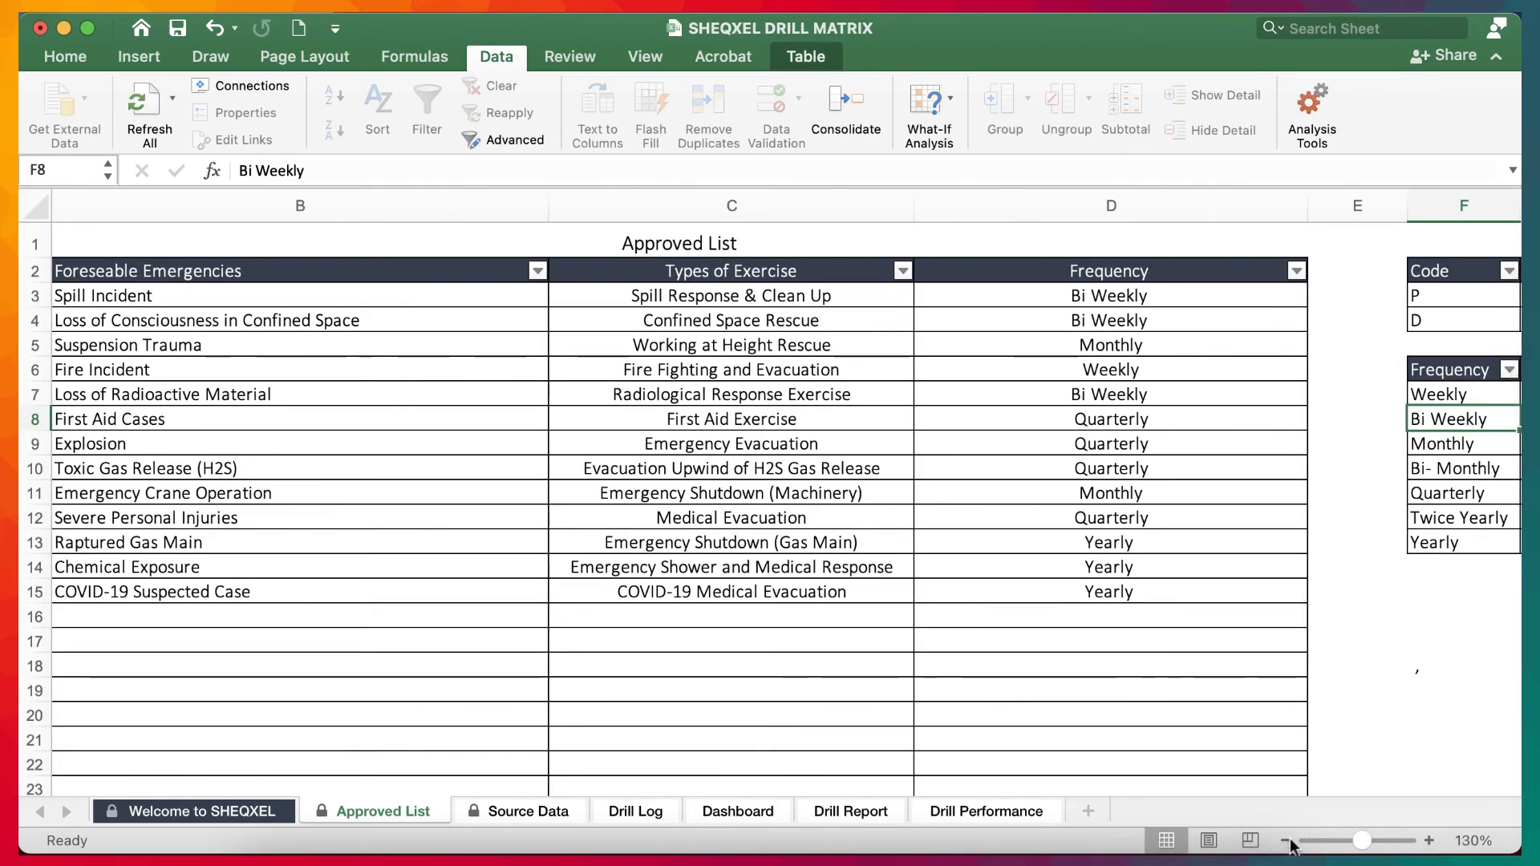
click(1288, 841)
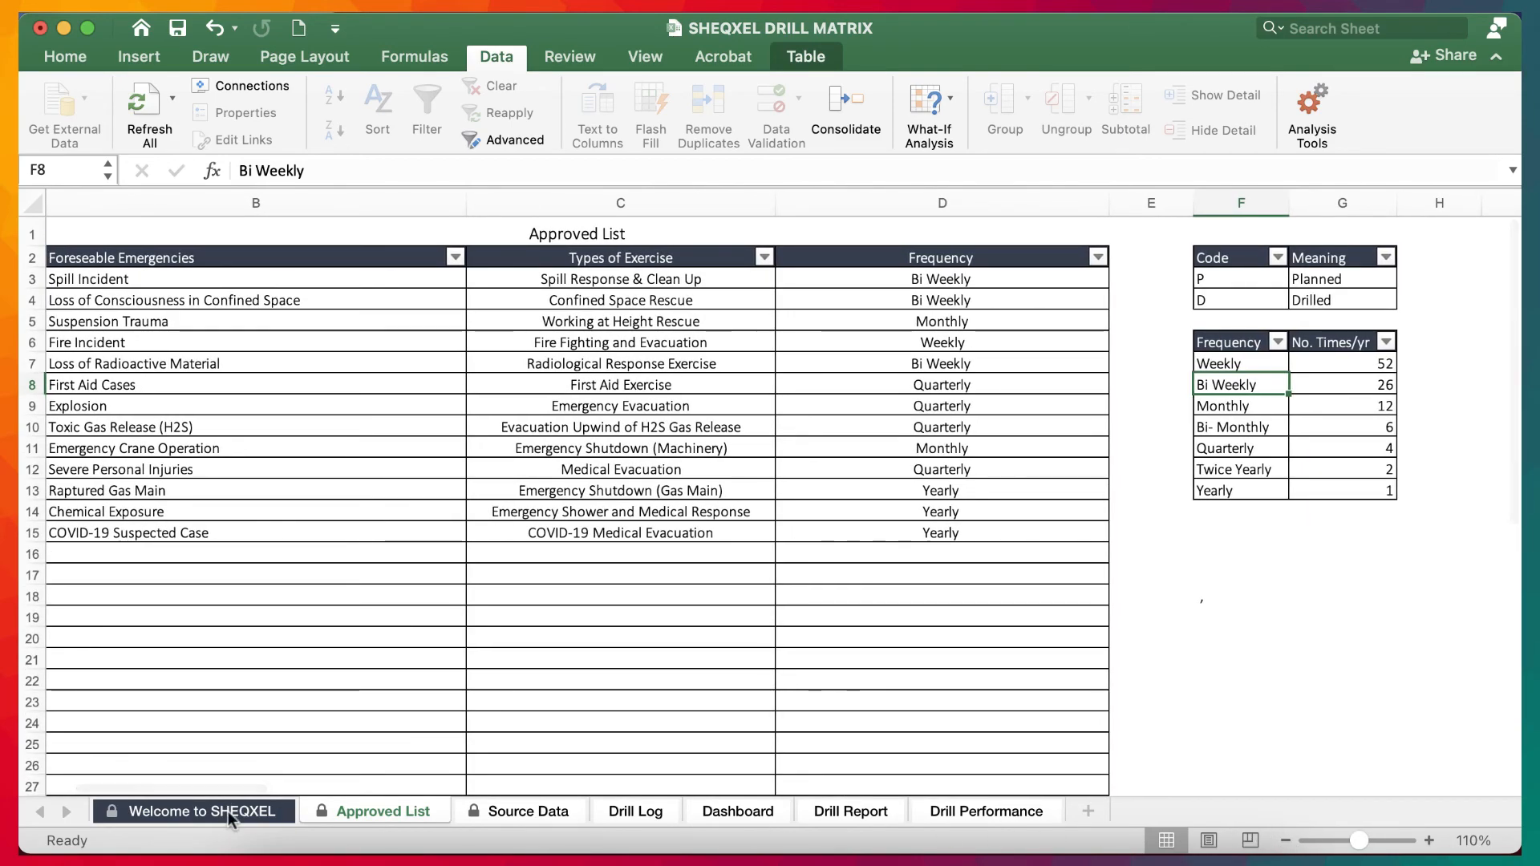
click(193, 811)
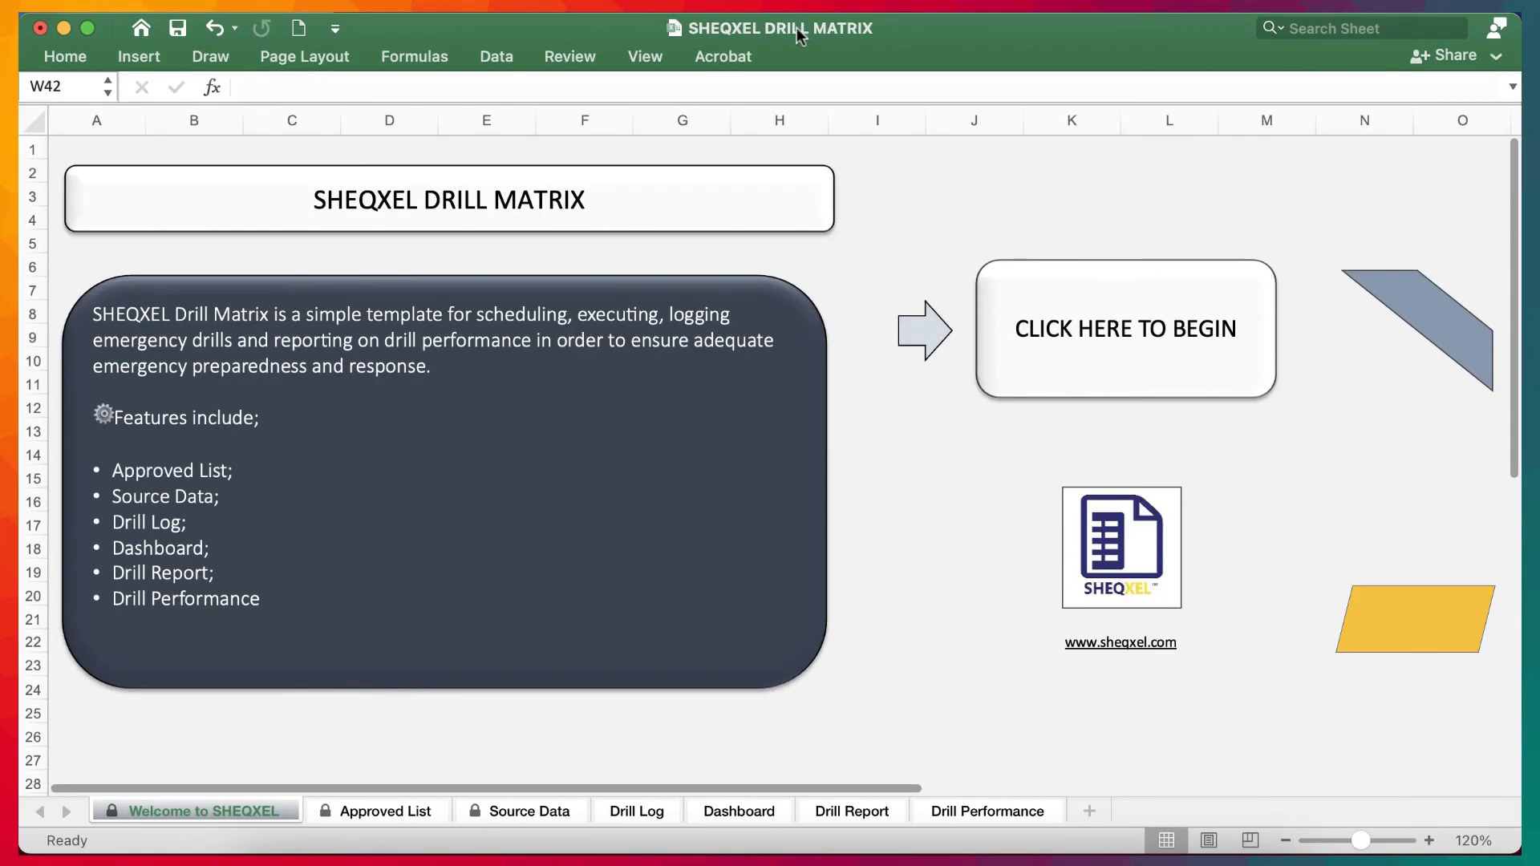
mouse_move(797, 31)
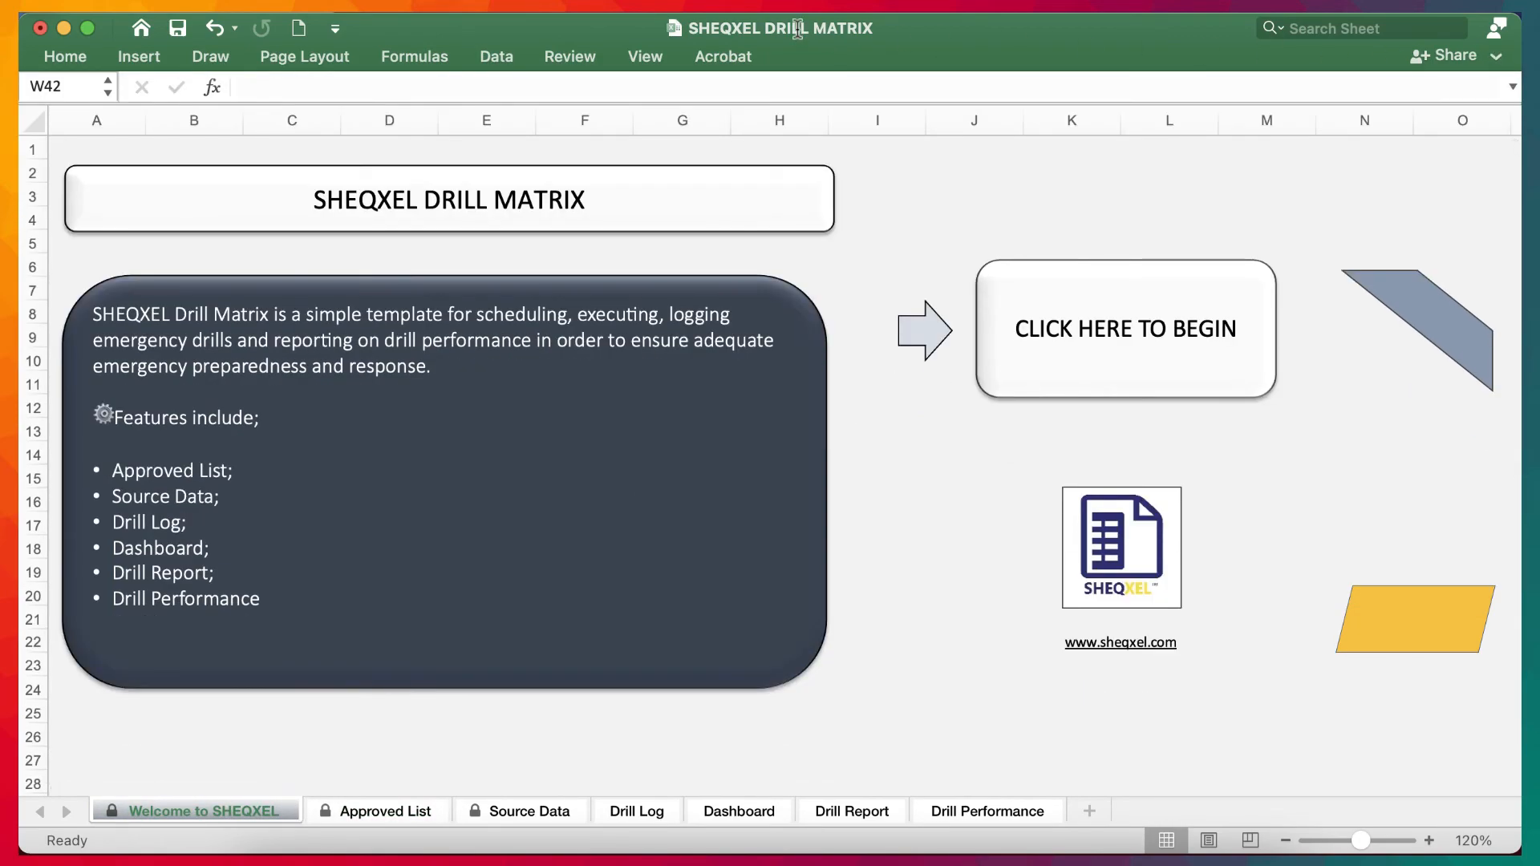